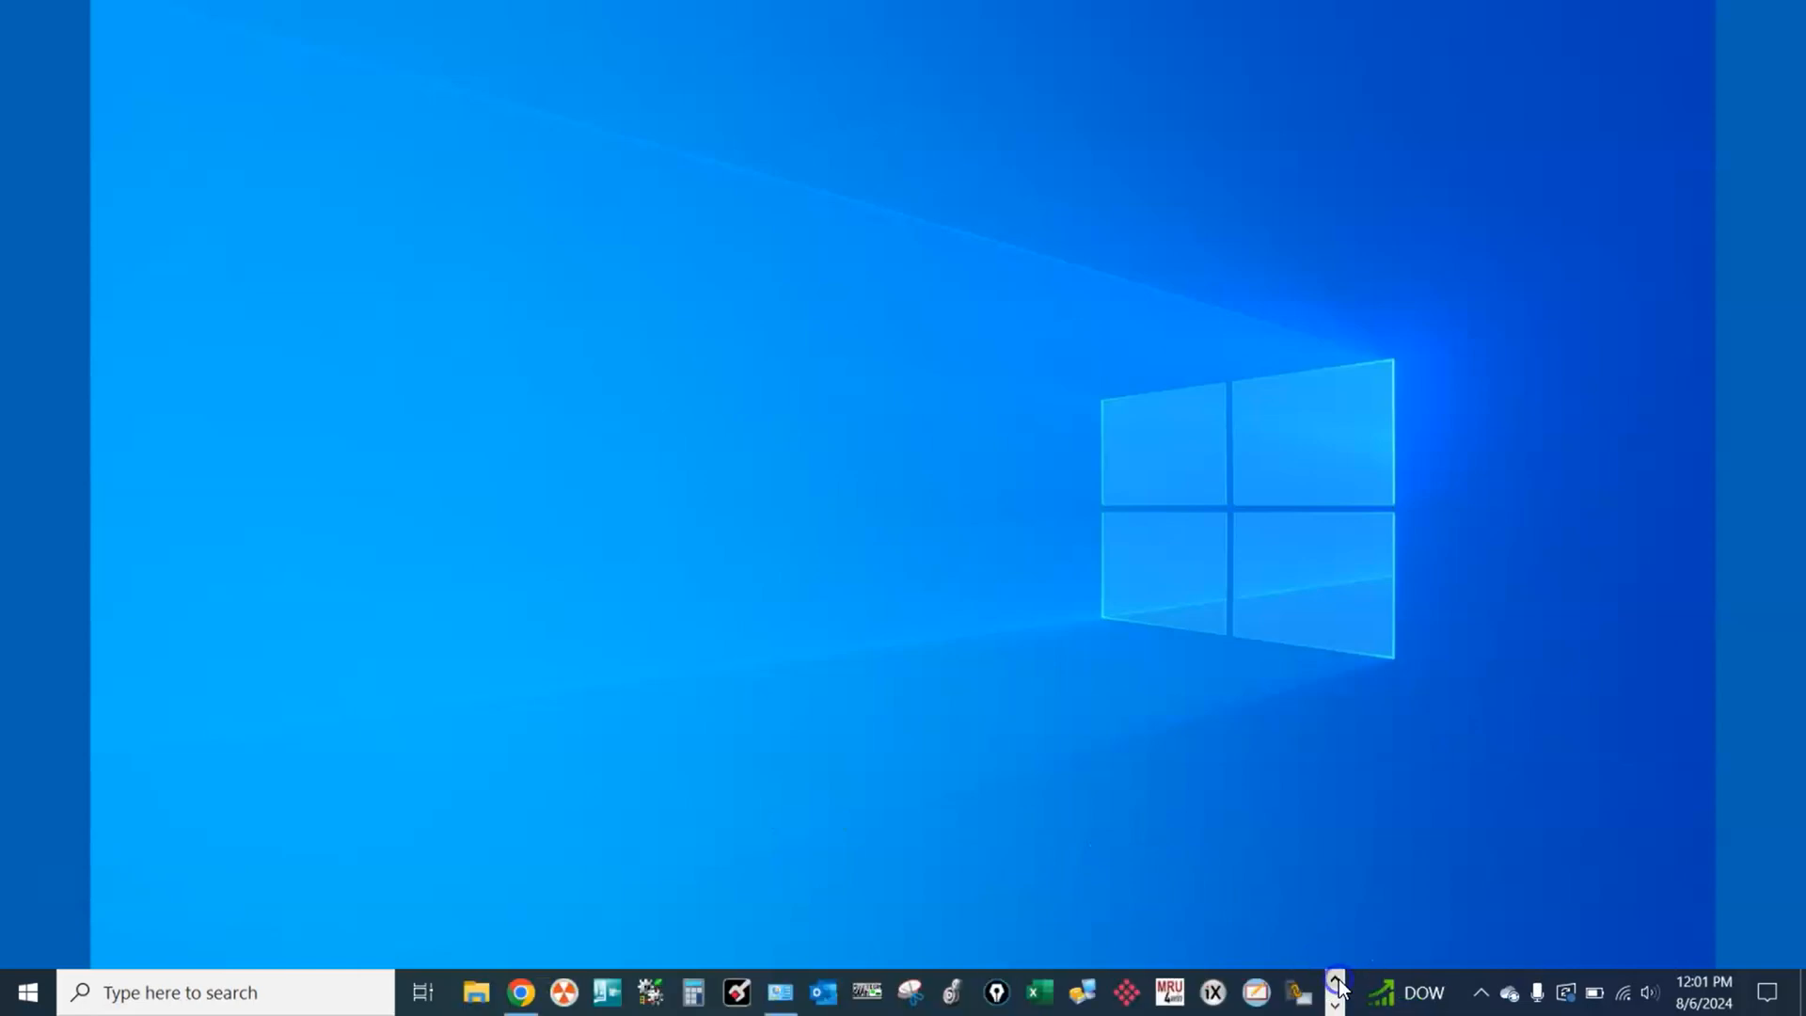
- Navigate from Control Panel through Network and Internet to the Network and Sharing Center
left_click(783, 991)
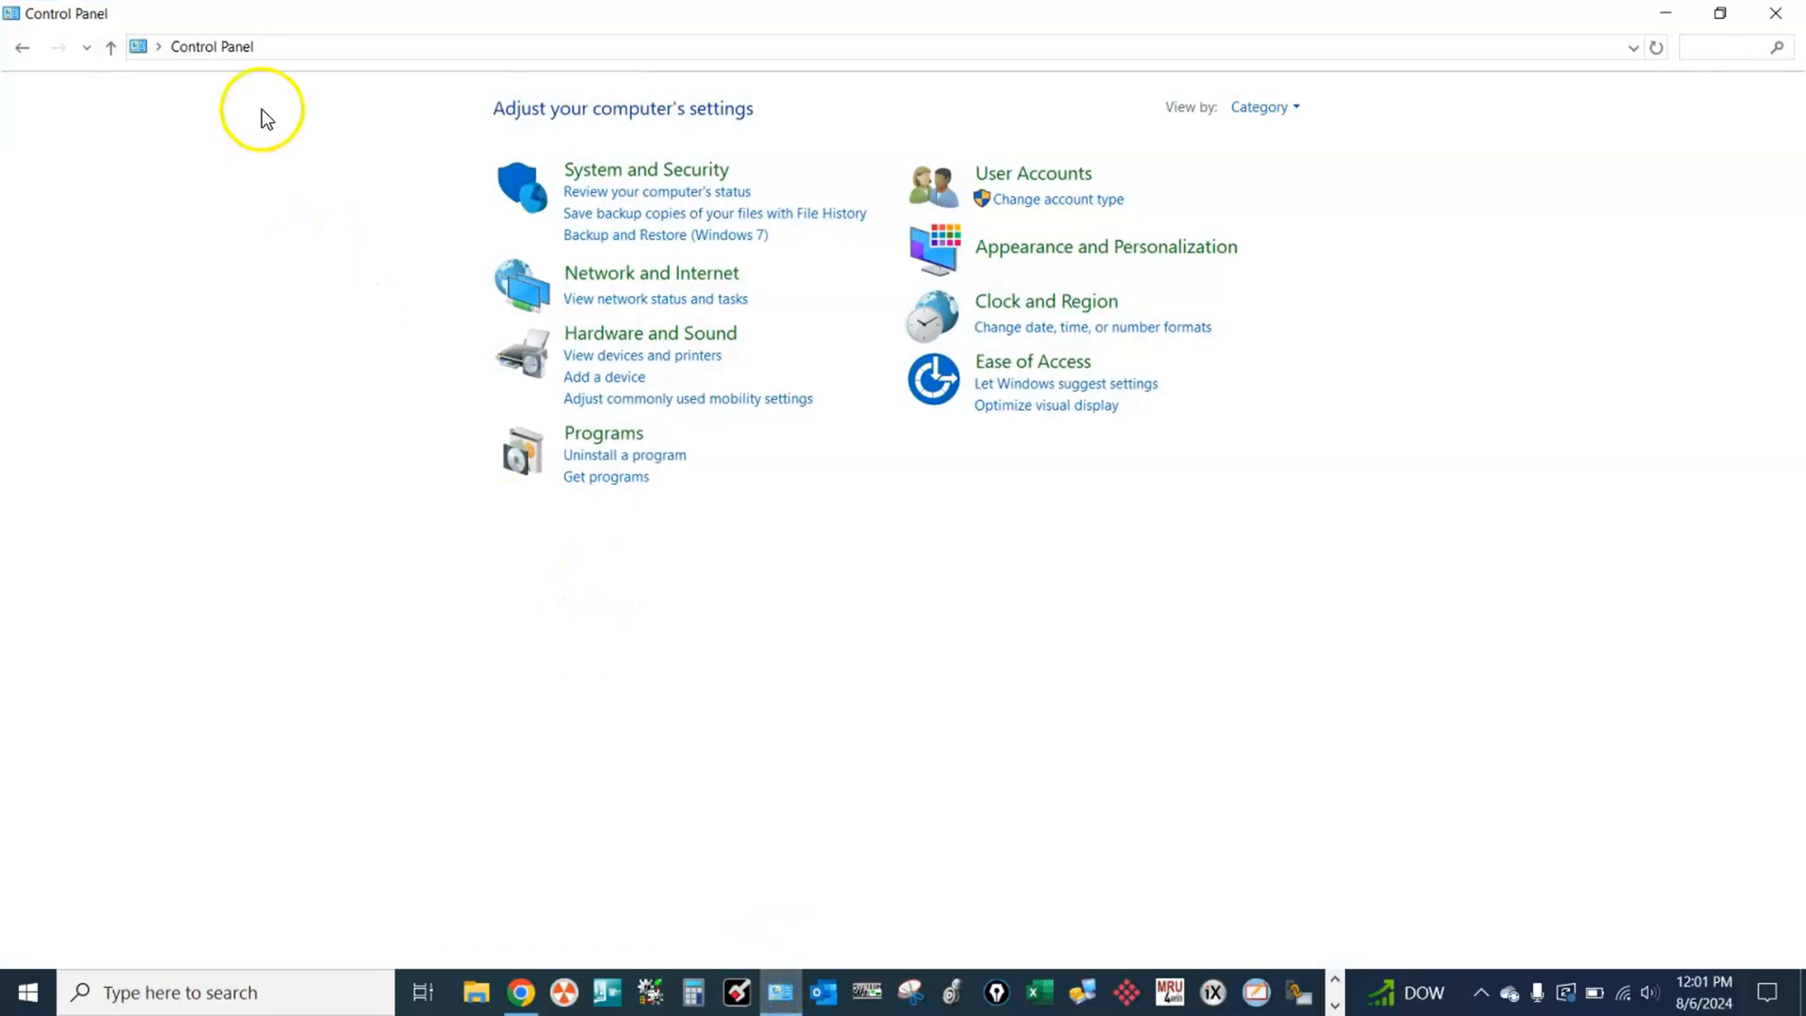
mouse_move(504, 258)
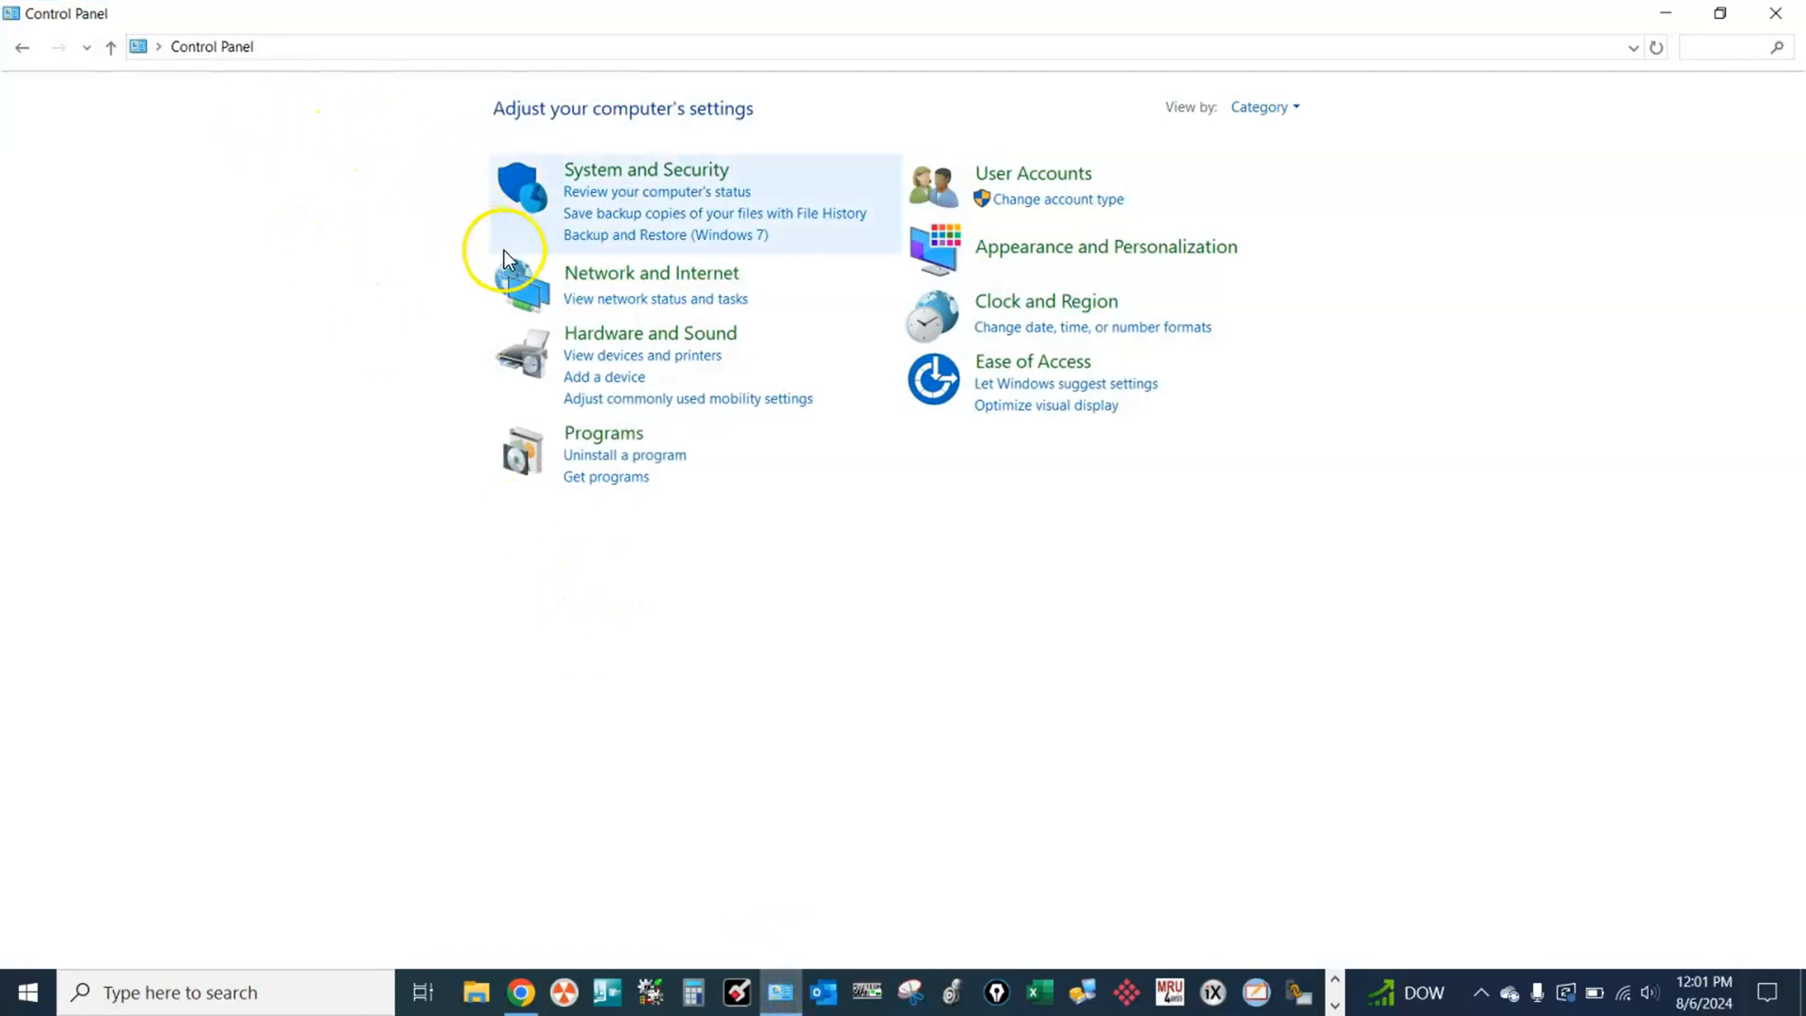
mouse_move(630, 287)
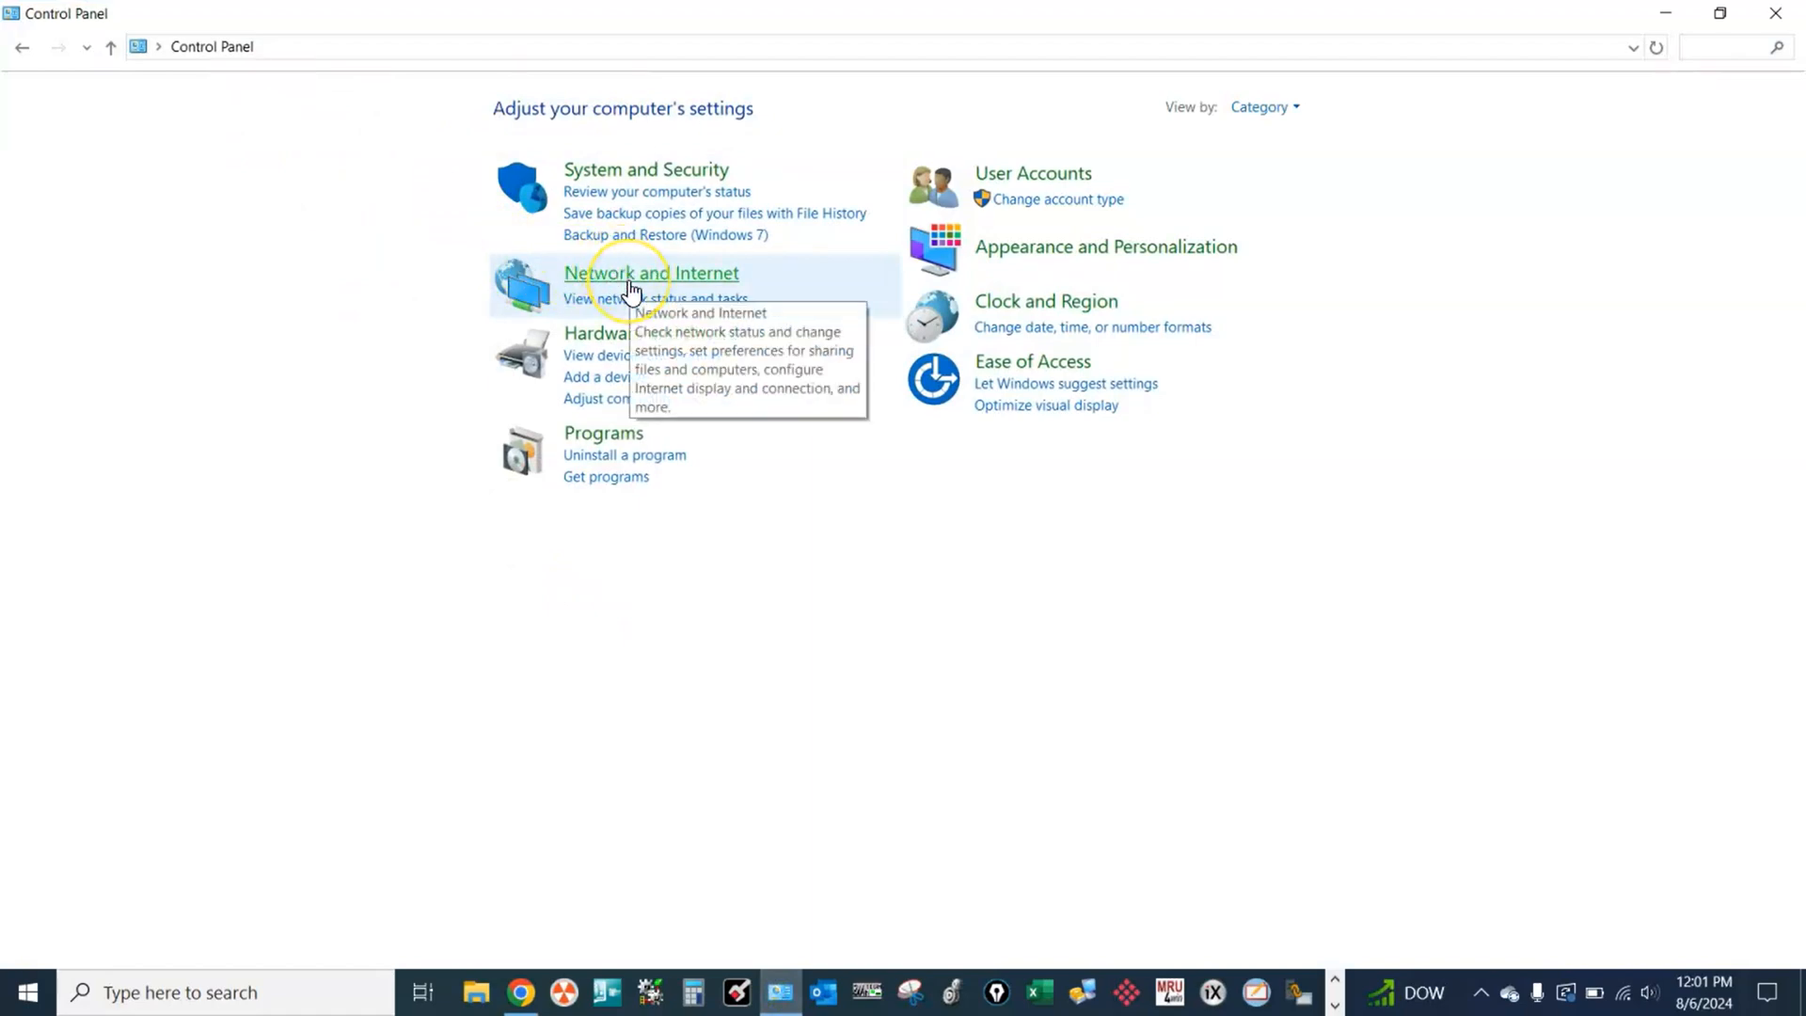
left_click(651, 272)
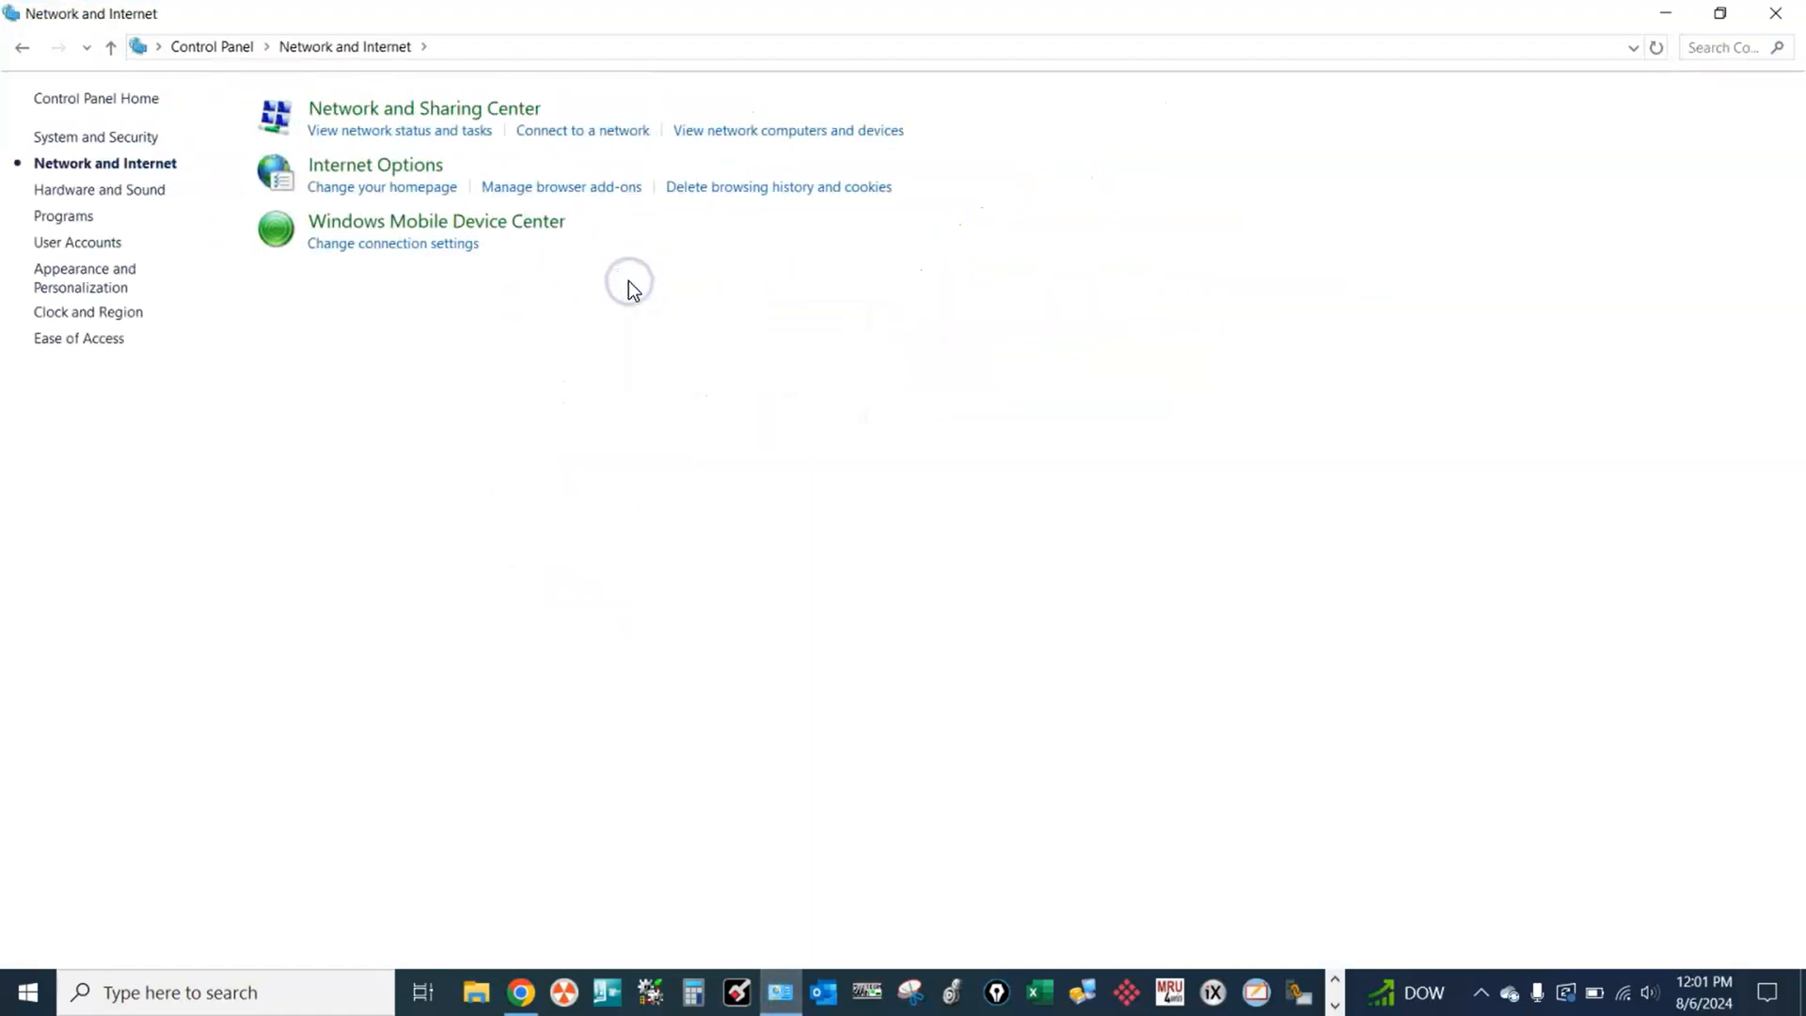
mouse_move(423, 107)
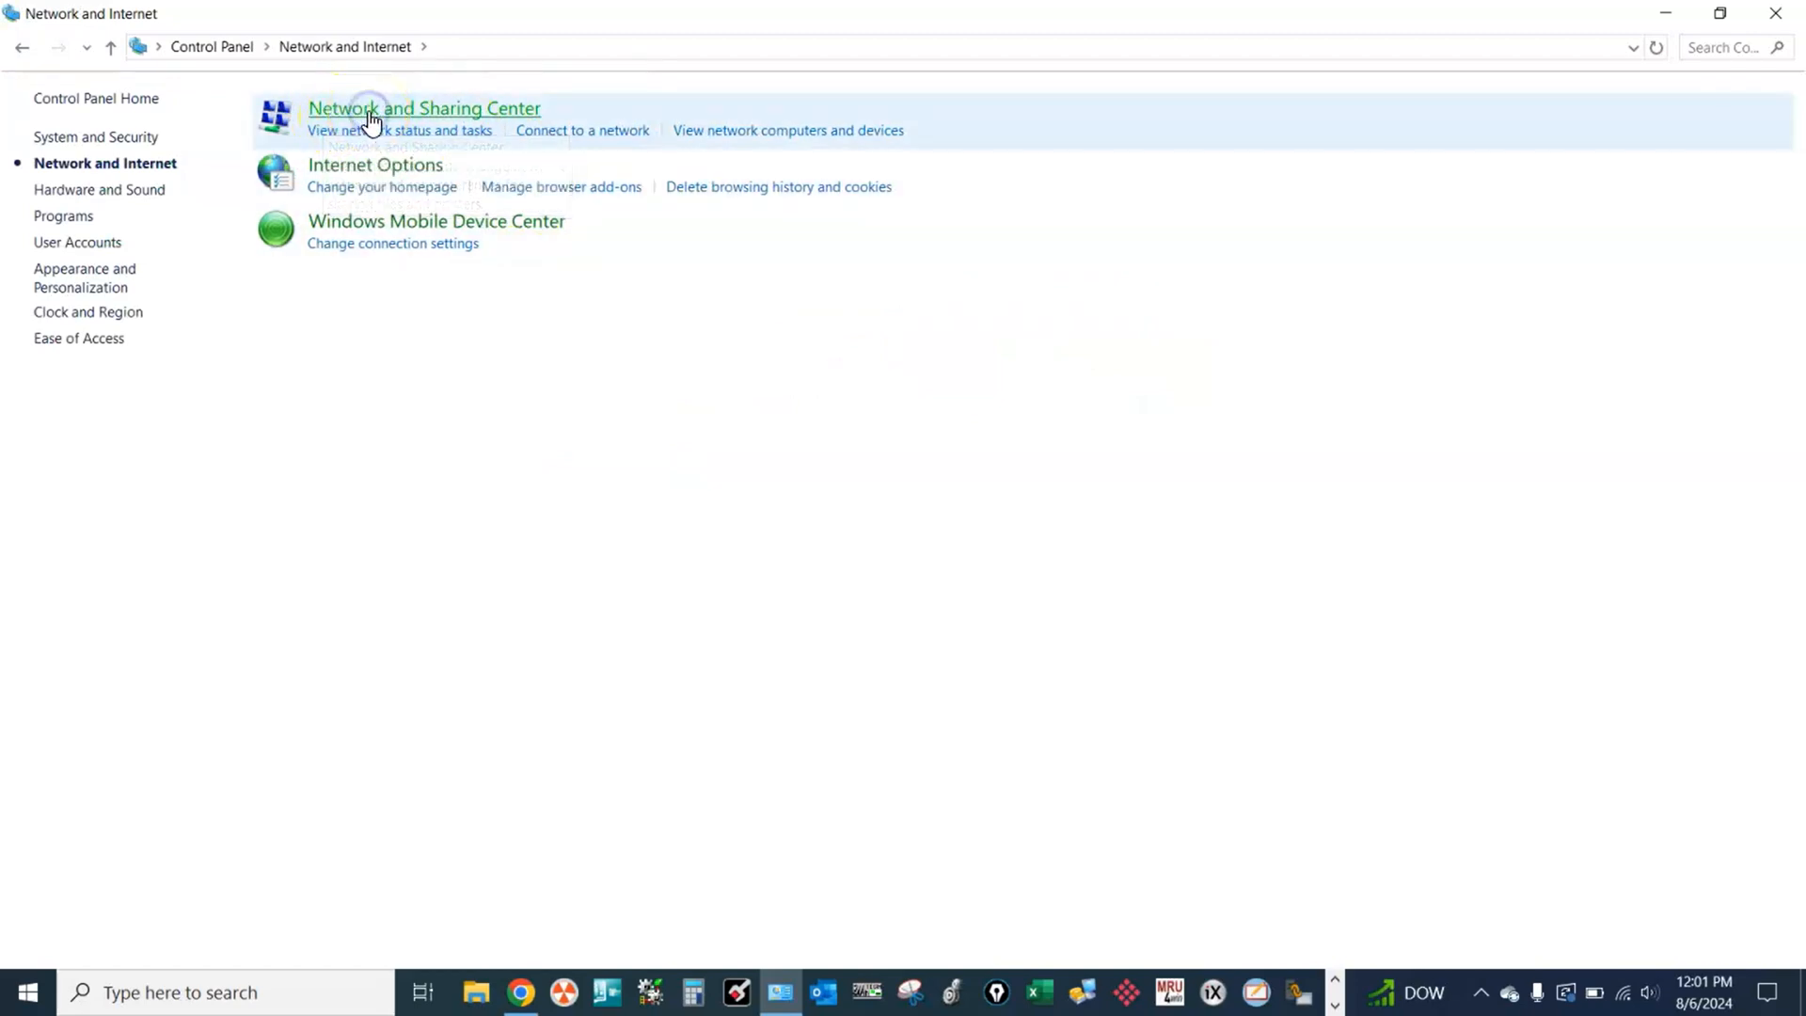
left_click(423, 107)
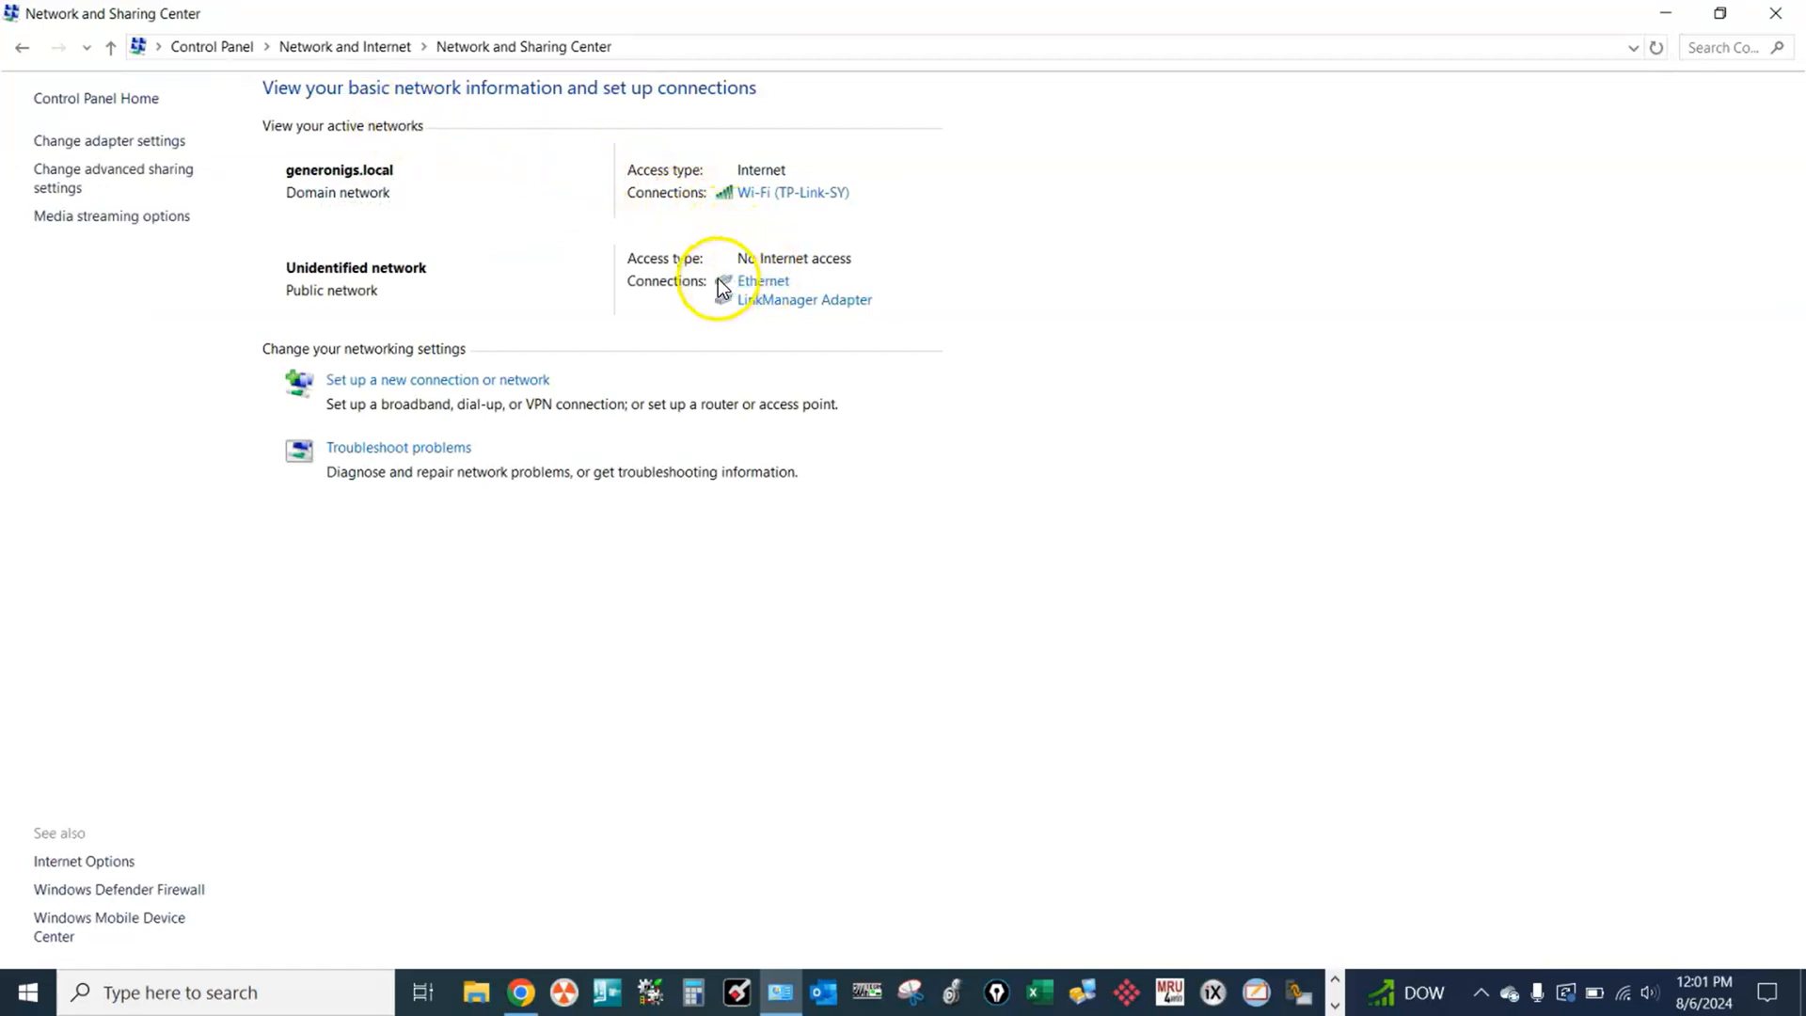
mouse_move(763, 284)
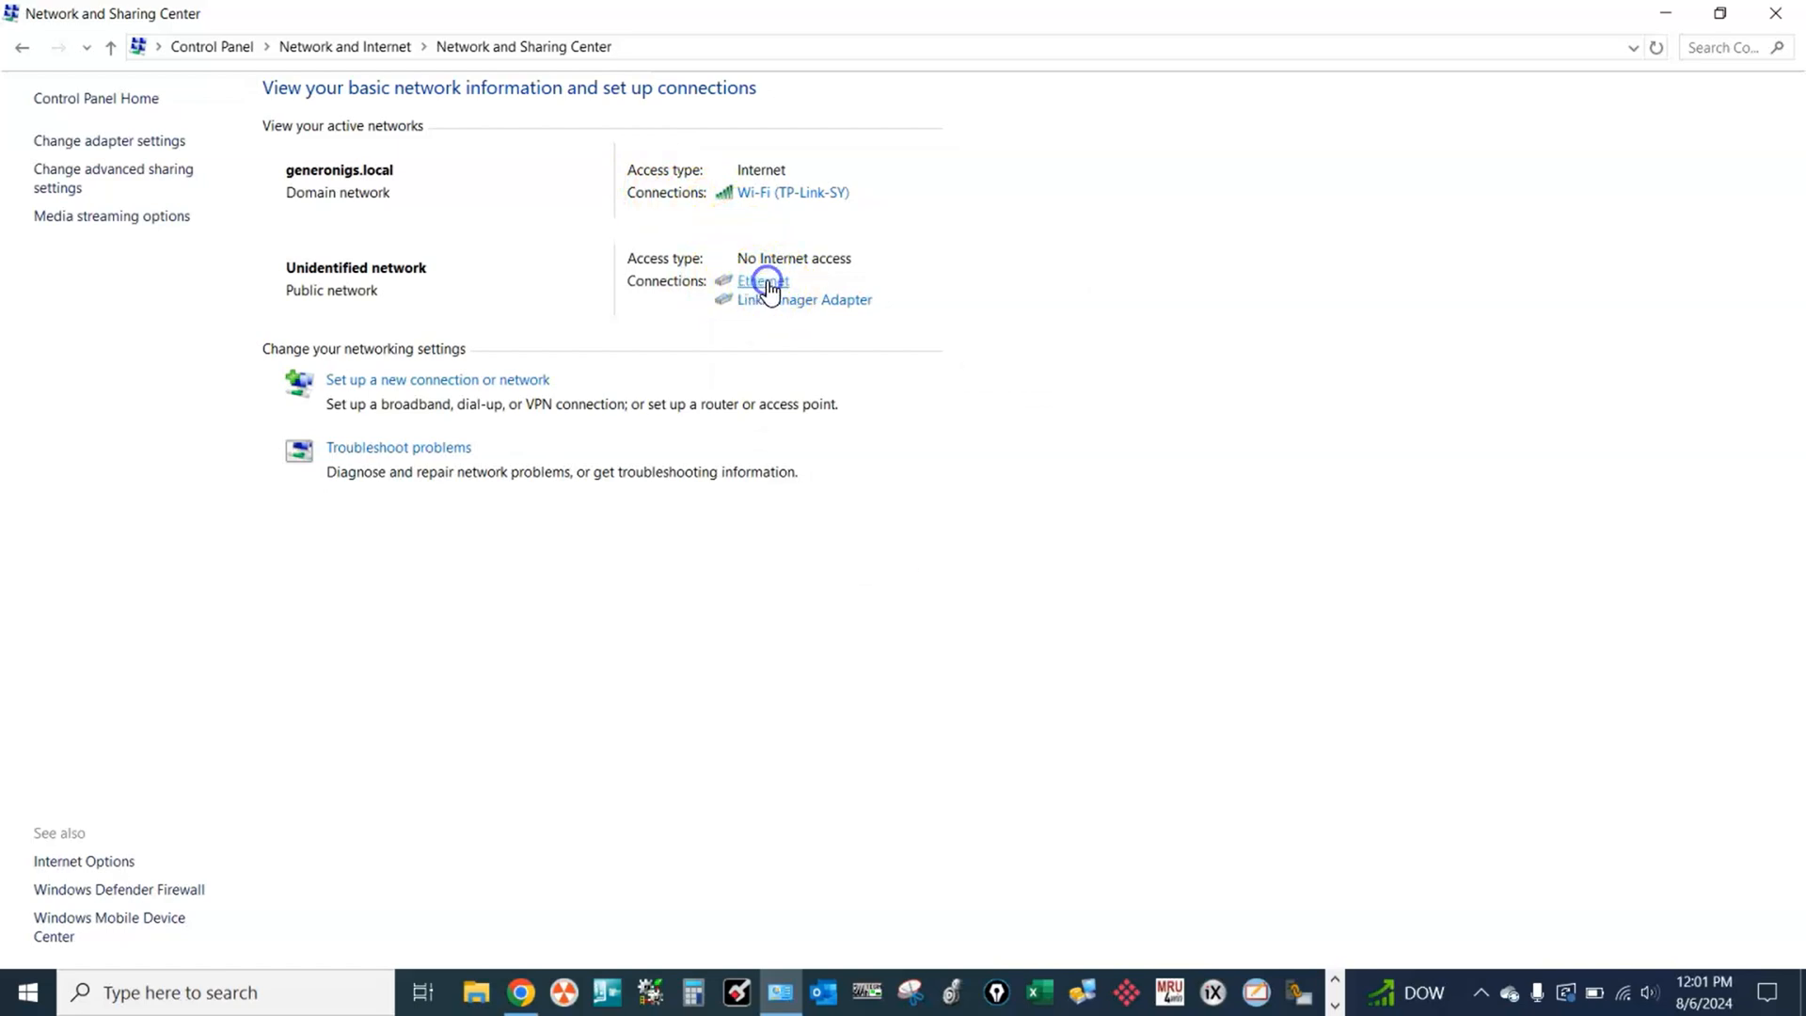
- Reach the Ethernet adapter's IPv4 address settings via its status and properties
left_click(762, 280)
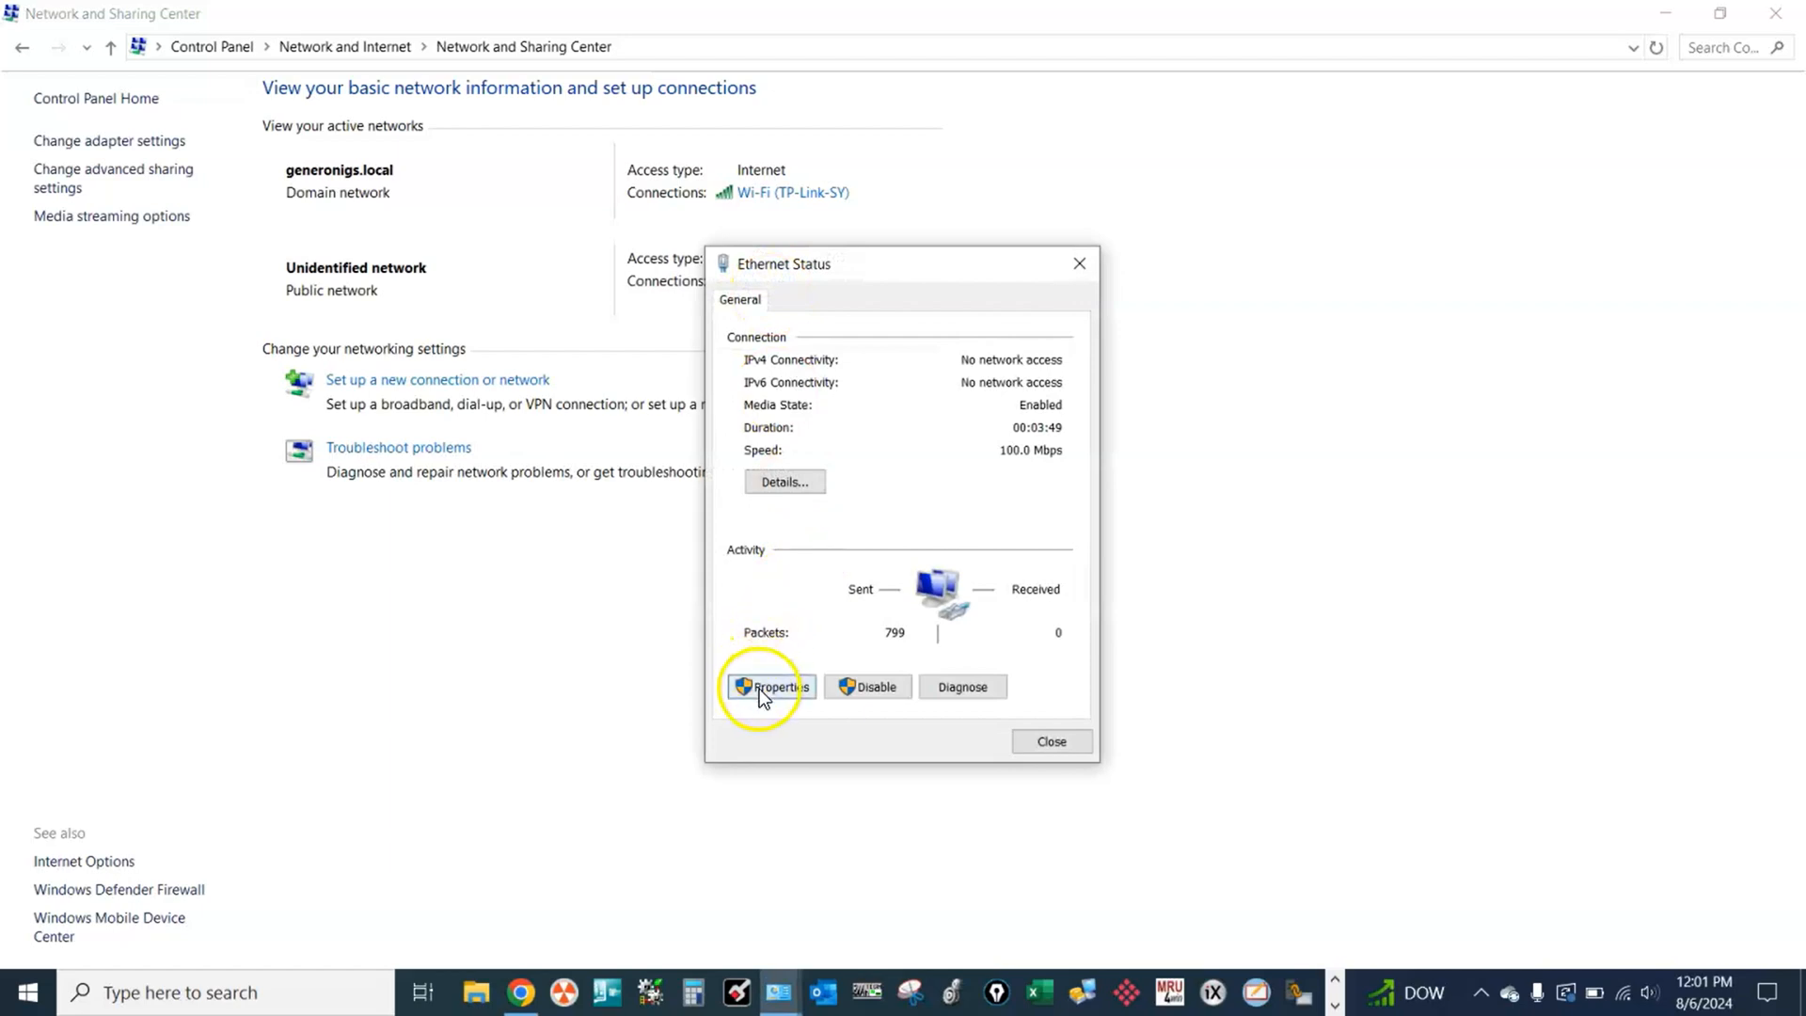
left_click(776, 686)
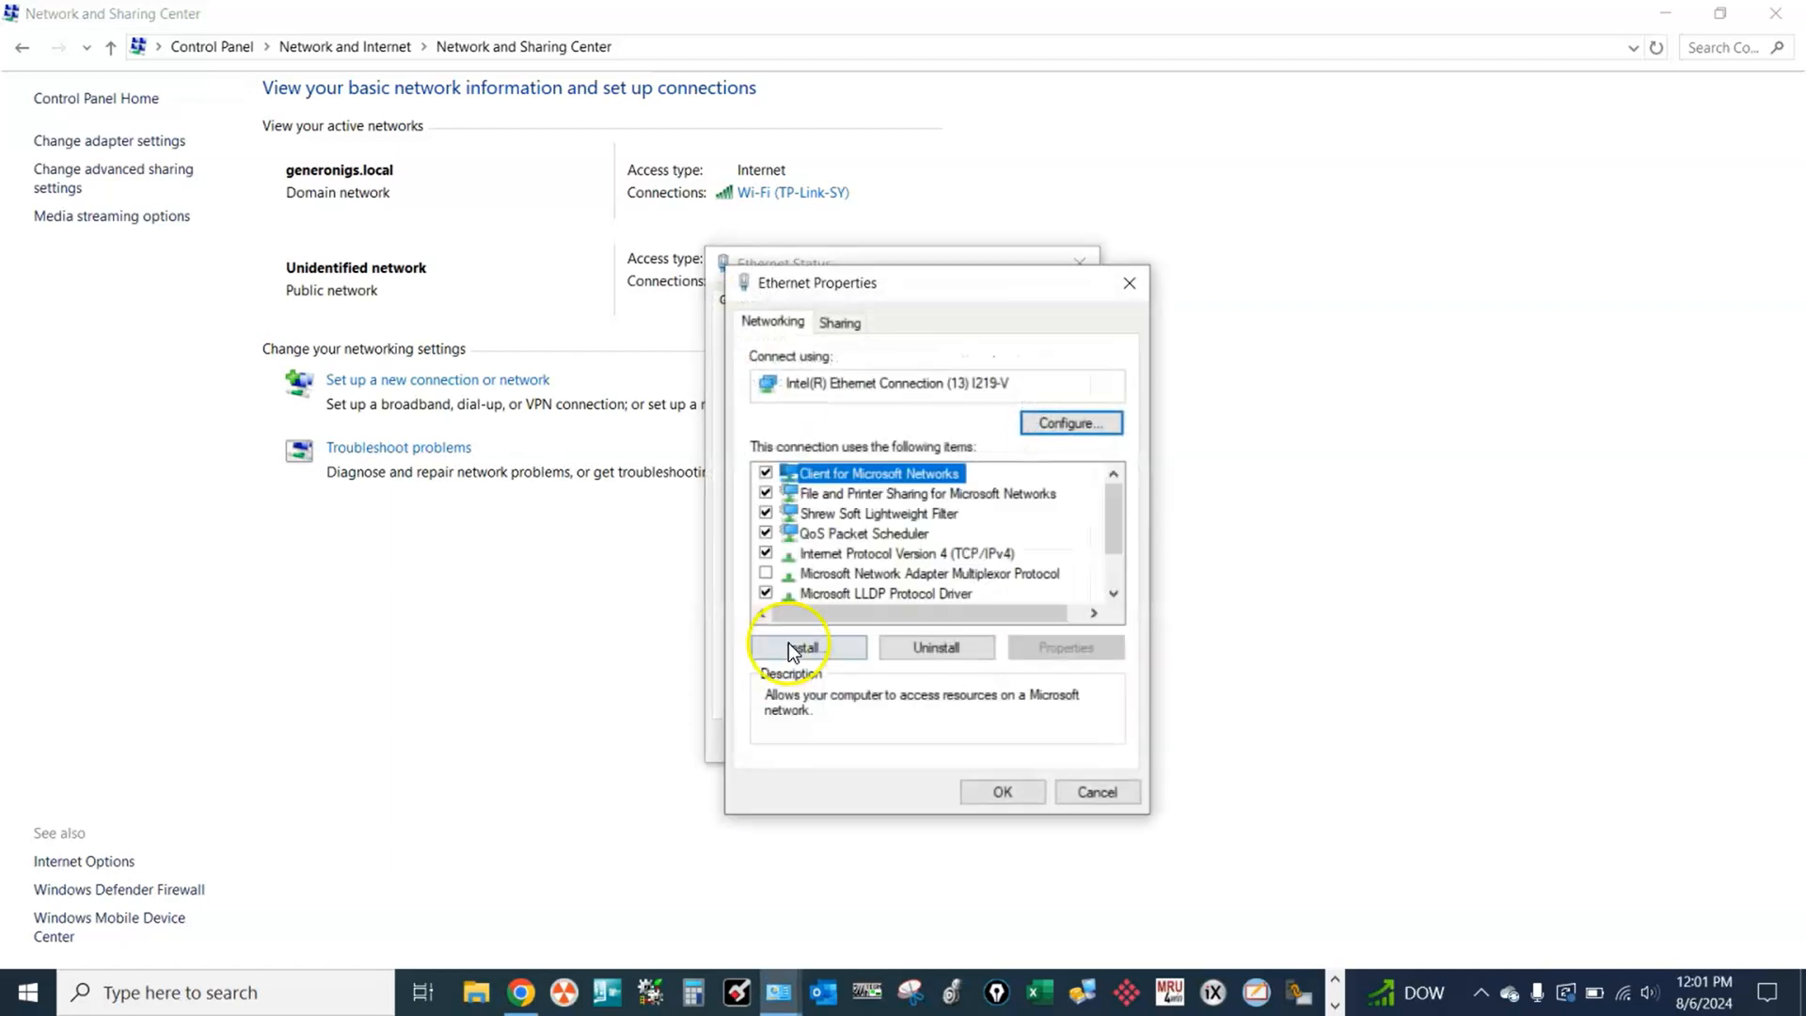
mouse_move(965, 560)
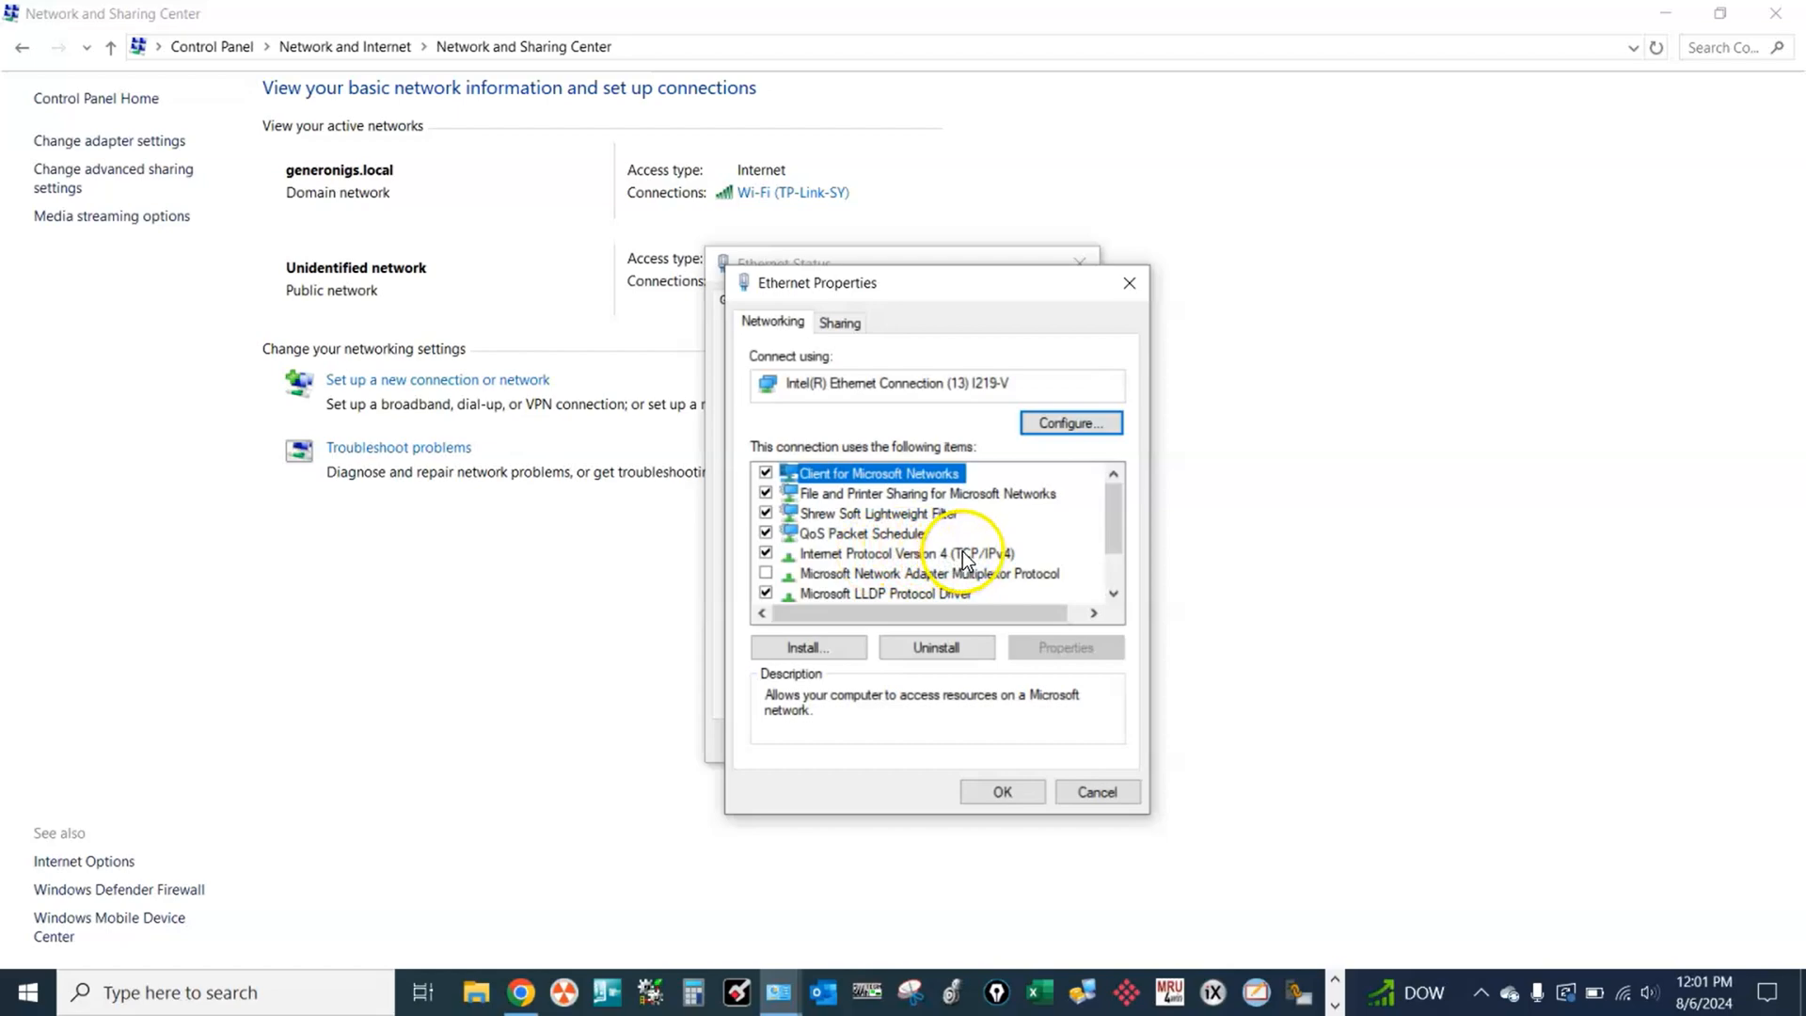
left_click(904, 553)
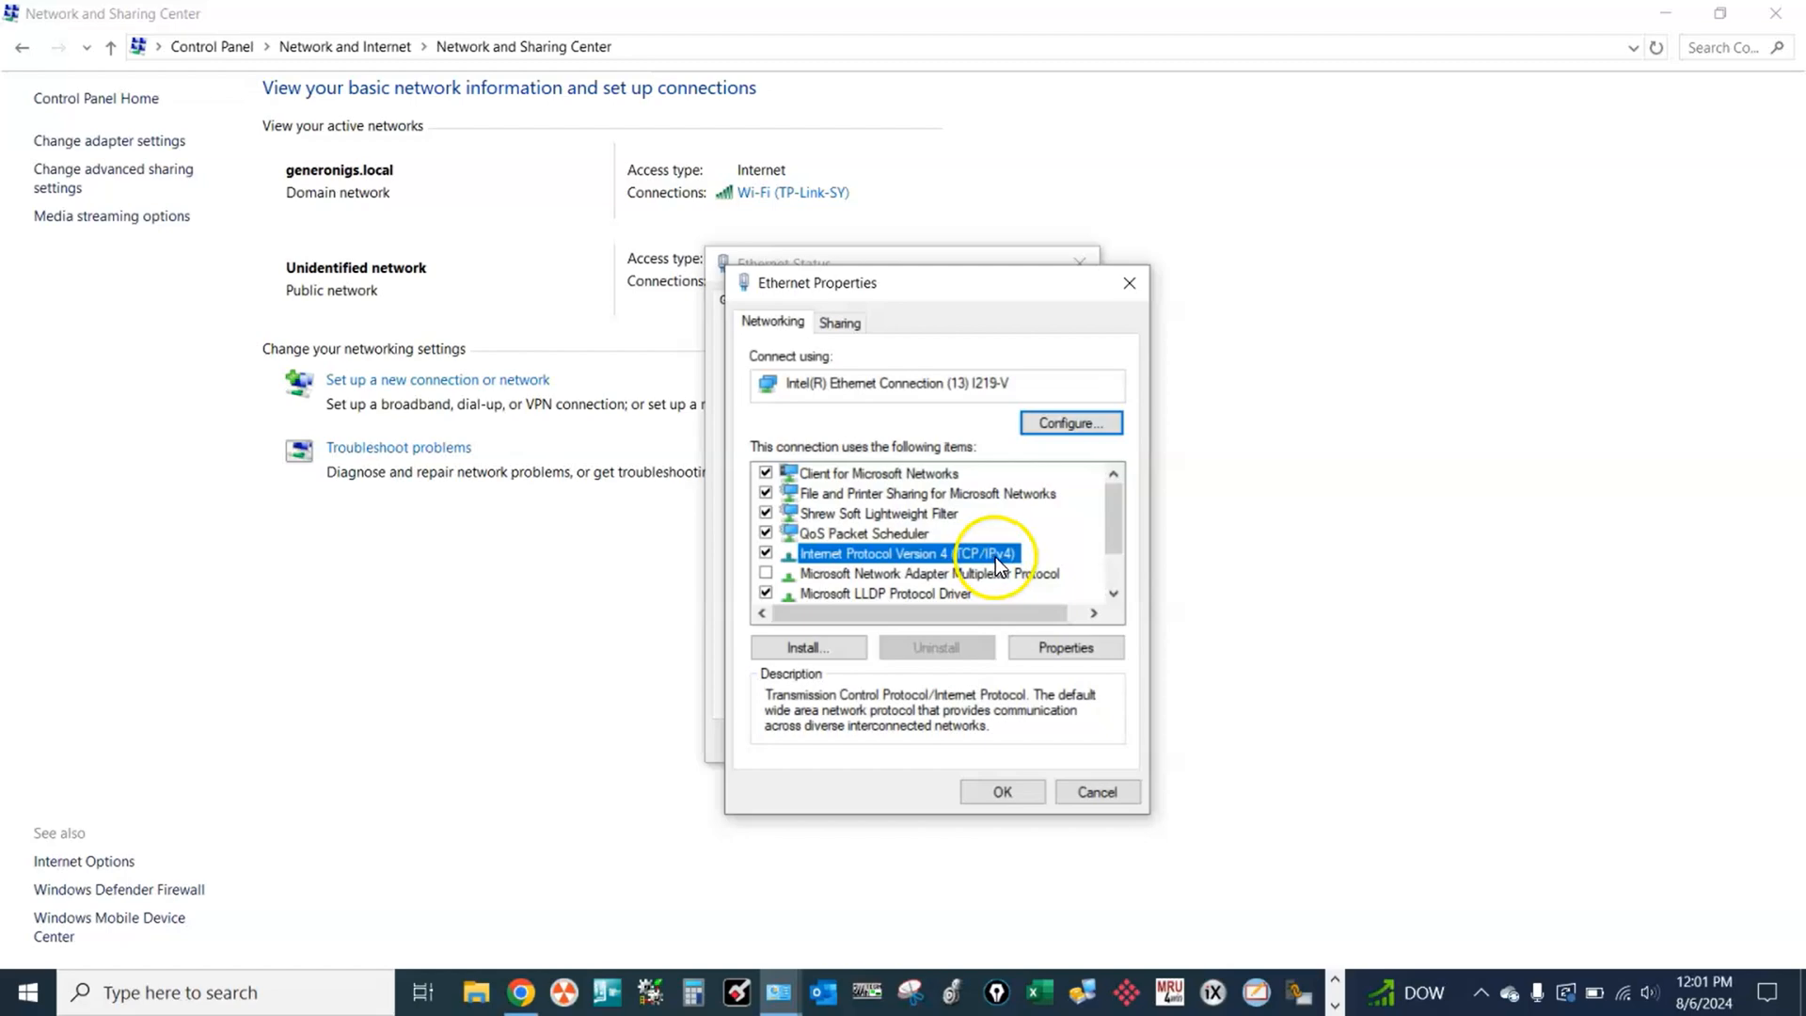
left_click(1063, 647)
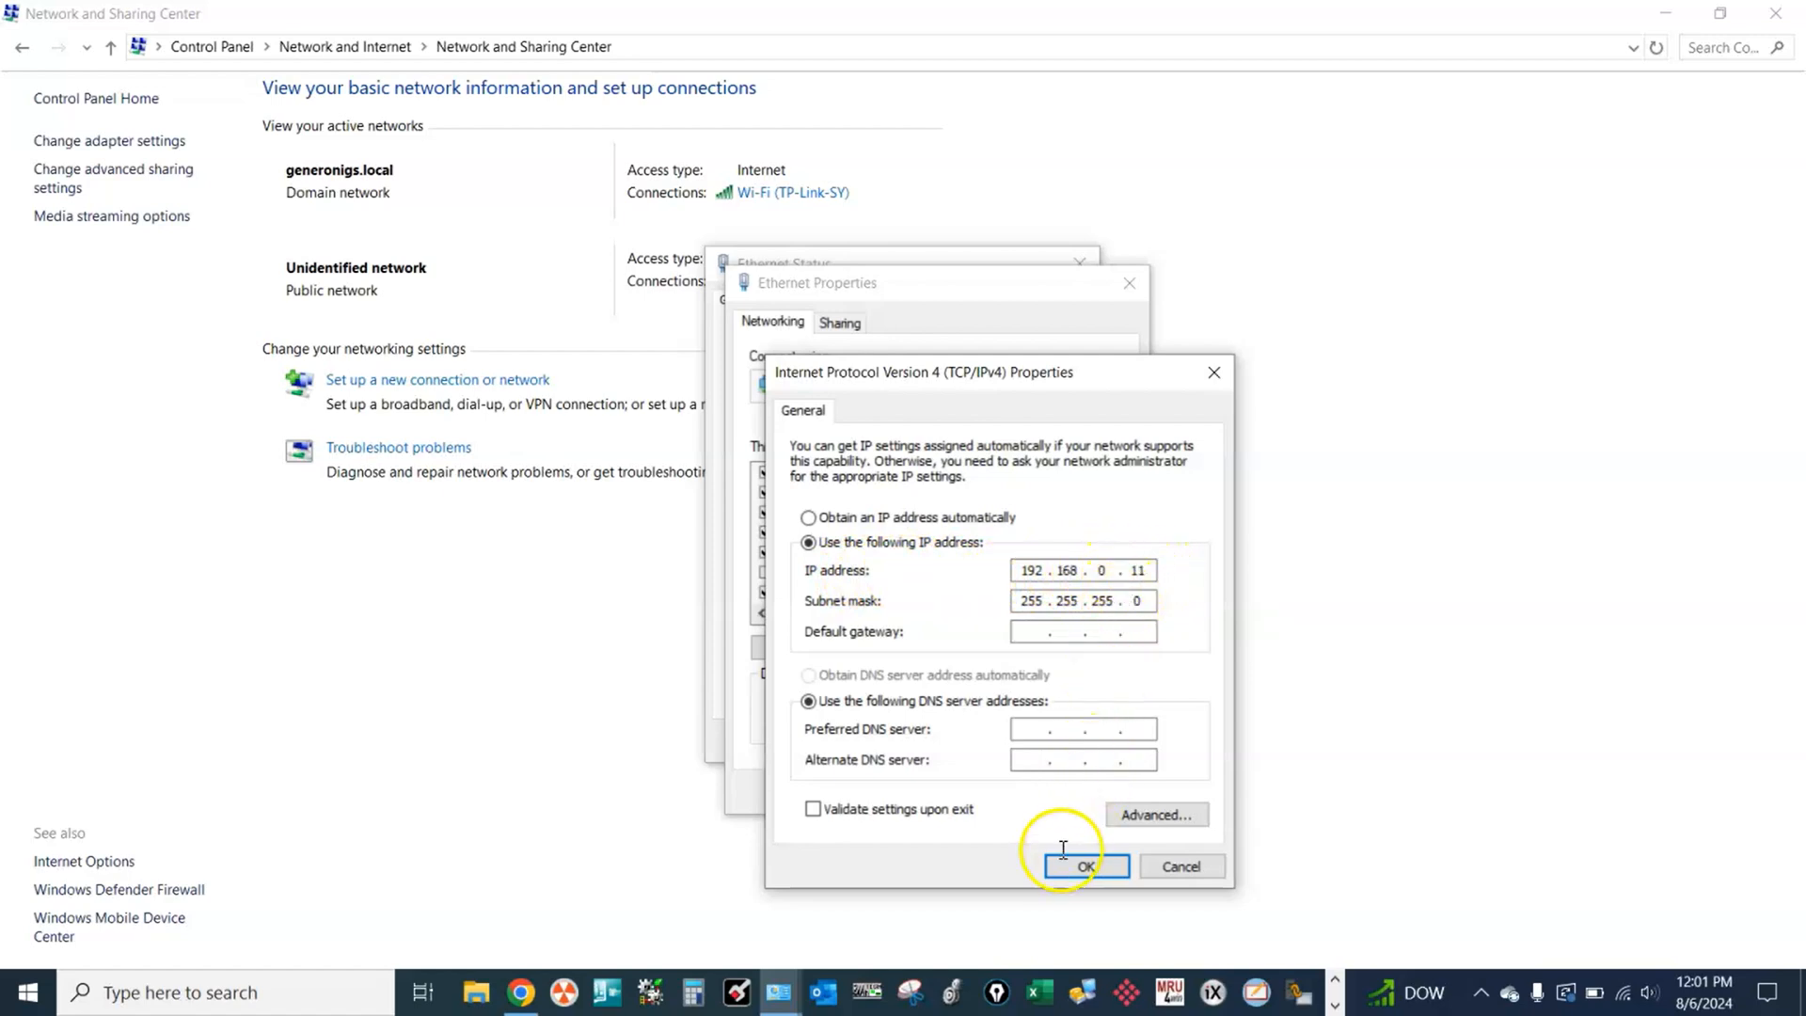
mouse_move(841, 619)
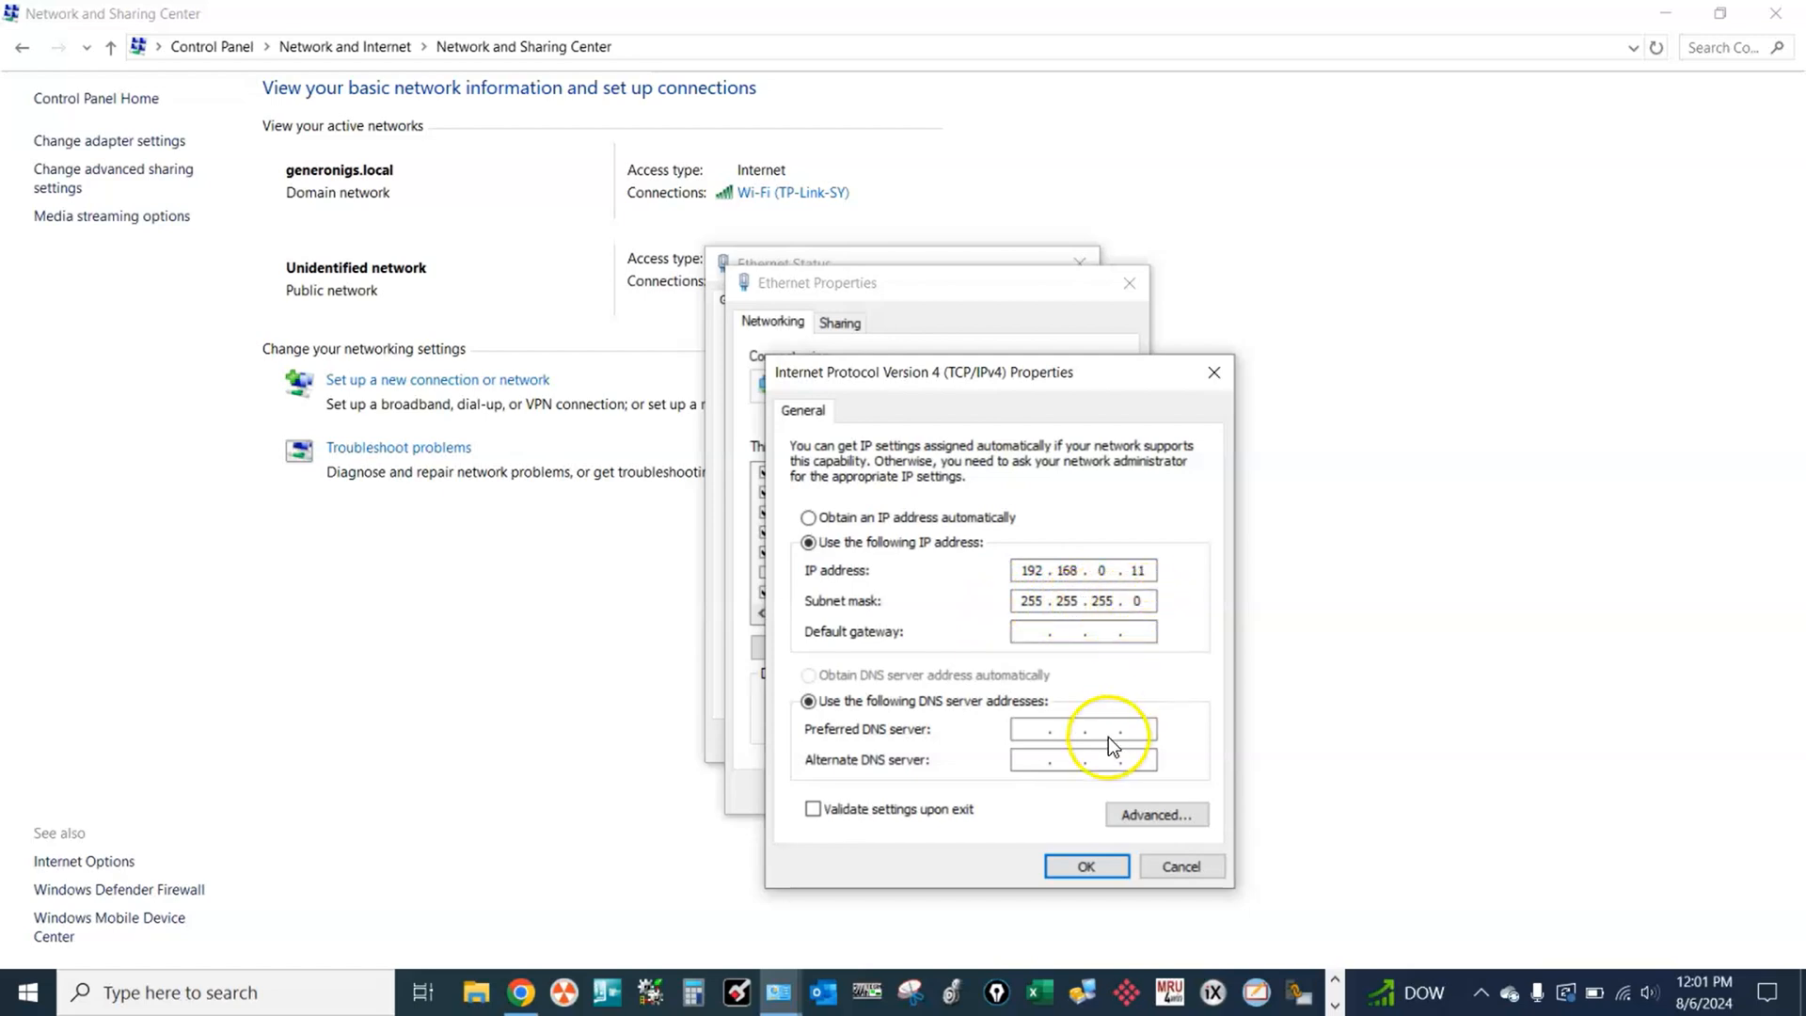
- Confirm the static address 192.168.0.11, mask 255.255.255.0, and close the Ethernet dialogs
left_click(1085, 865)
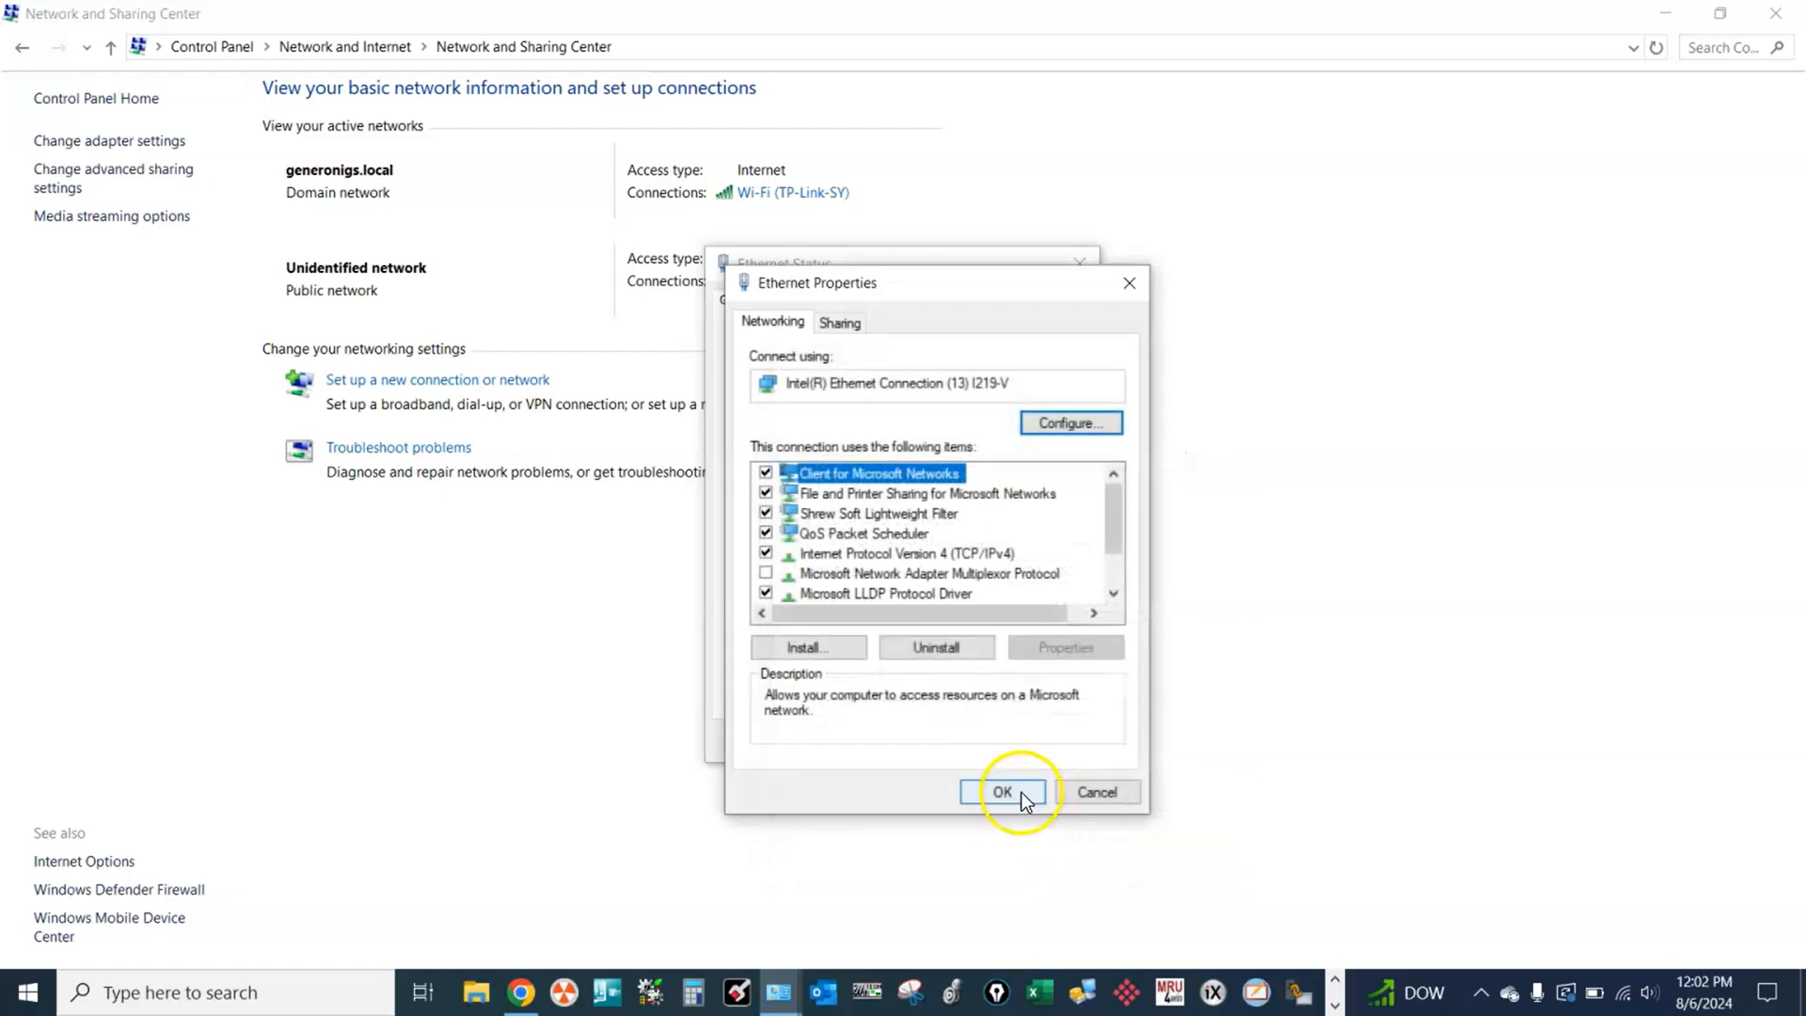
left_click(1001, 792)
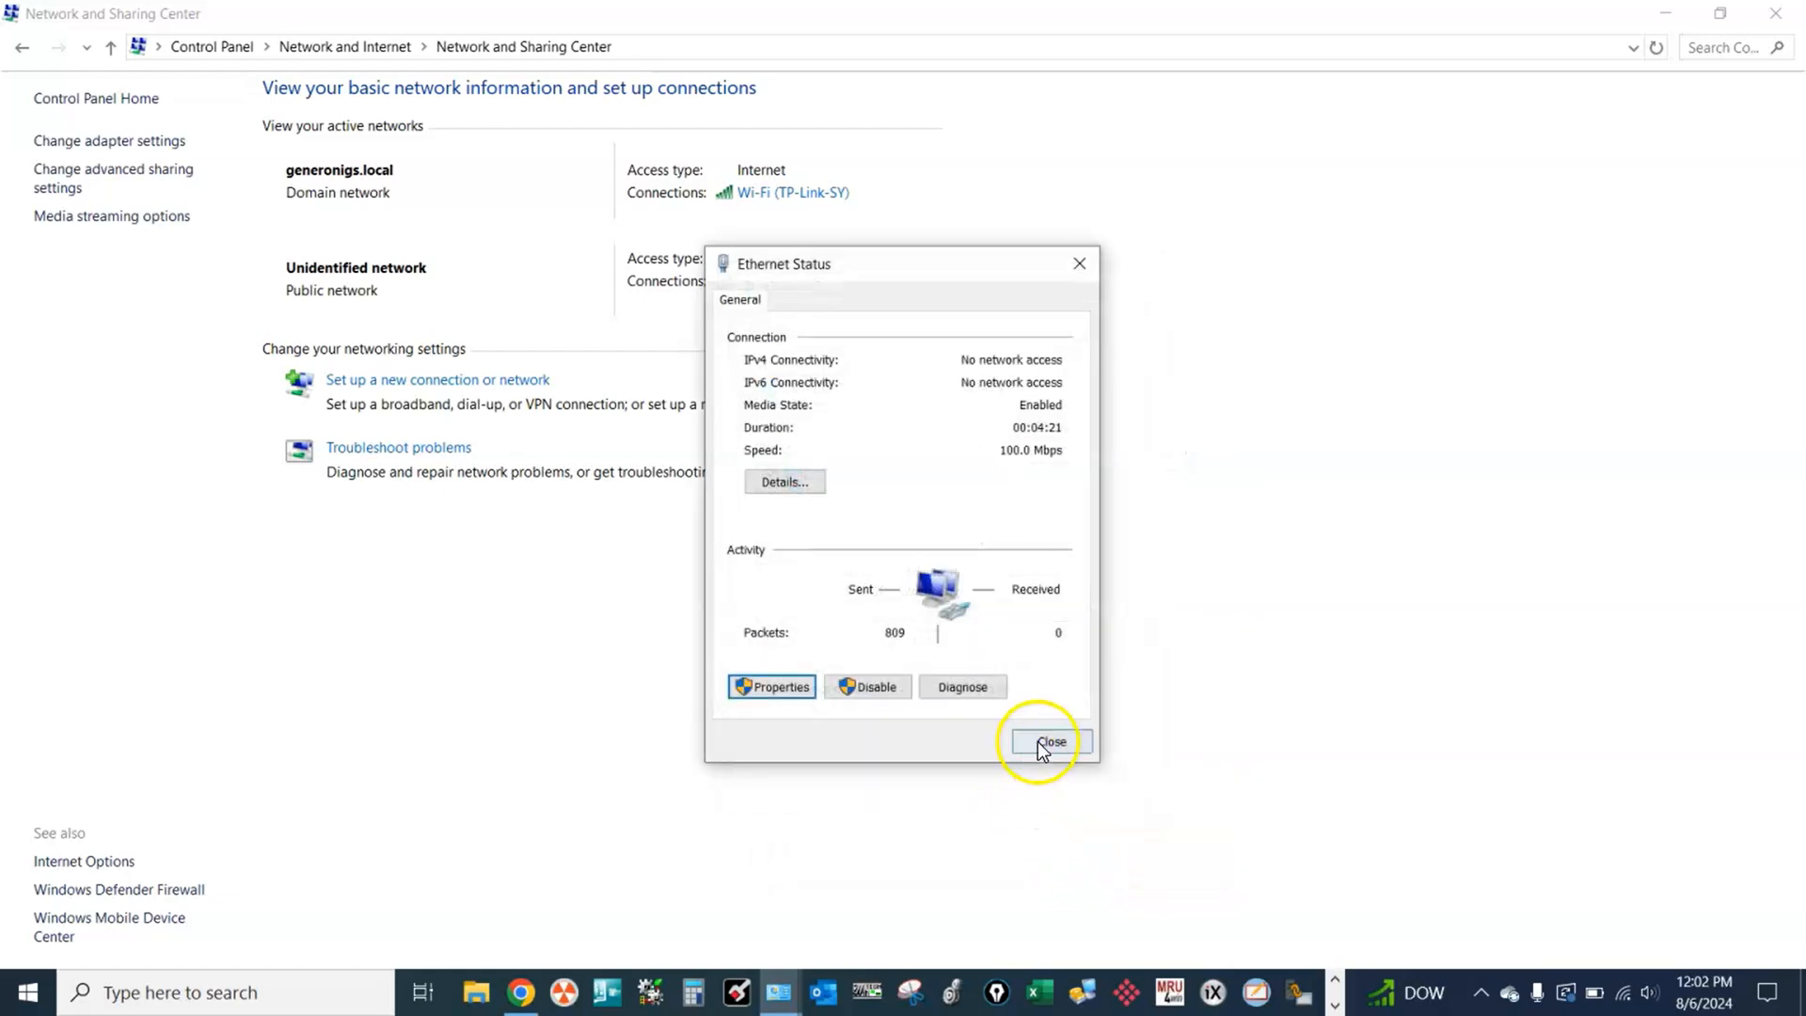
left_click(1046, 741)
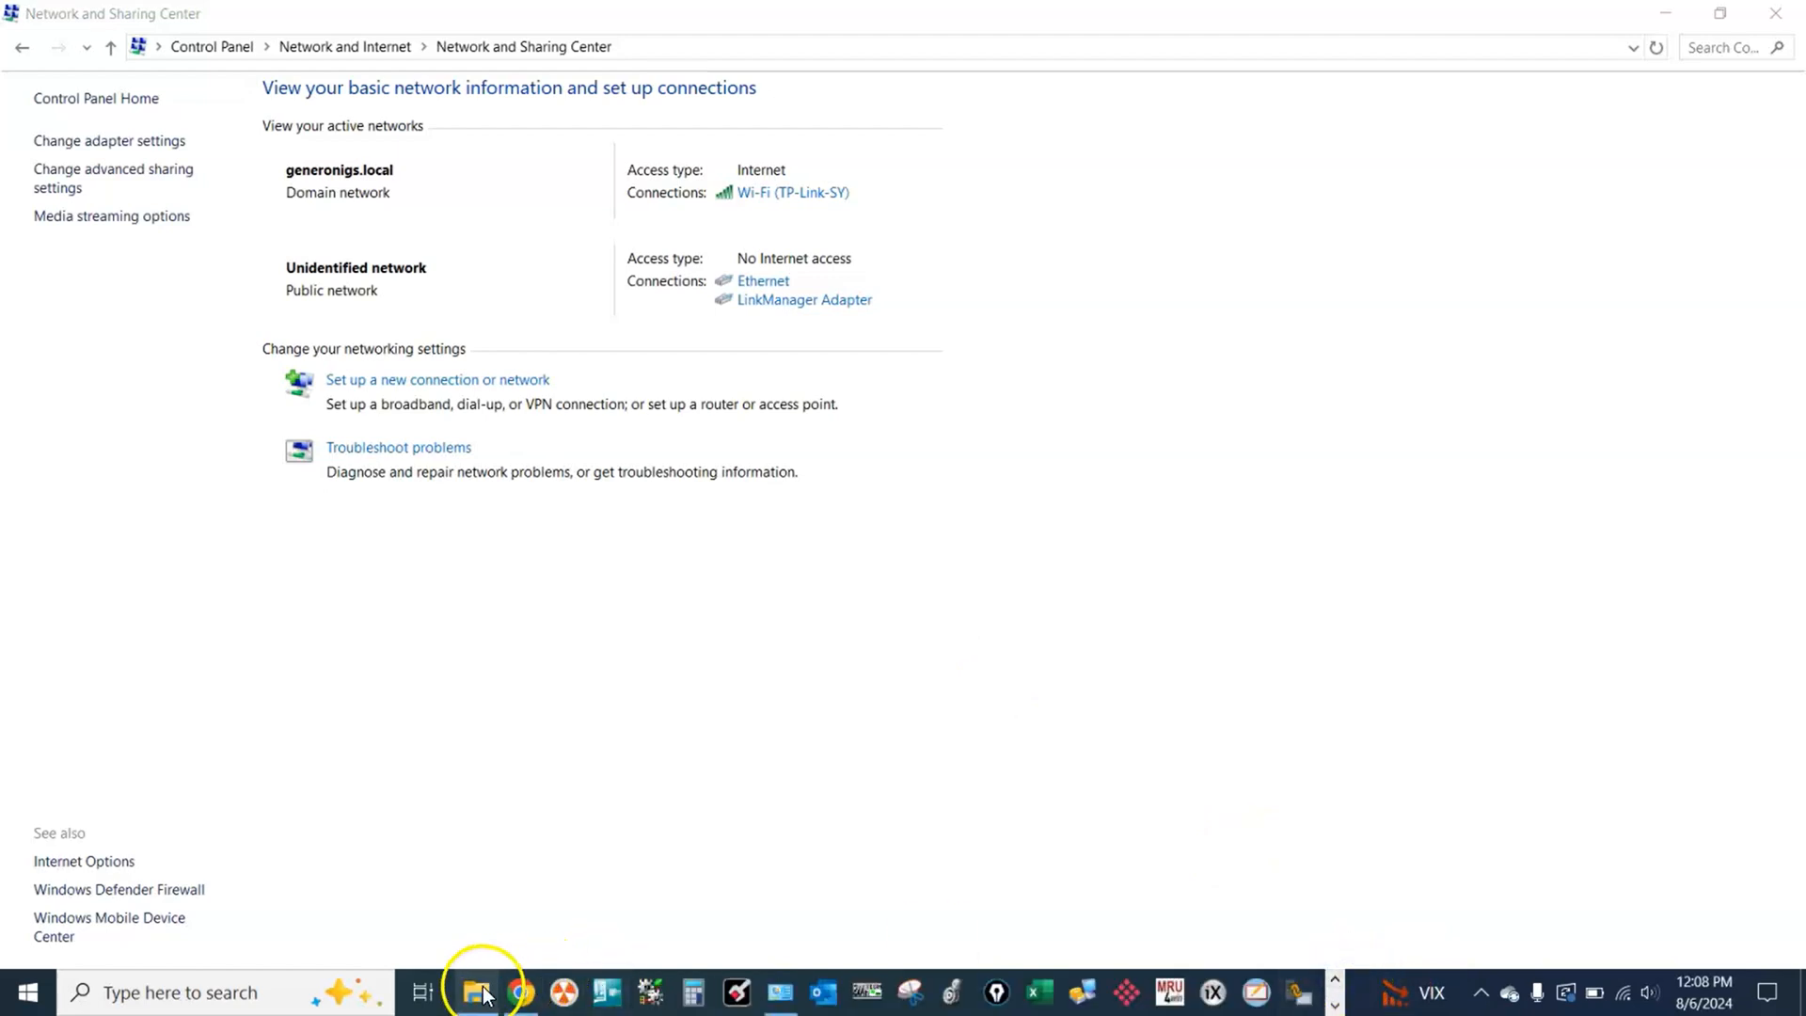
- Bring up File Explorer to browse to the TEST ONLY project folder
left_click(476, 991)
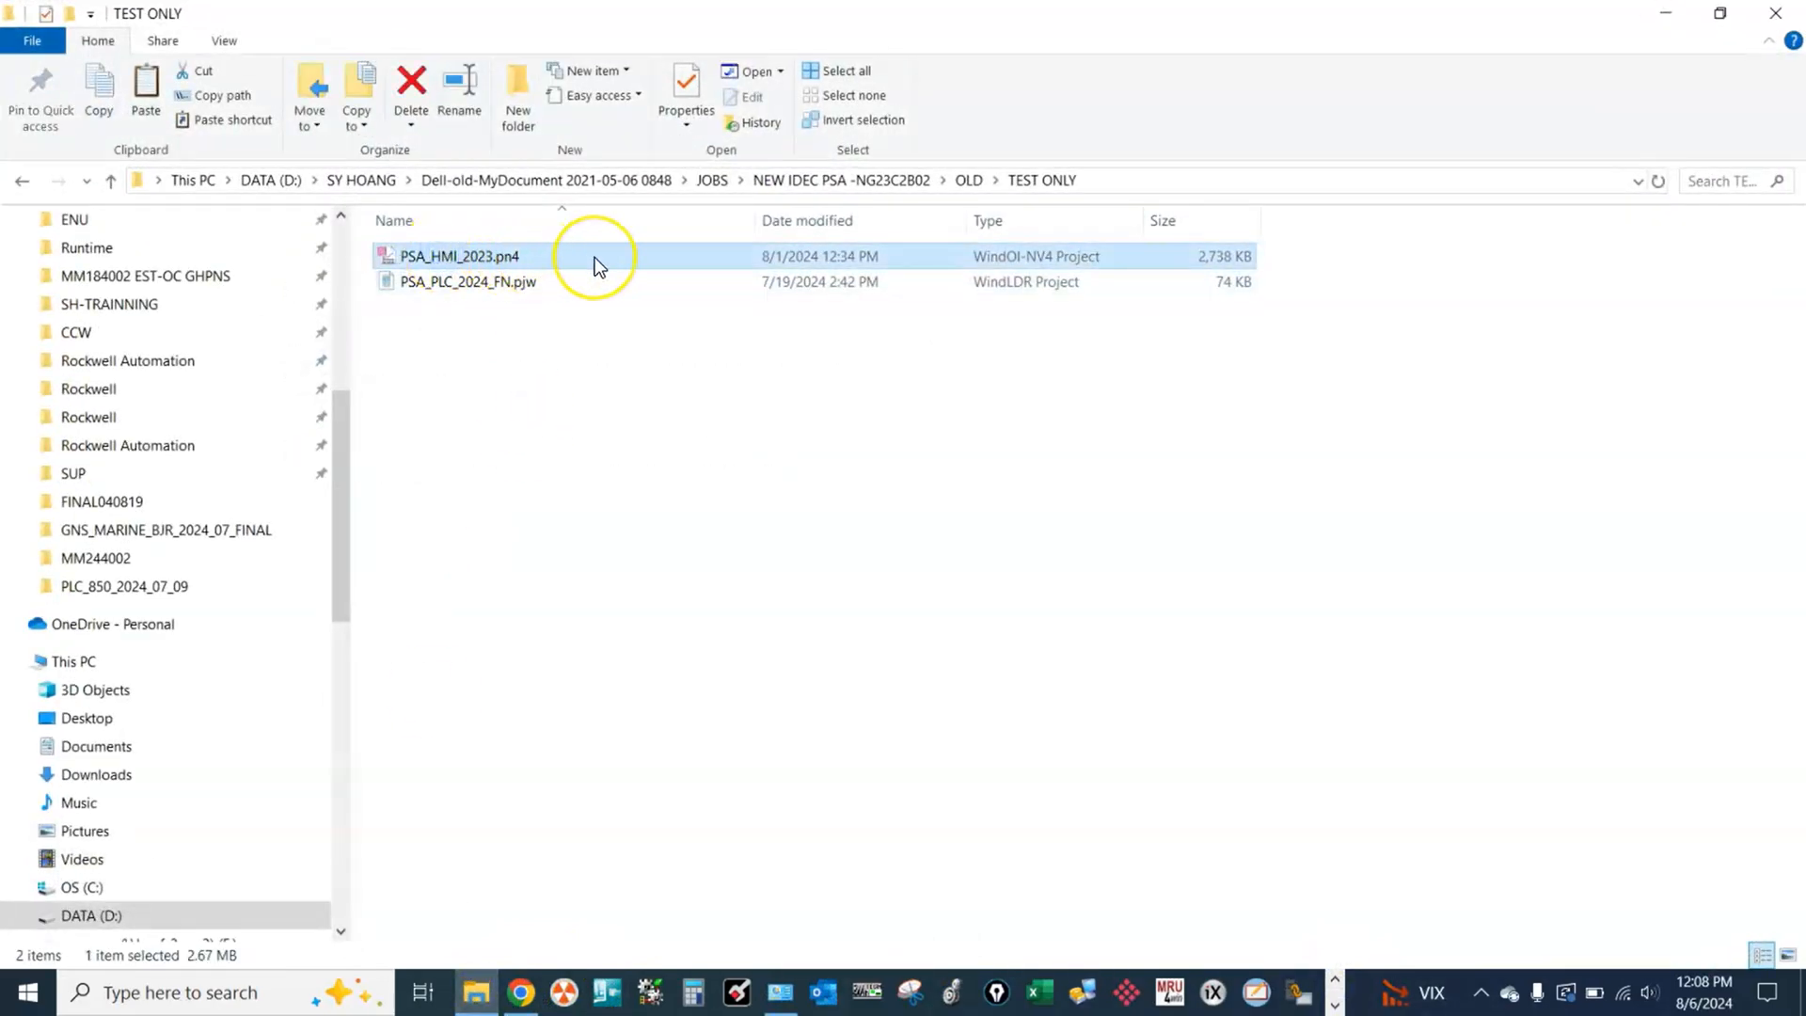
mouse_move(592, 255)
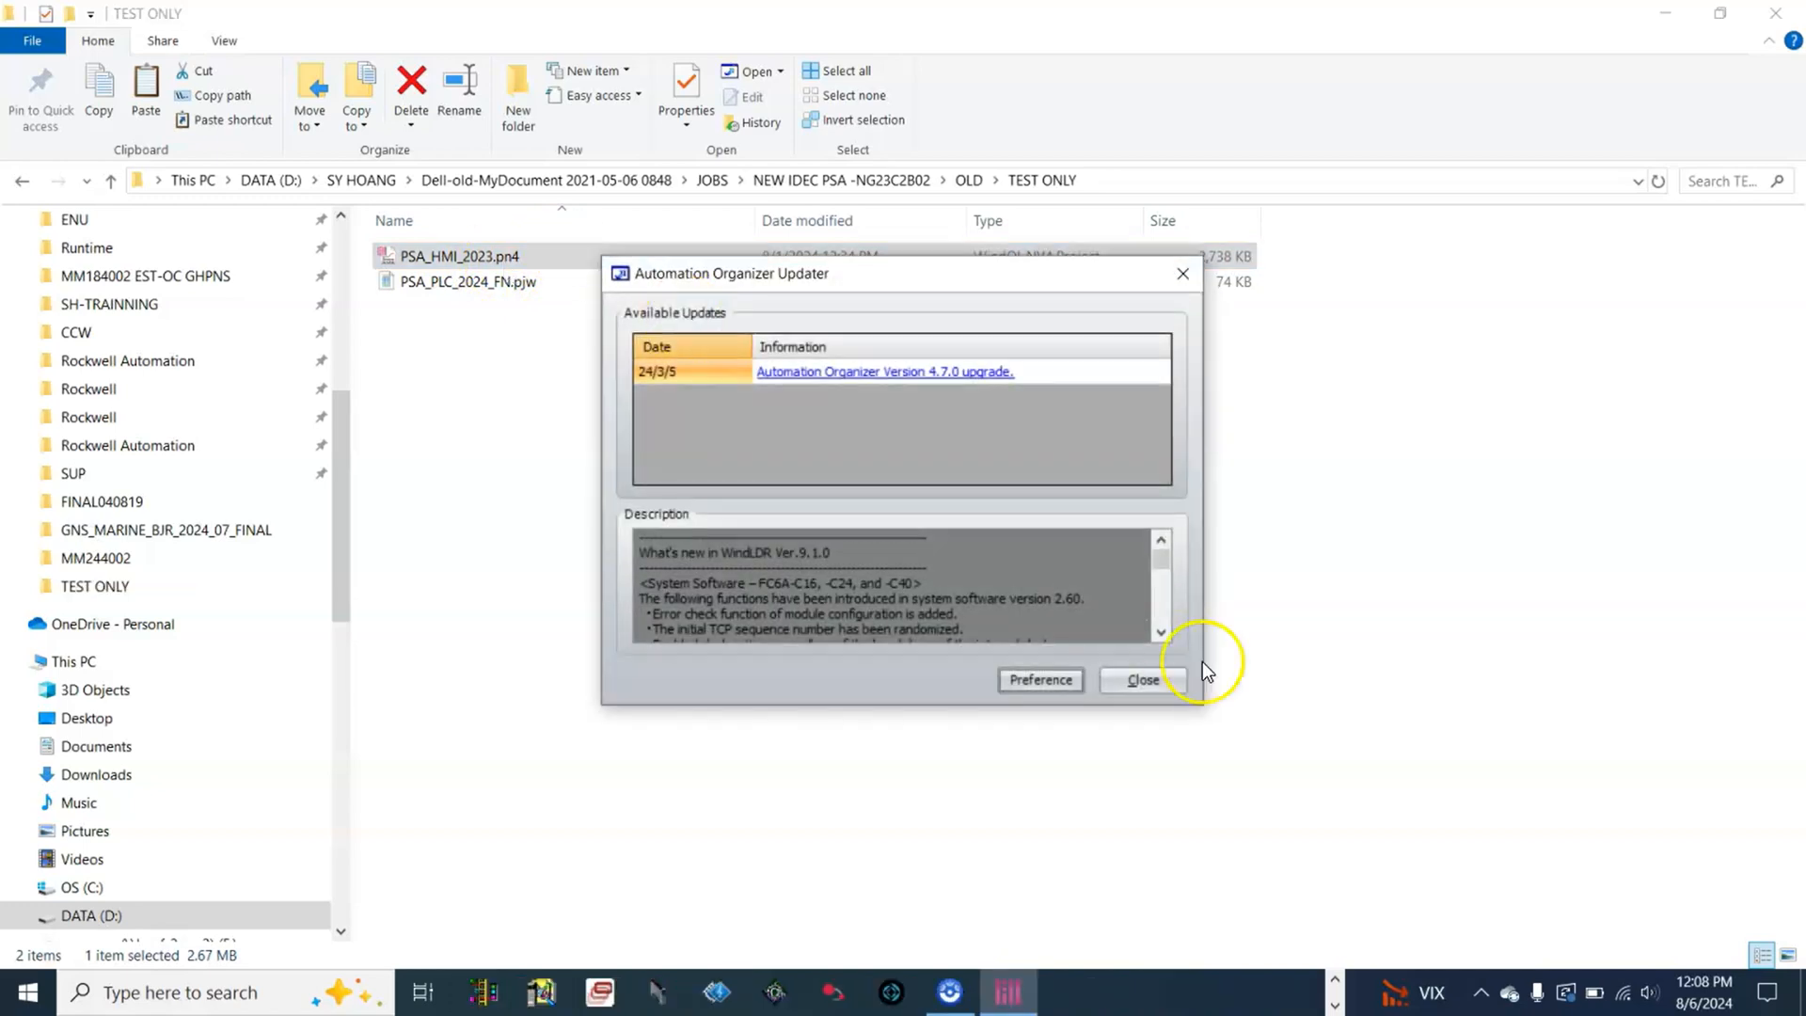
- Dismiss the Automation Organizer Updater and load base screen 1 for editing
left_click(1141, 679)
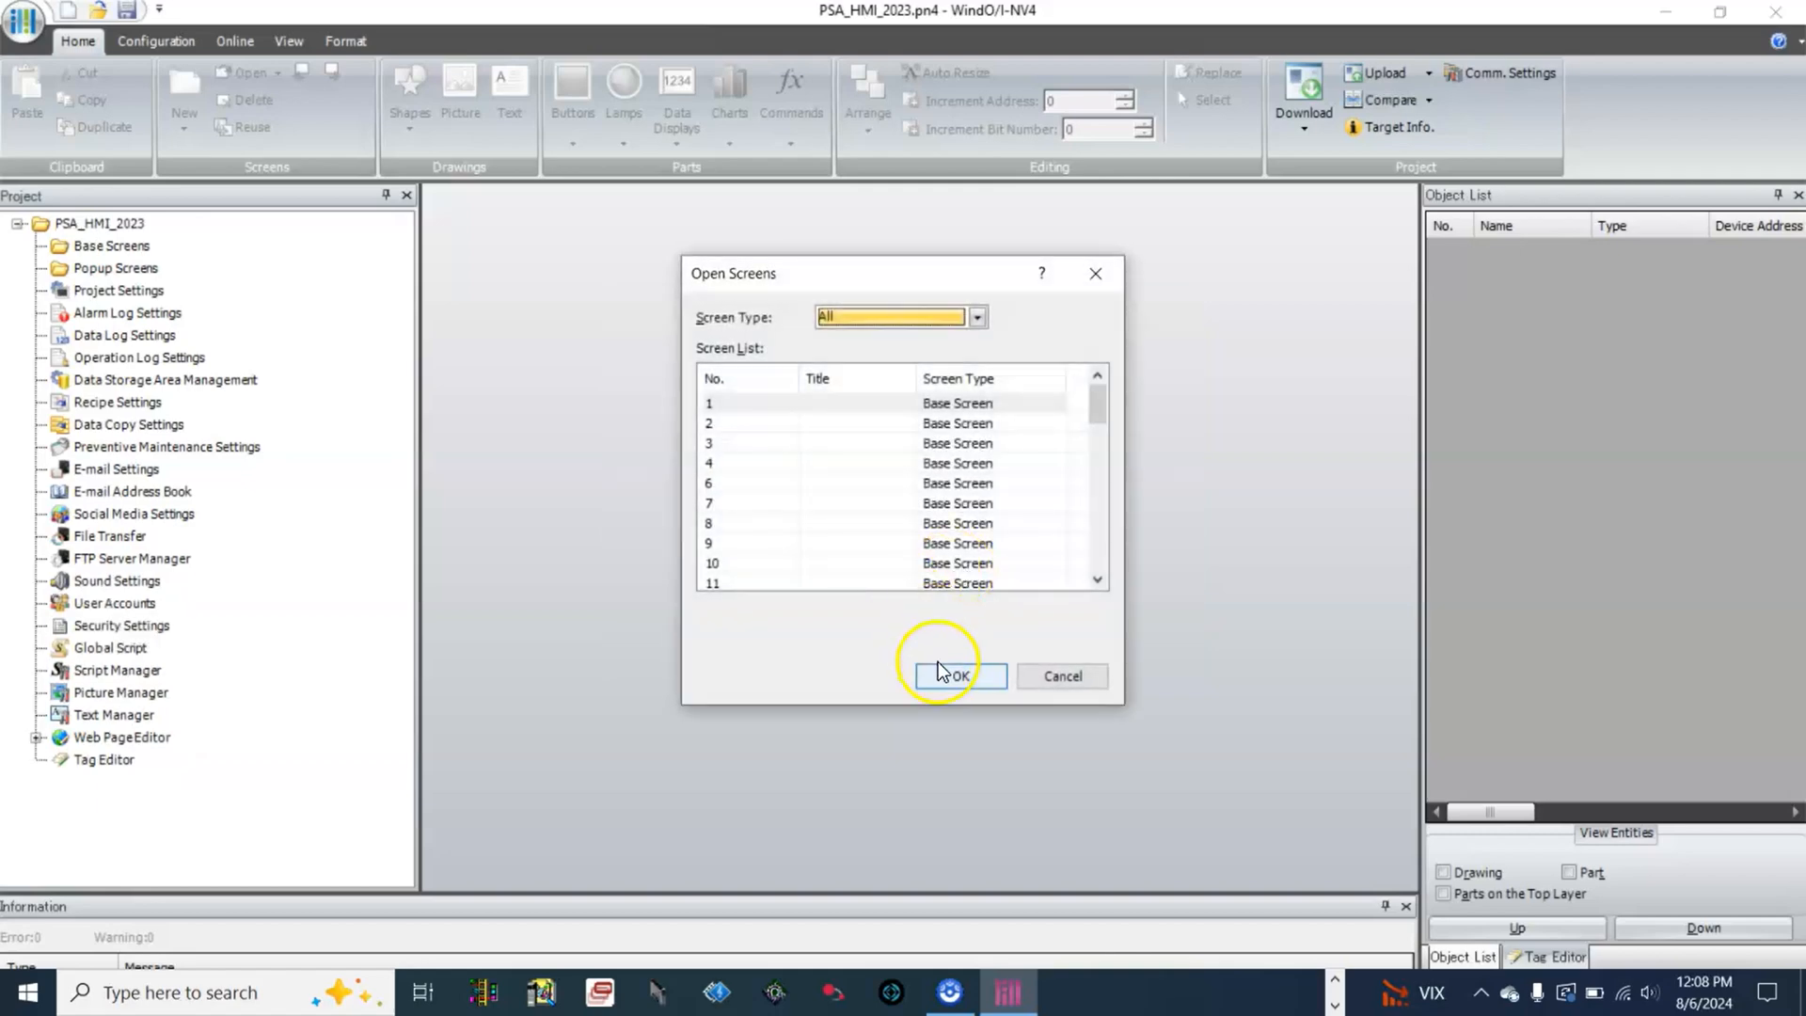
left_click(954, 675)
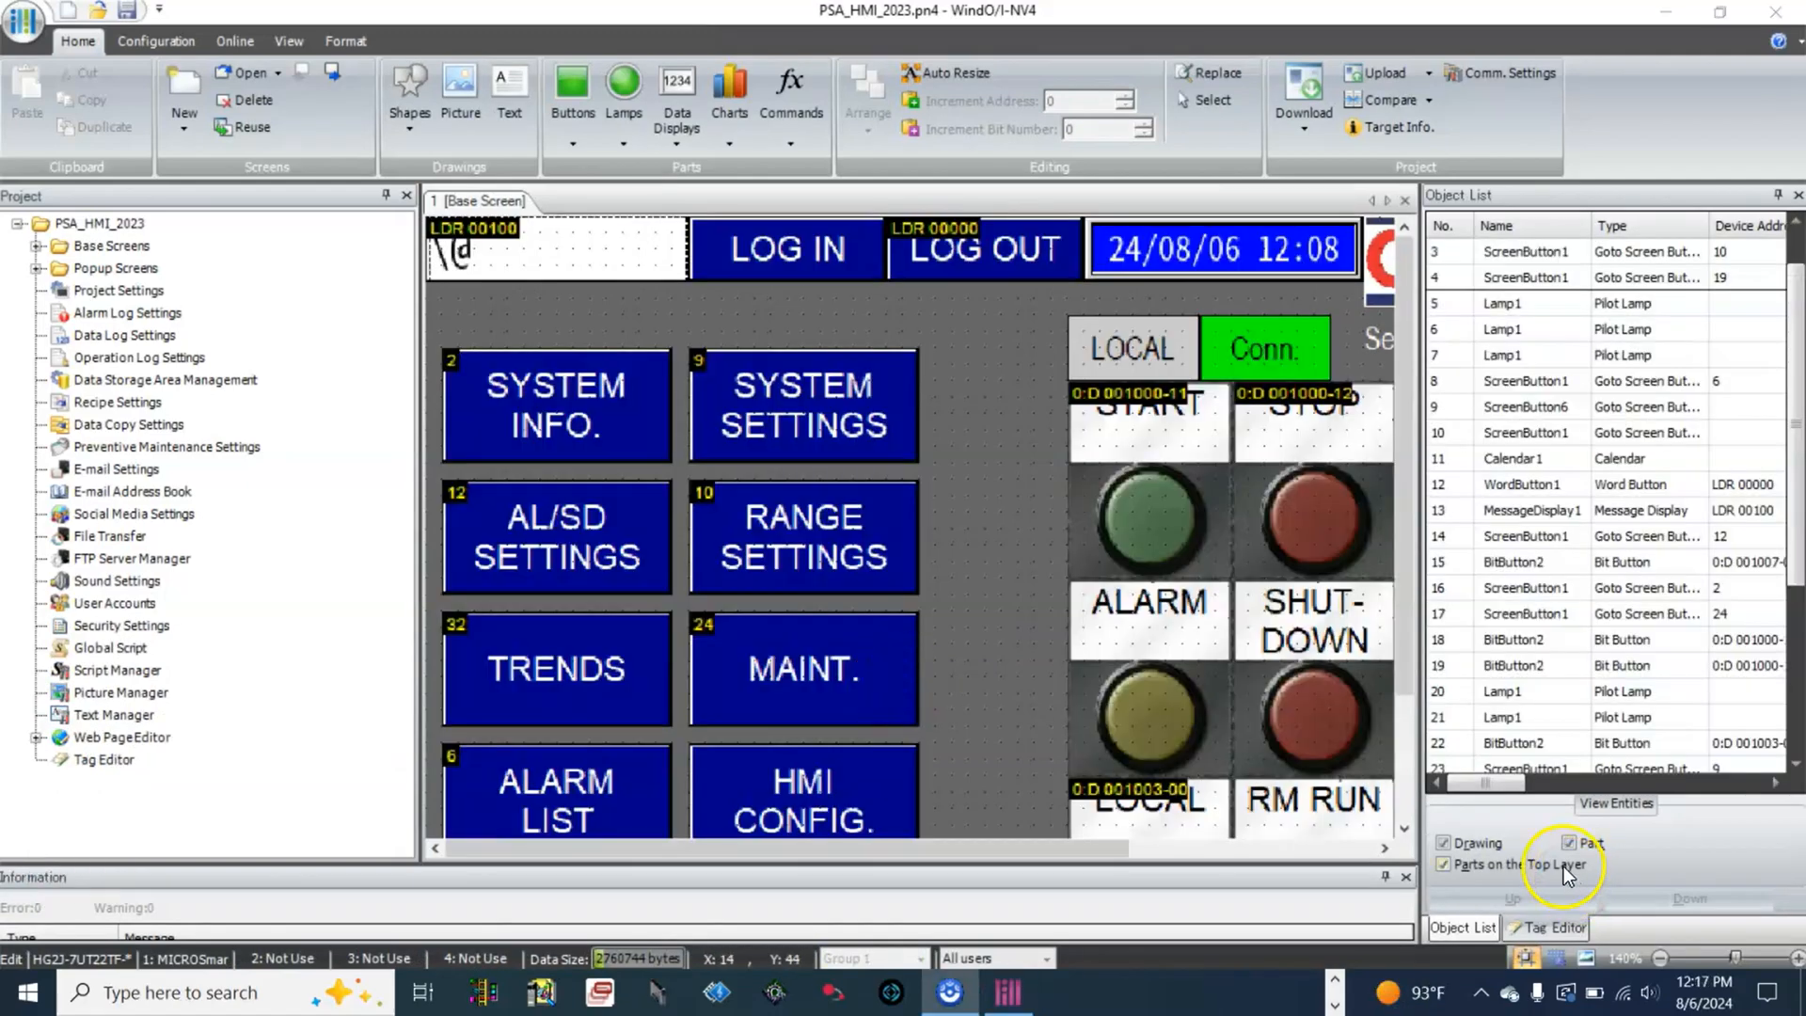
mouse_move(1342, 704)
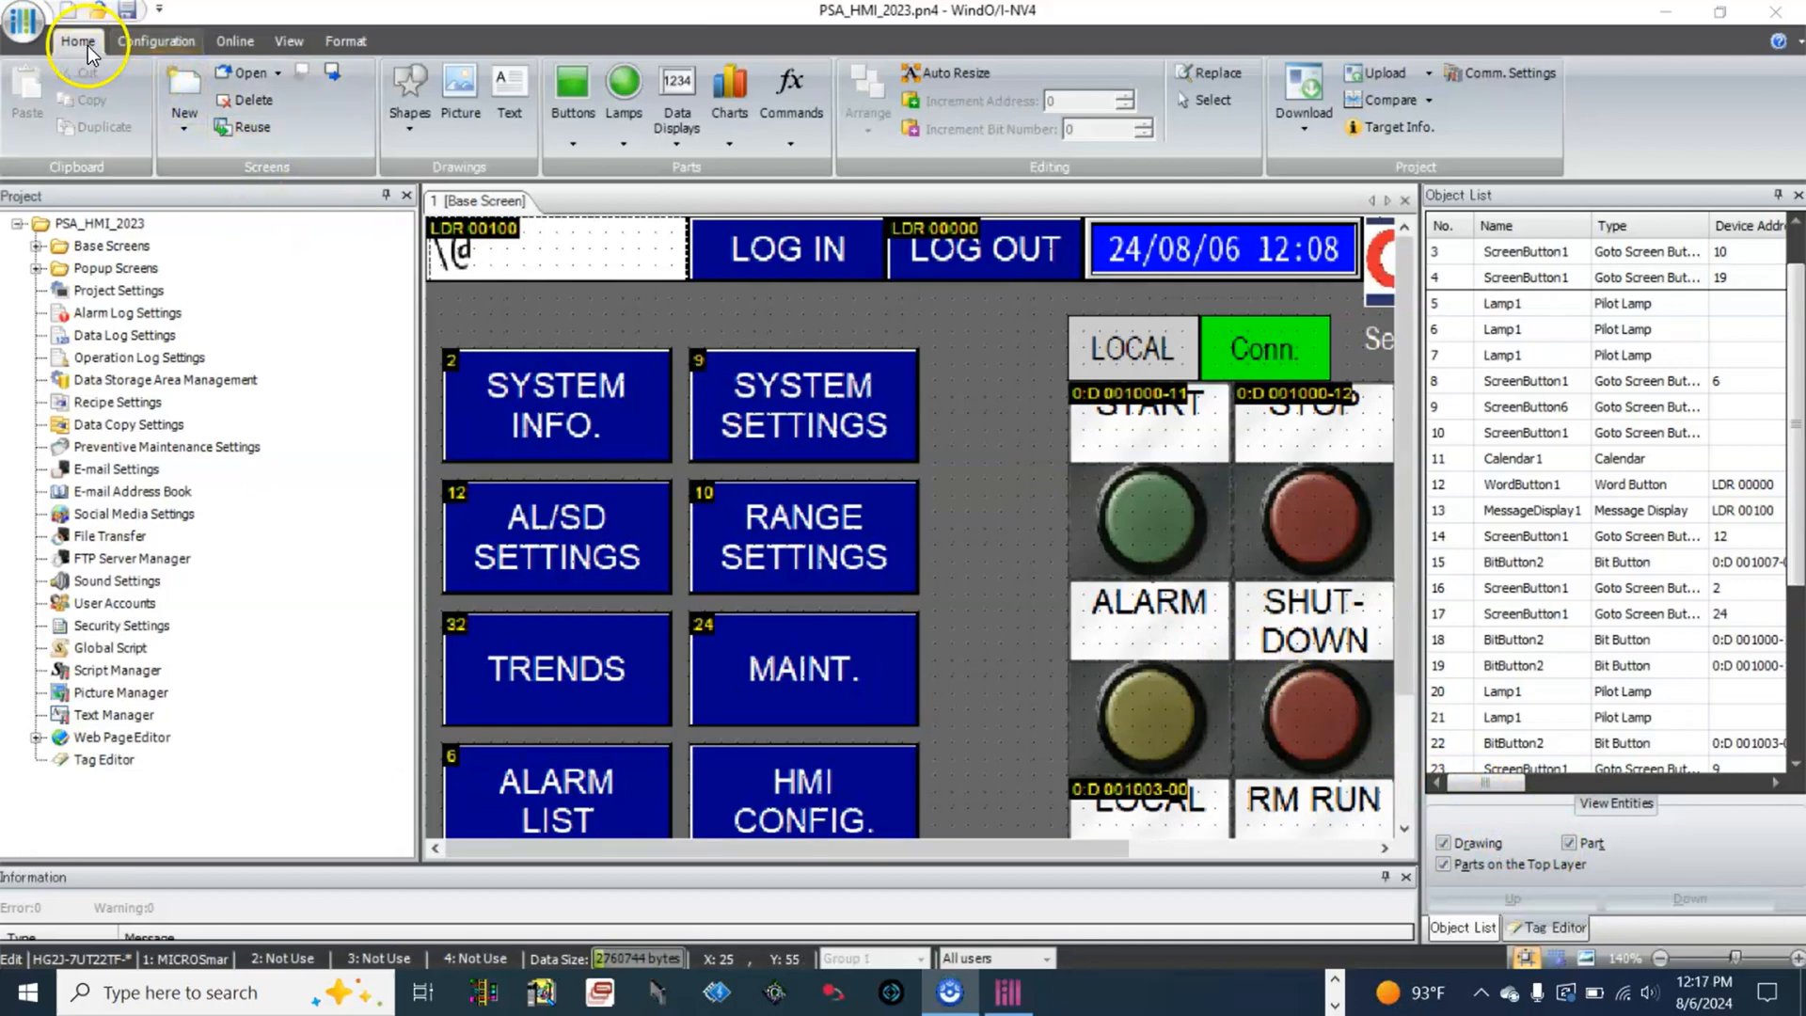
- In Project Settings > Web Server, enable Remote Control and Monitor and apply with OK
left_click(156, 39)
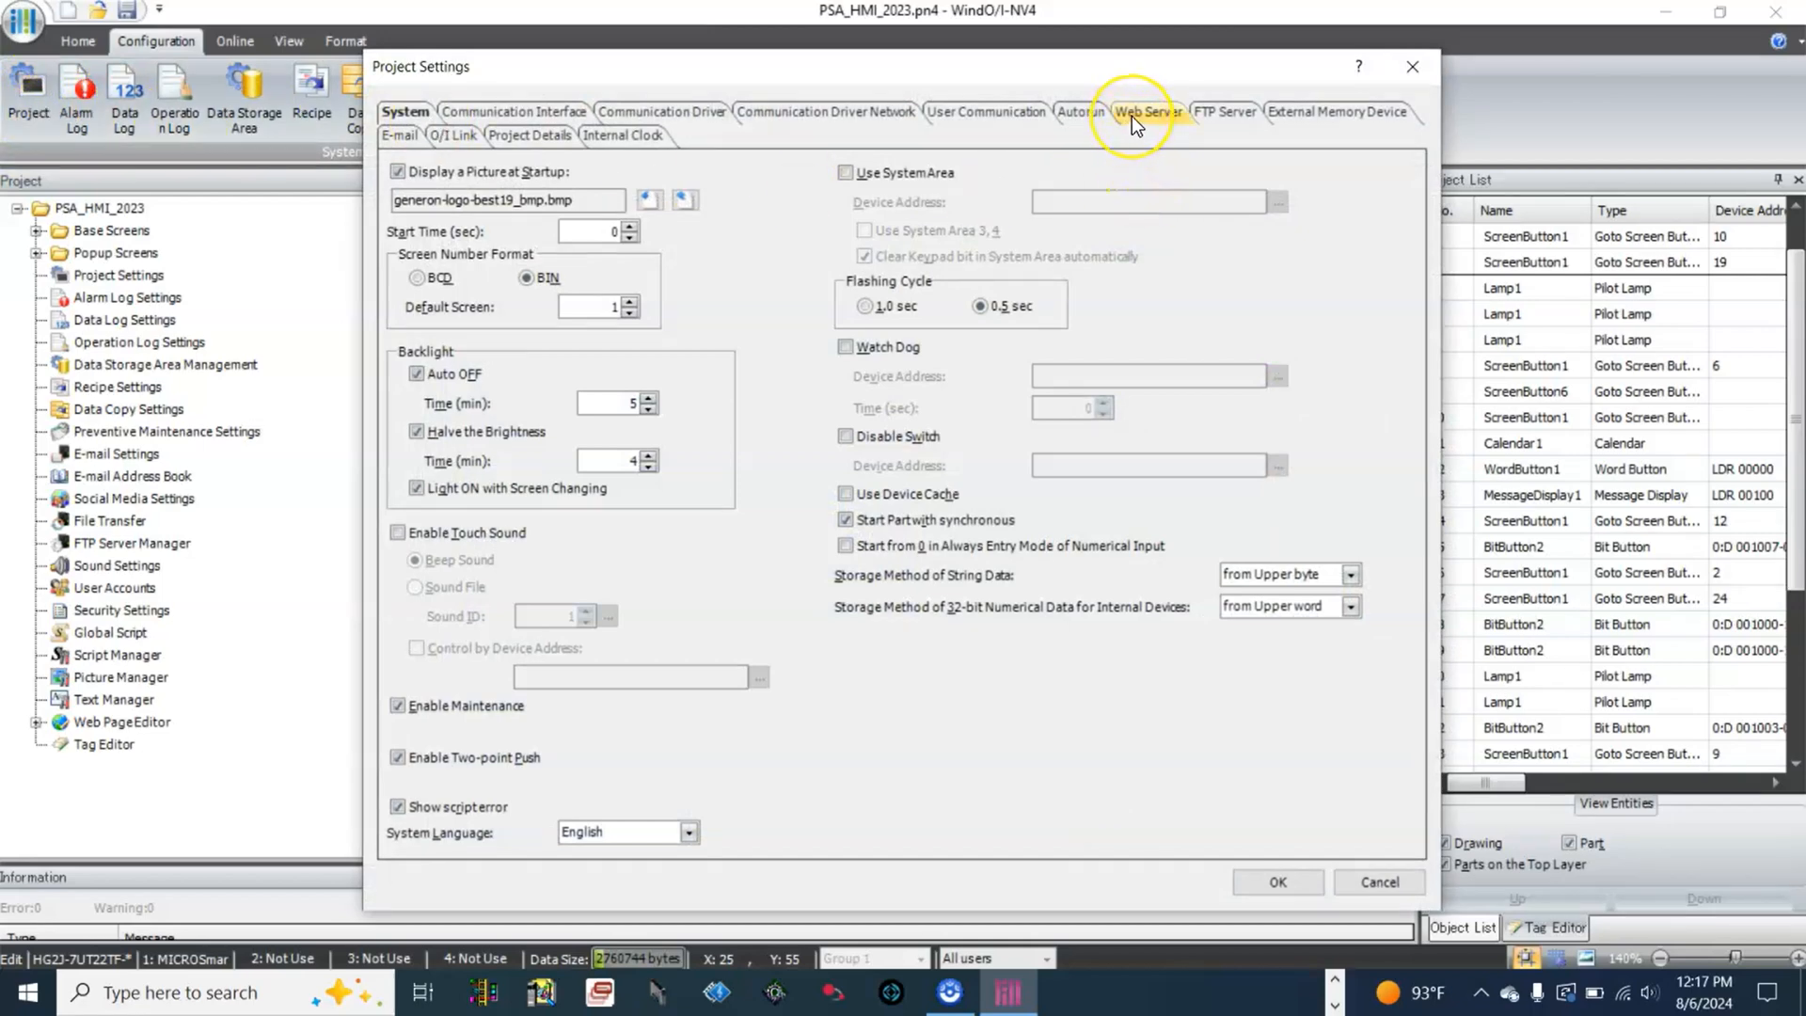
left_click(1147, 111)
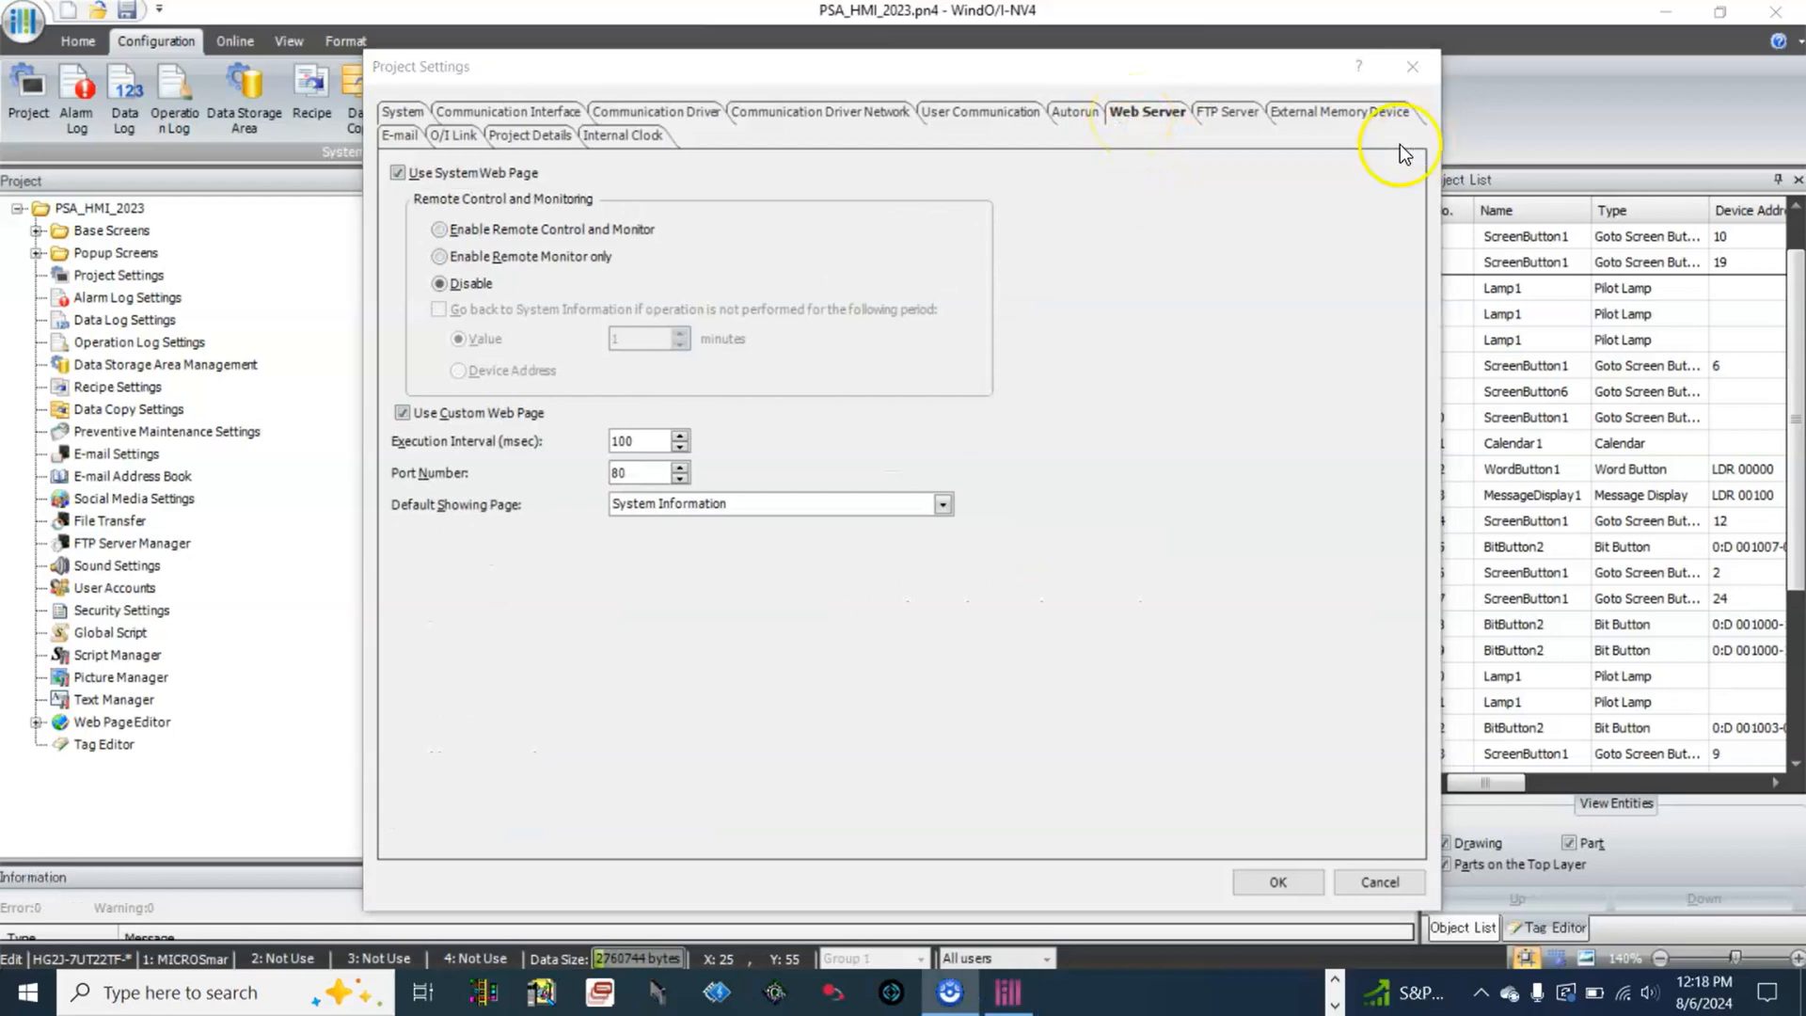
mouse_move(423, 218)
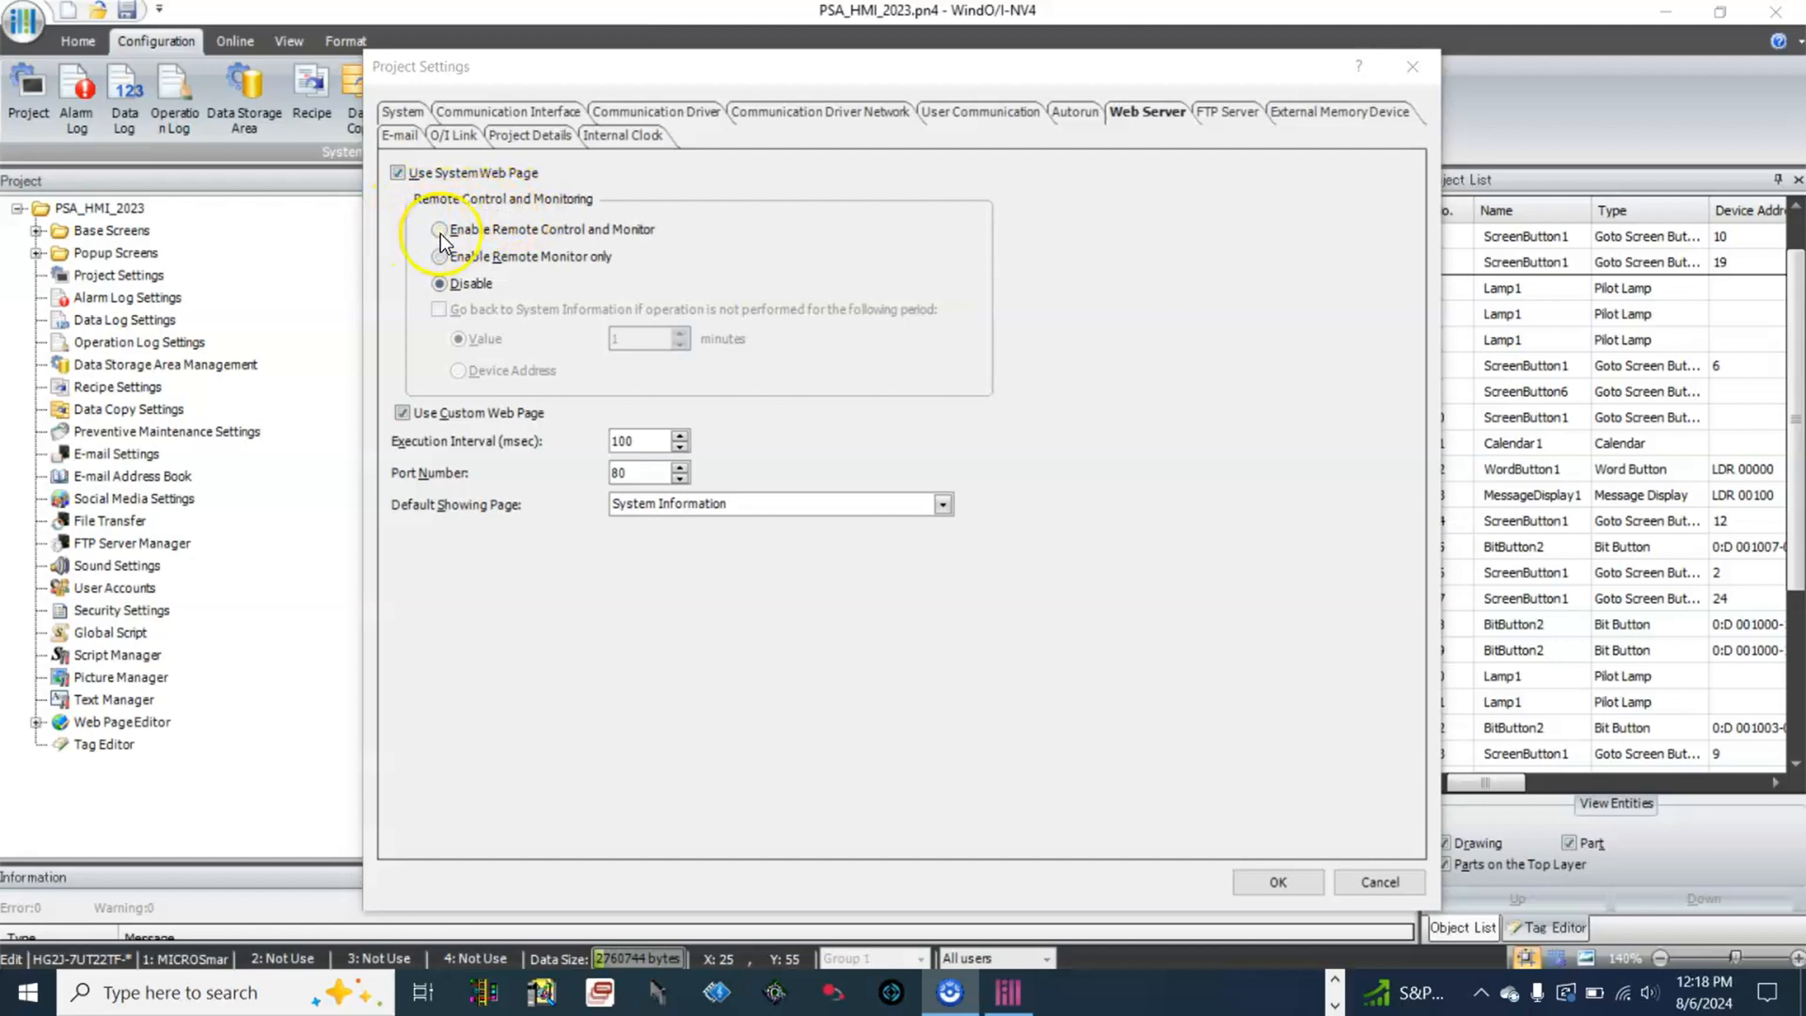
left_click(439, 230)
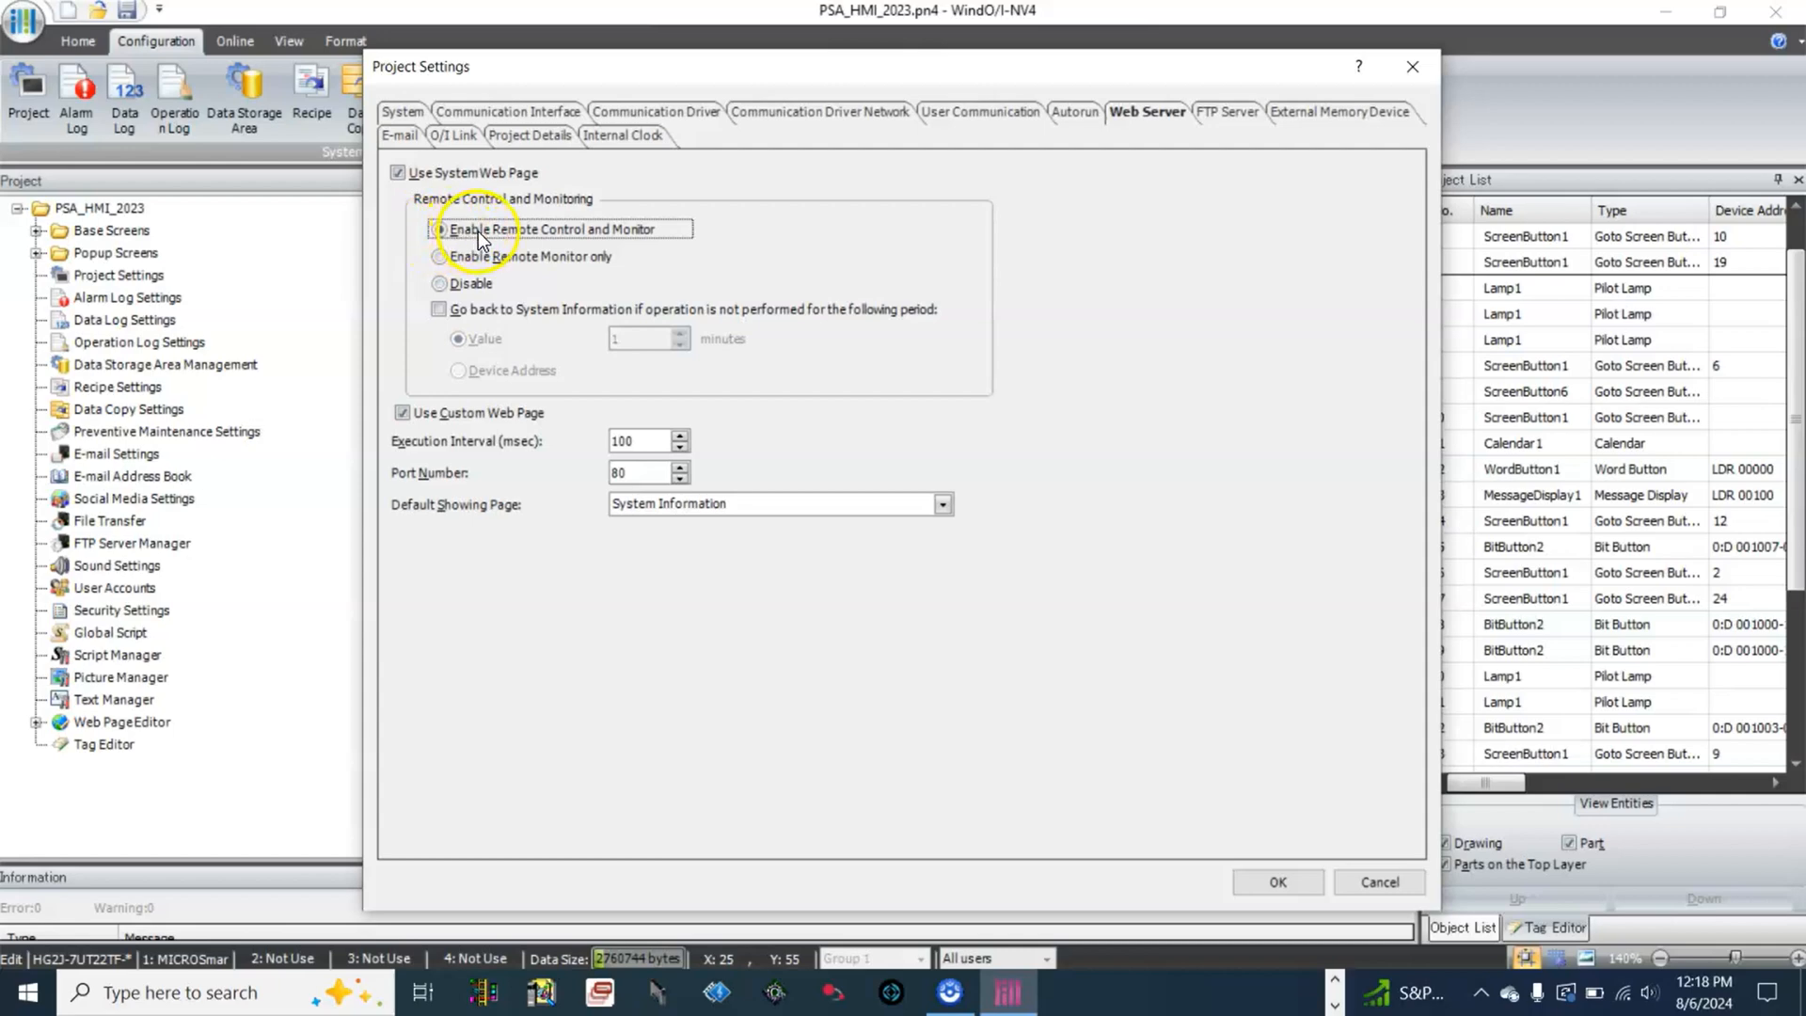
left_click(438, 227)
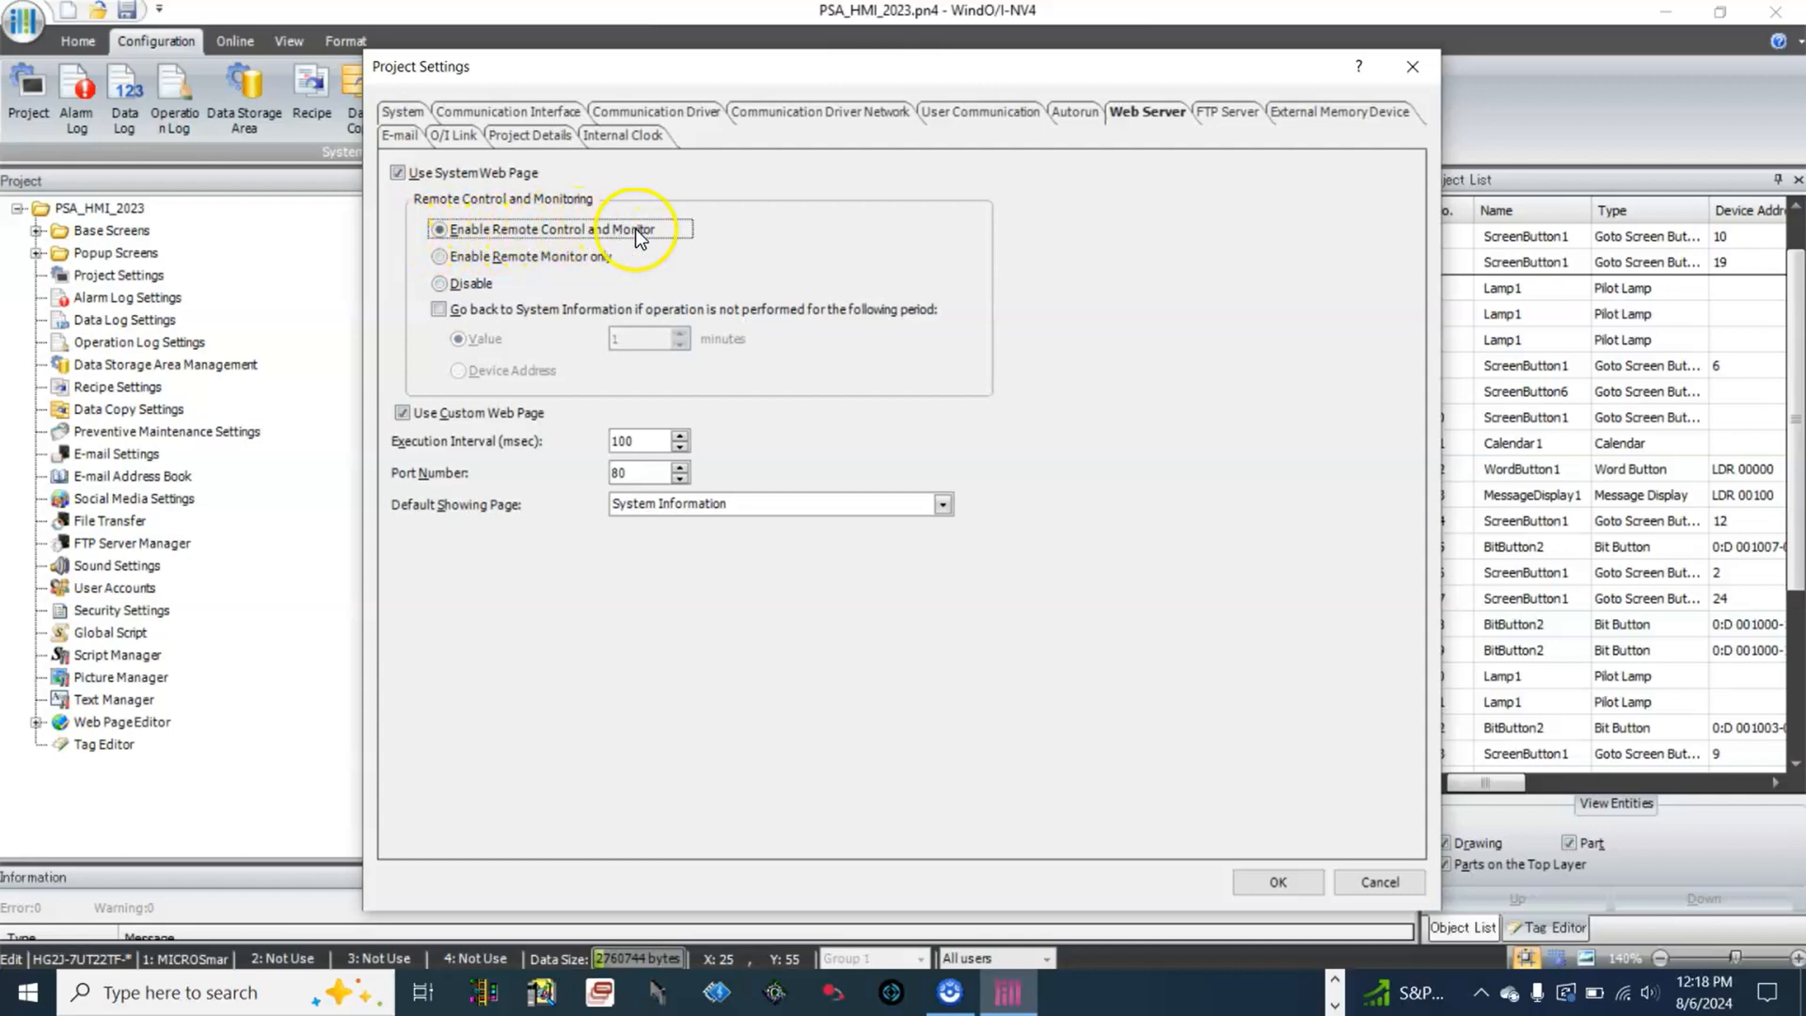
mouse_move(619, 237)
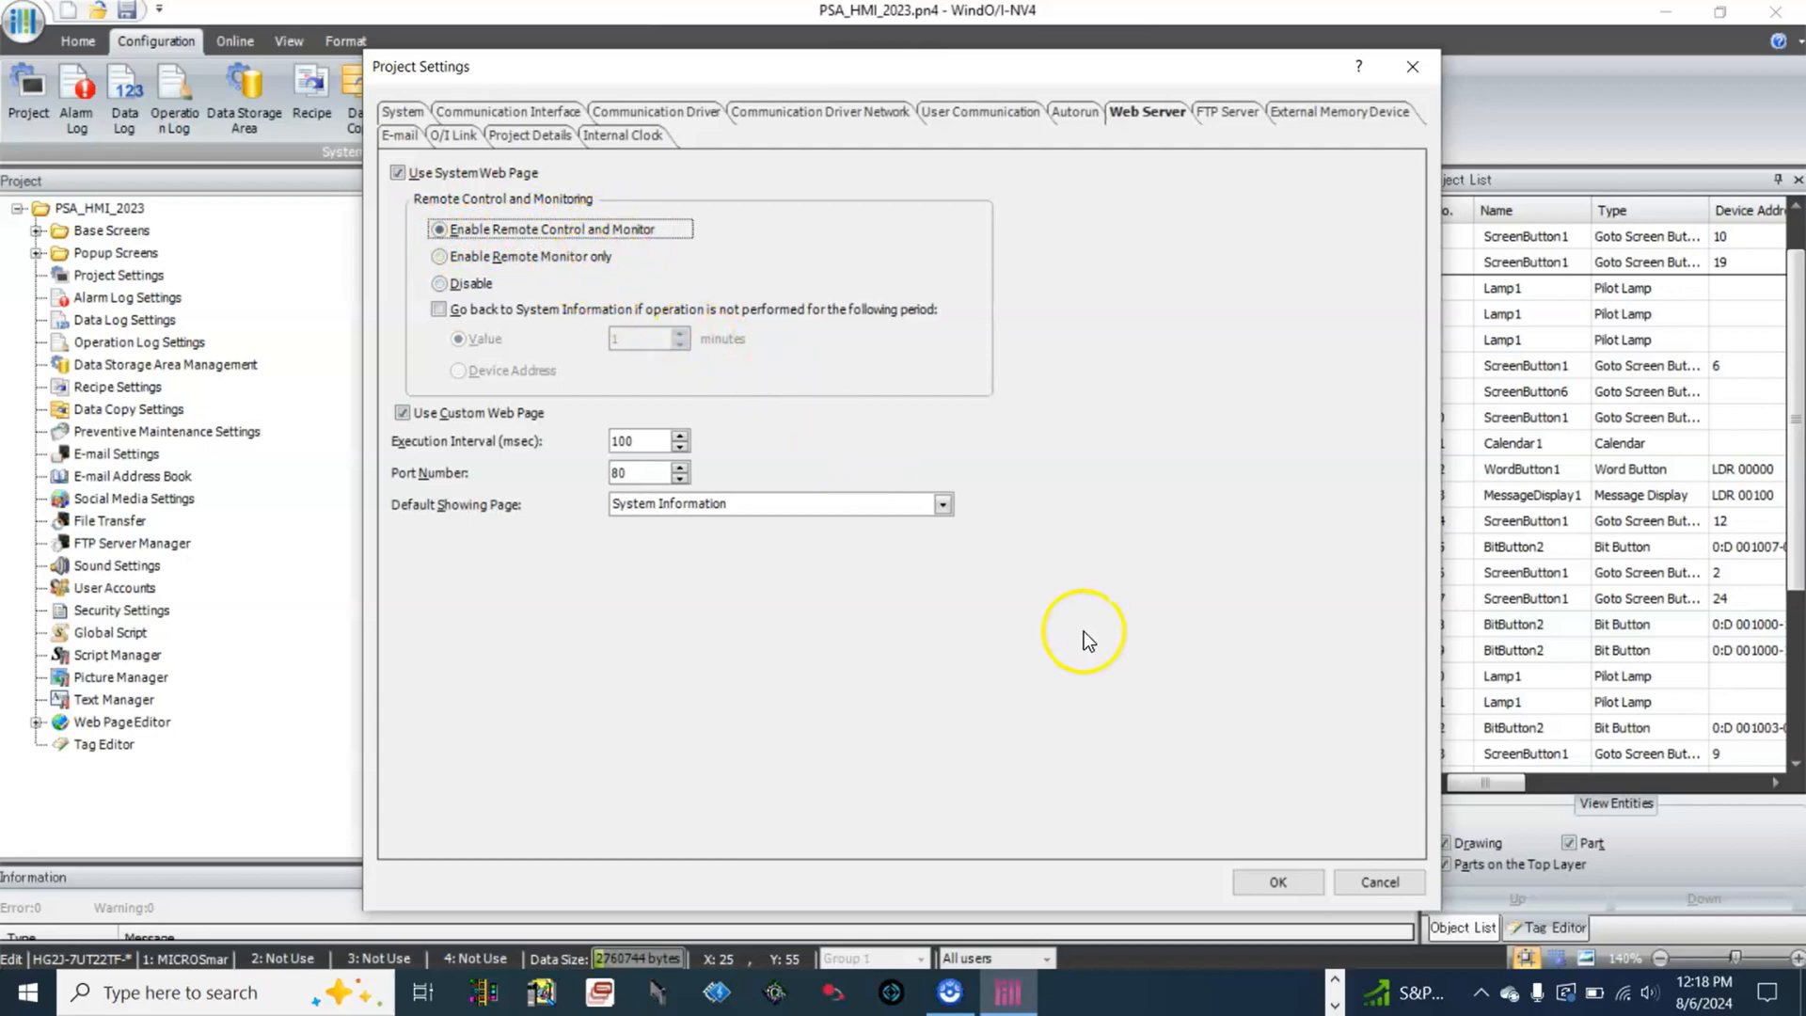
left_click(1275, 880)
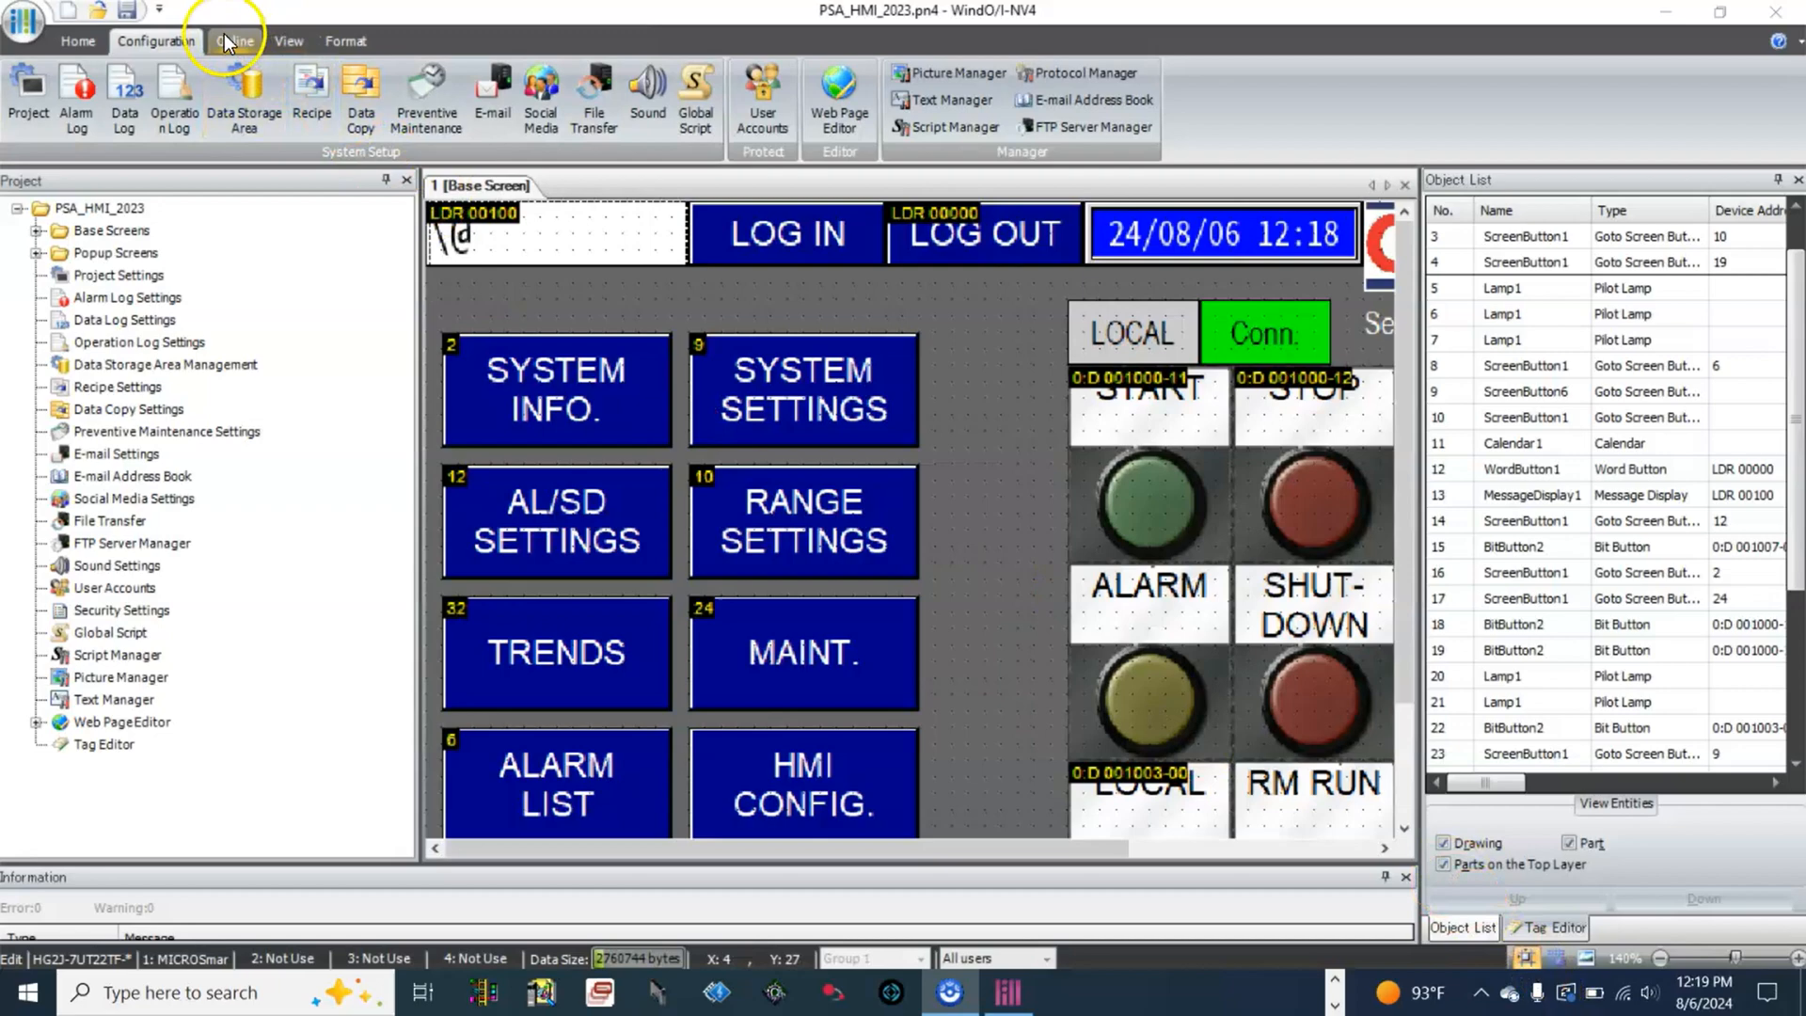
- Start Online > Download and save the modified PSA_HMI_2023 project first
left_click(235, 40)
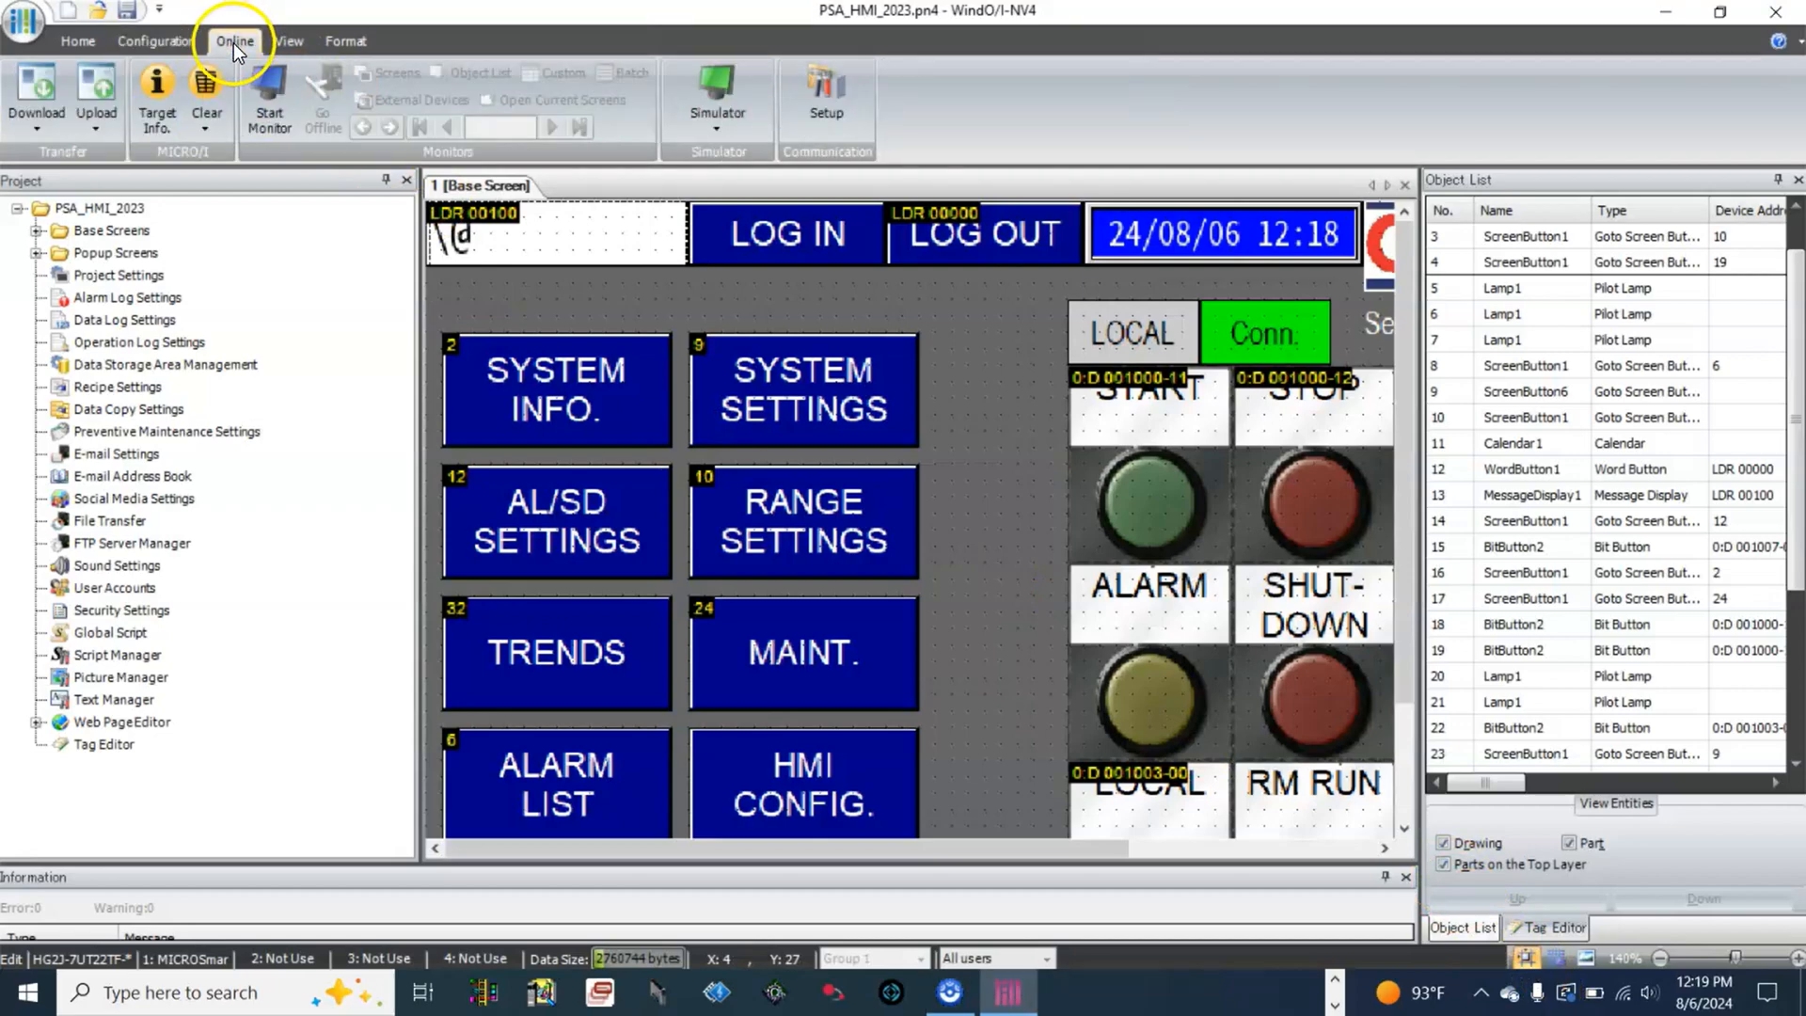
left_click(35, 97)
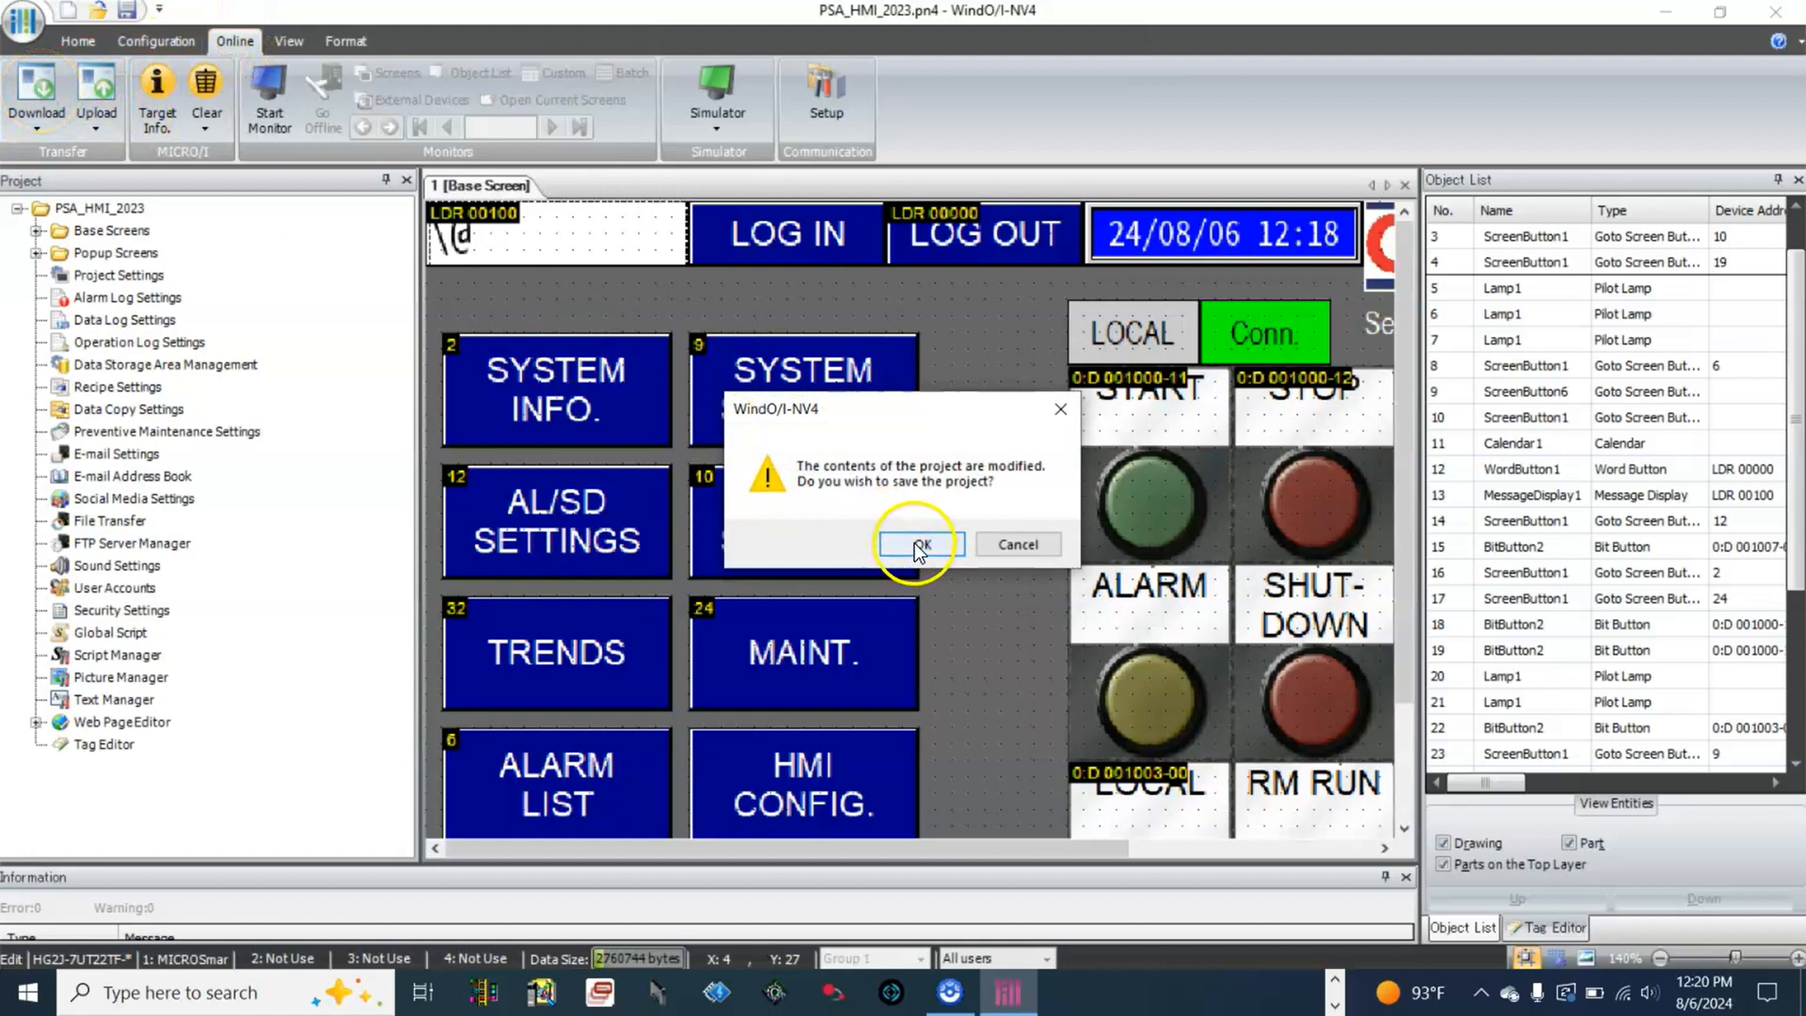
left_click(917, 543)
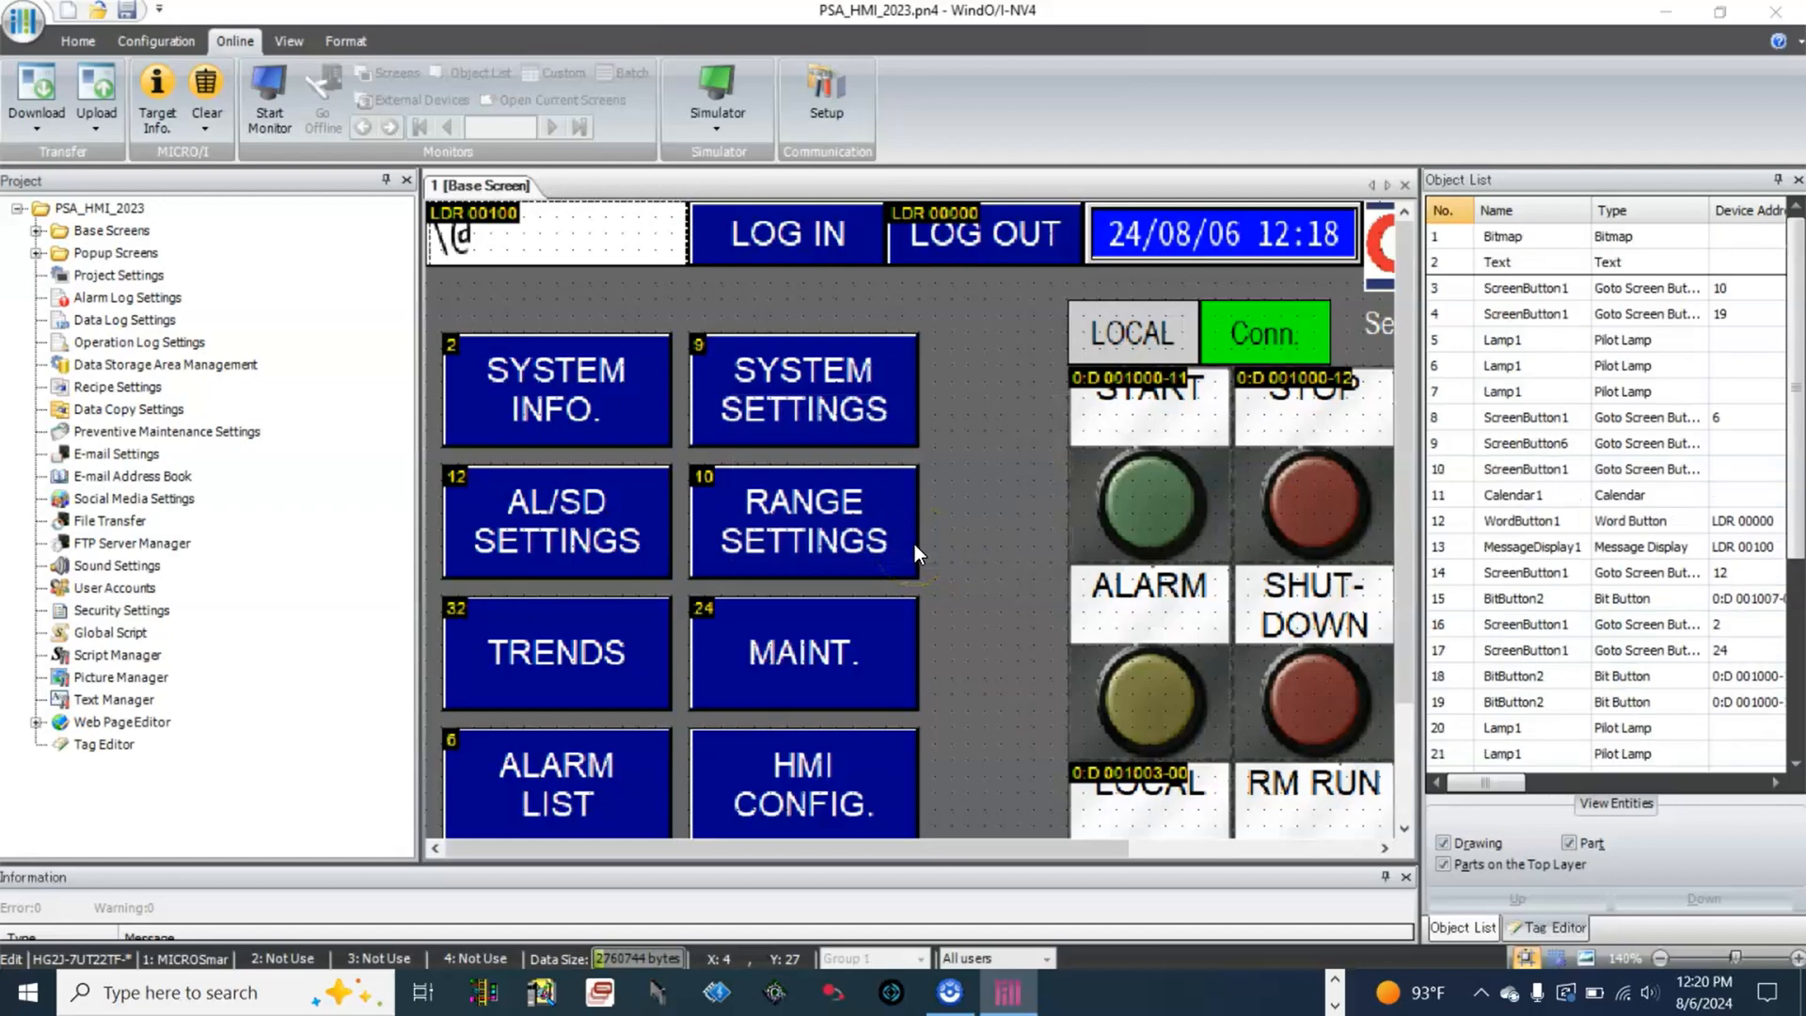
left_click(34, 98)
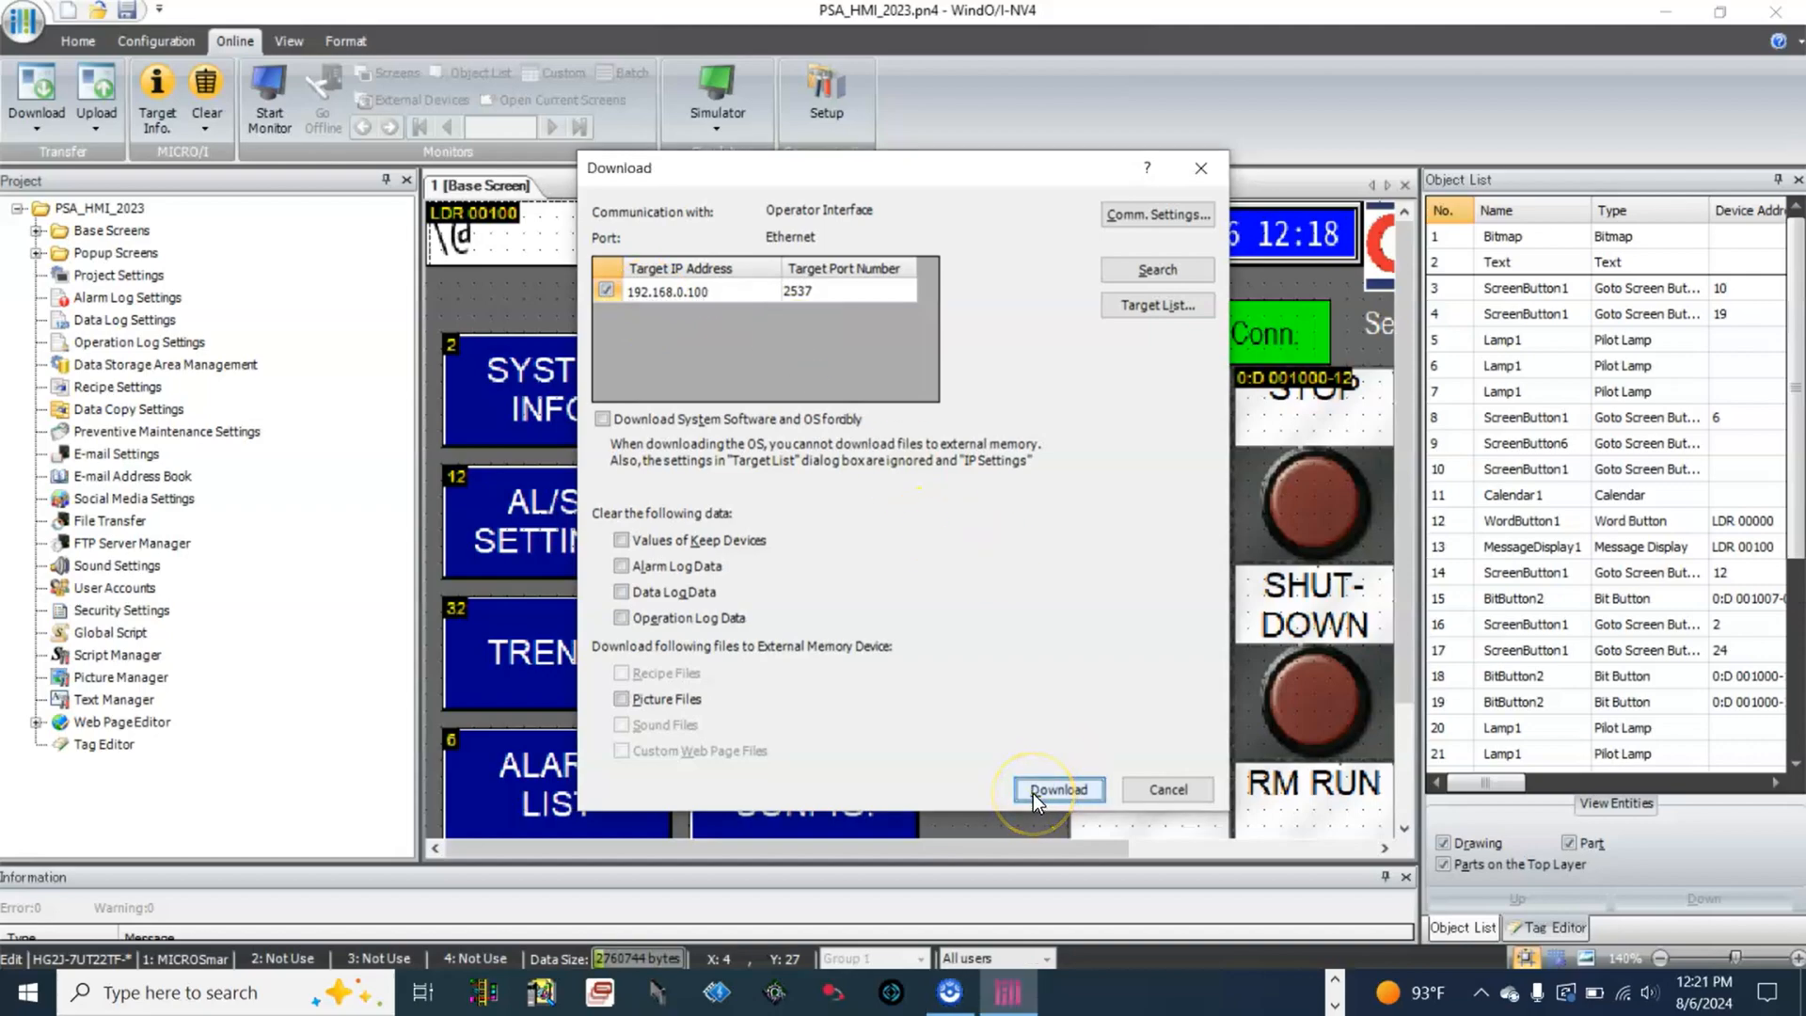
- Download the project to the HMI at 192.168.0.100, acknowledge completion and close
left_click(1056, 788)
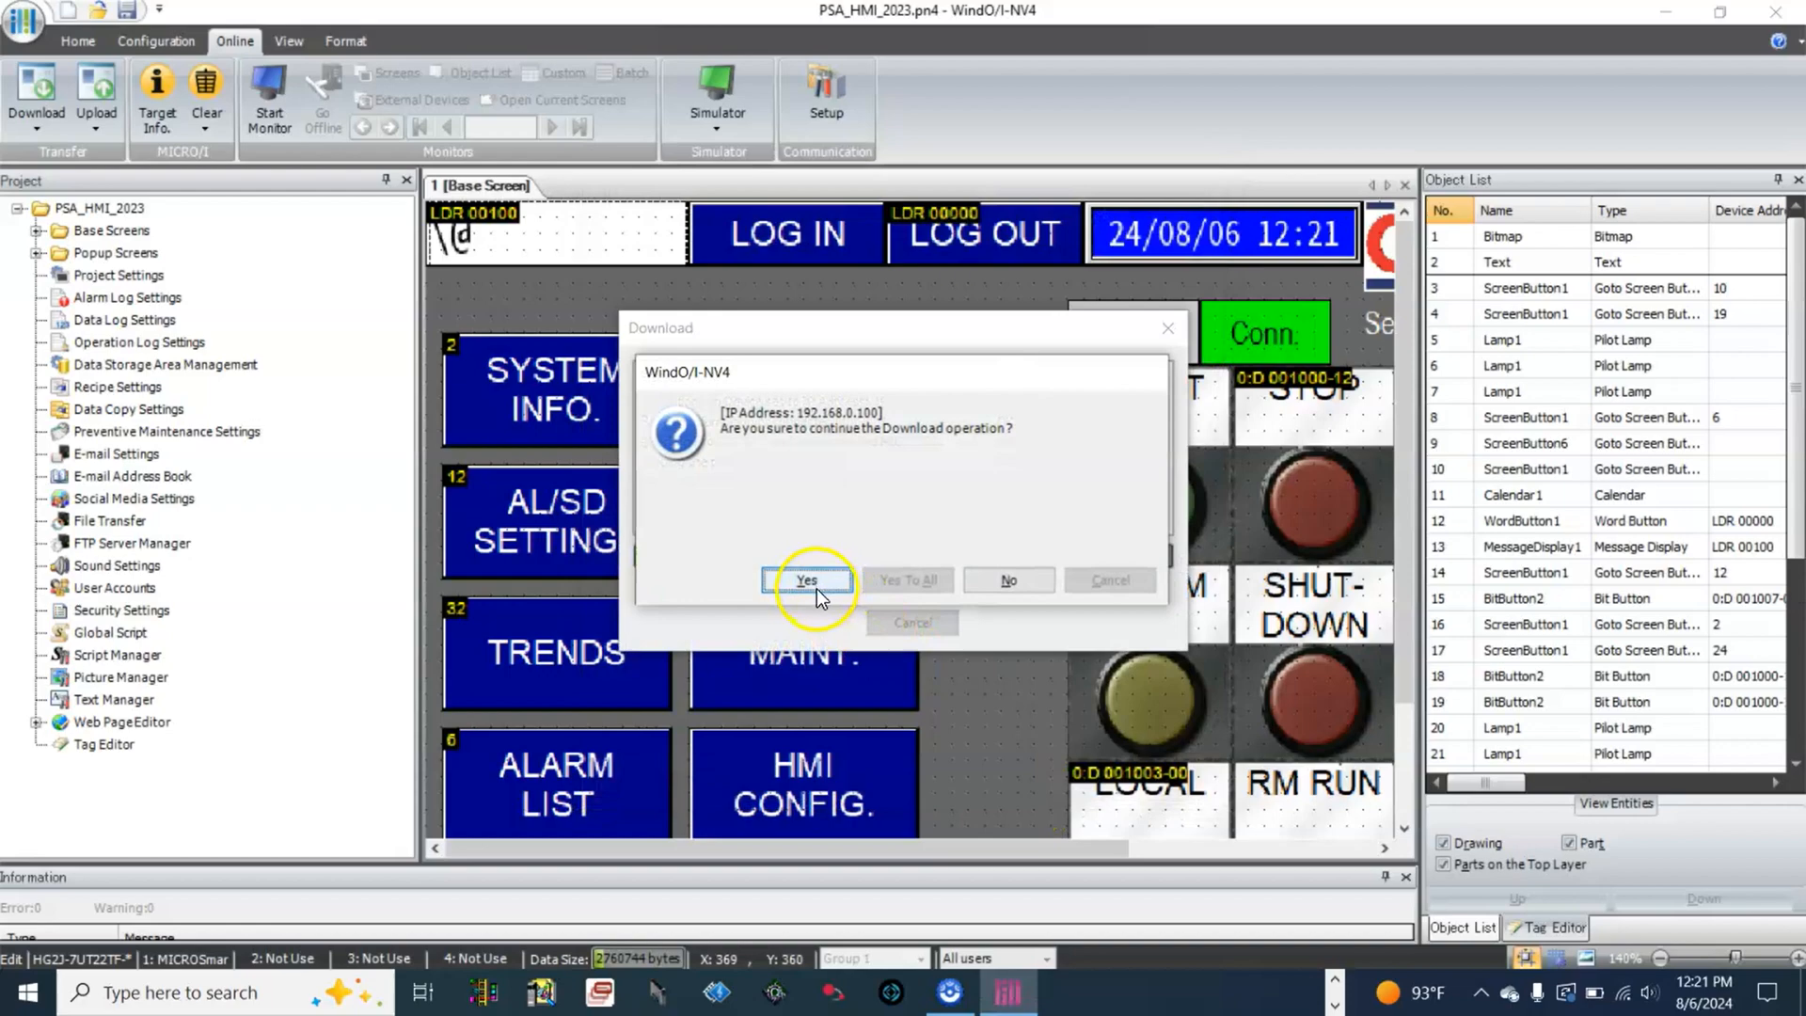
left_click(807, 579)
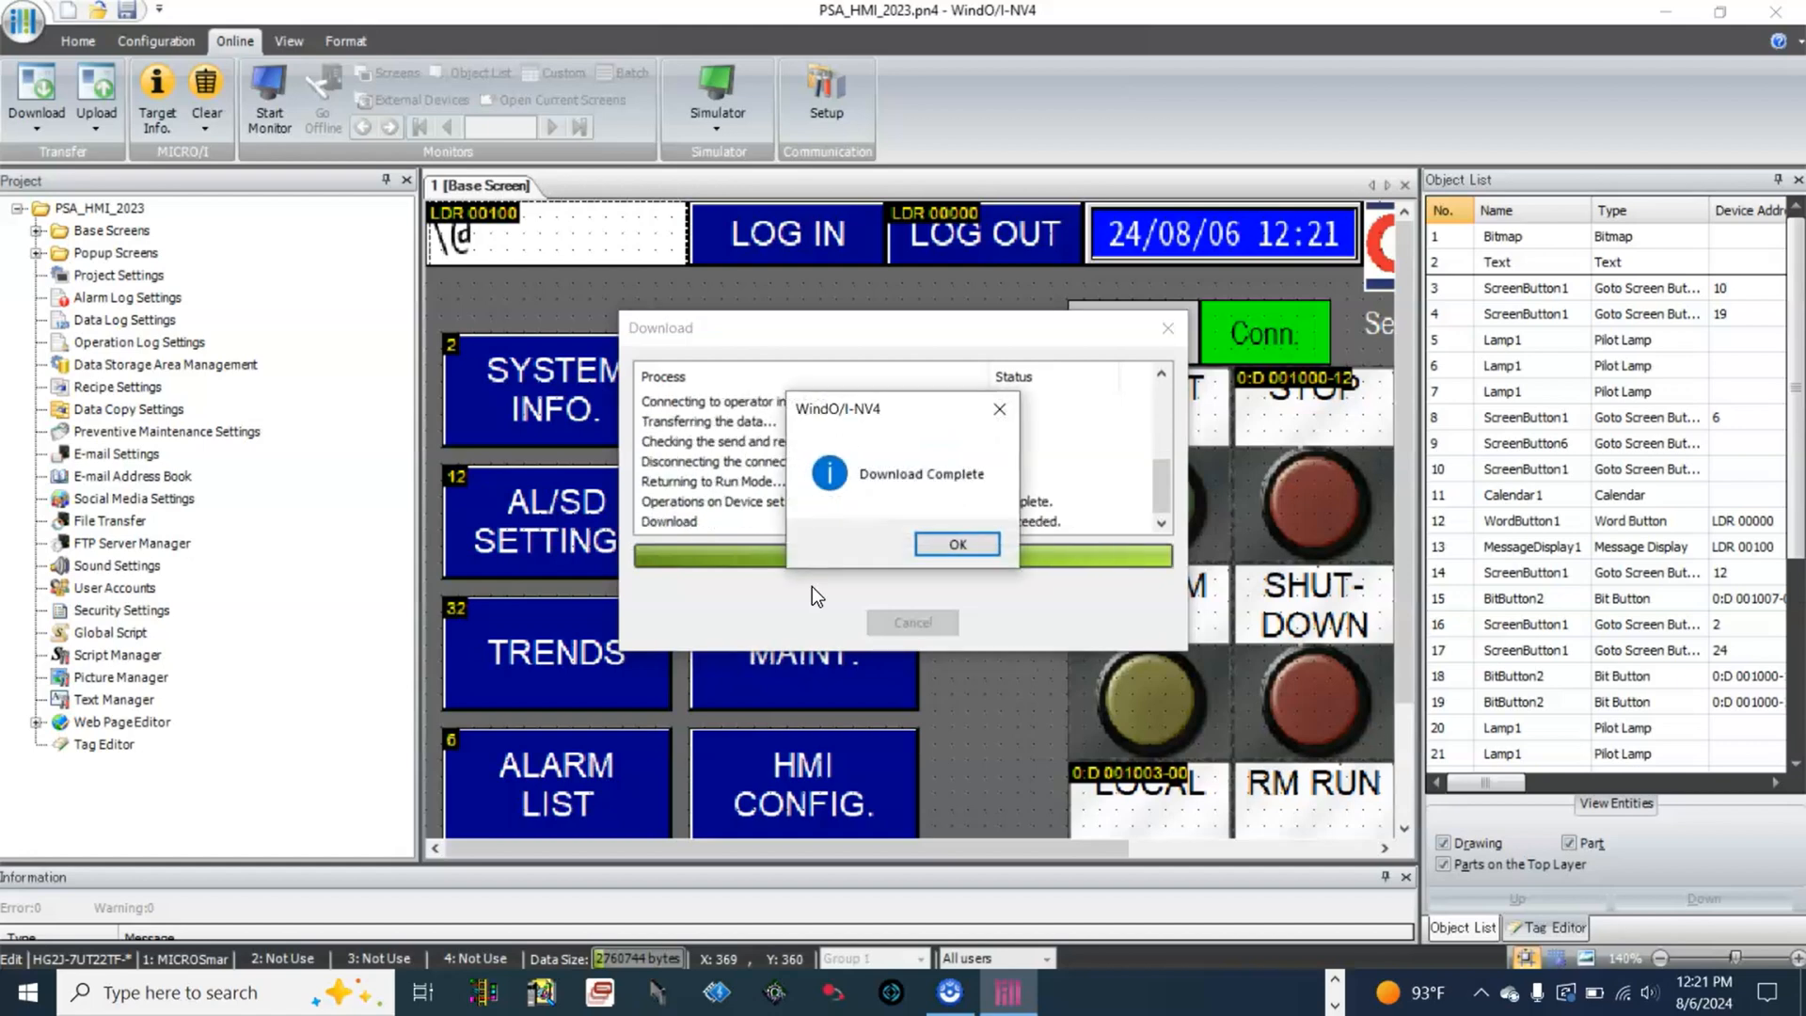
left_click(955, 541)
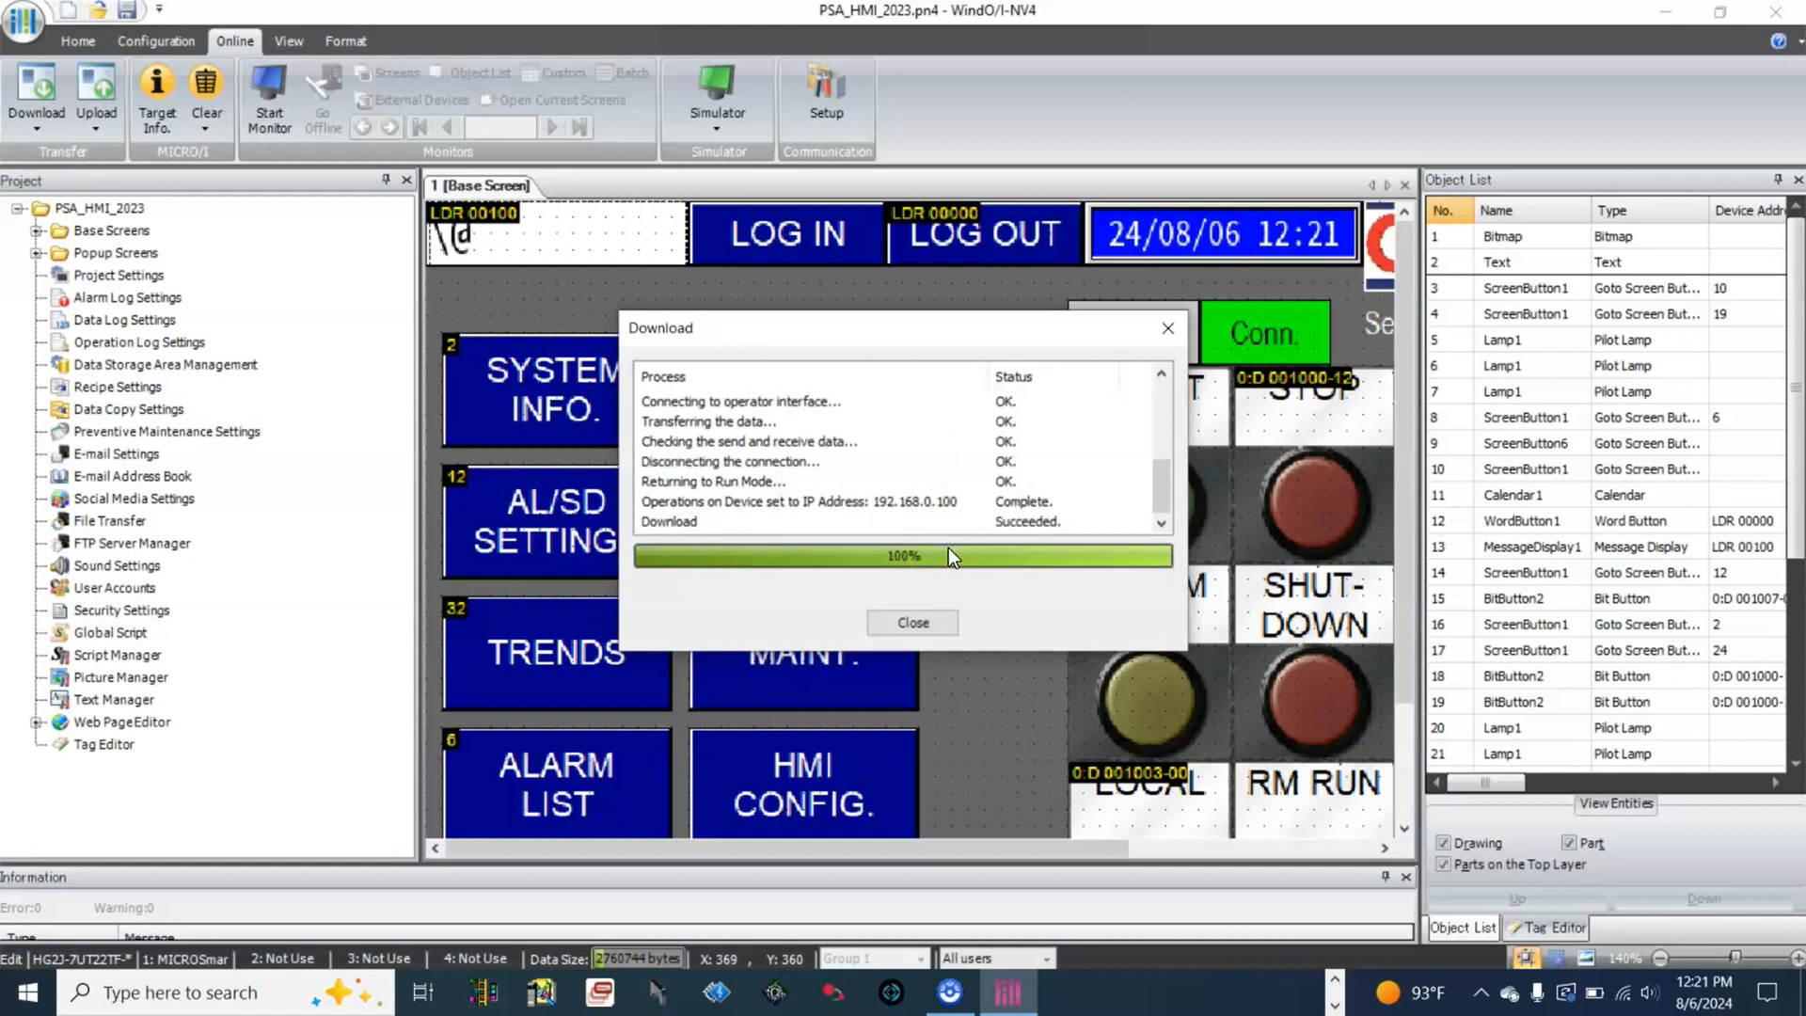
left_click(911, 623)
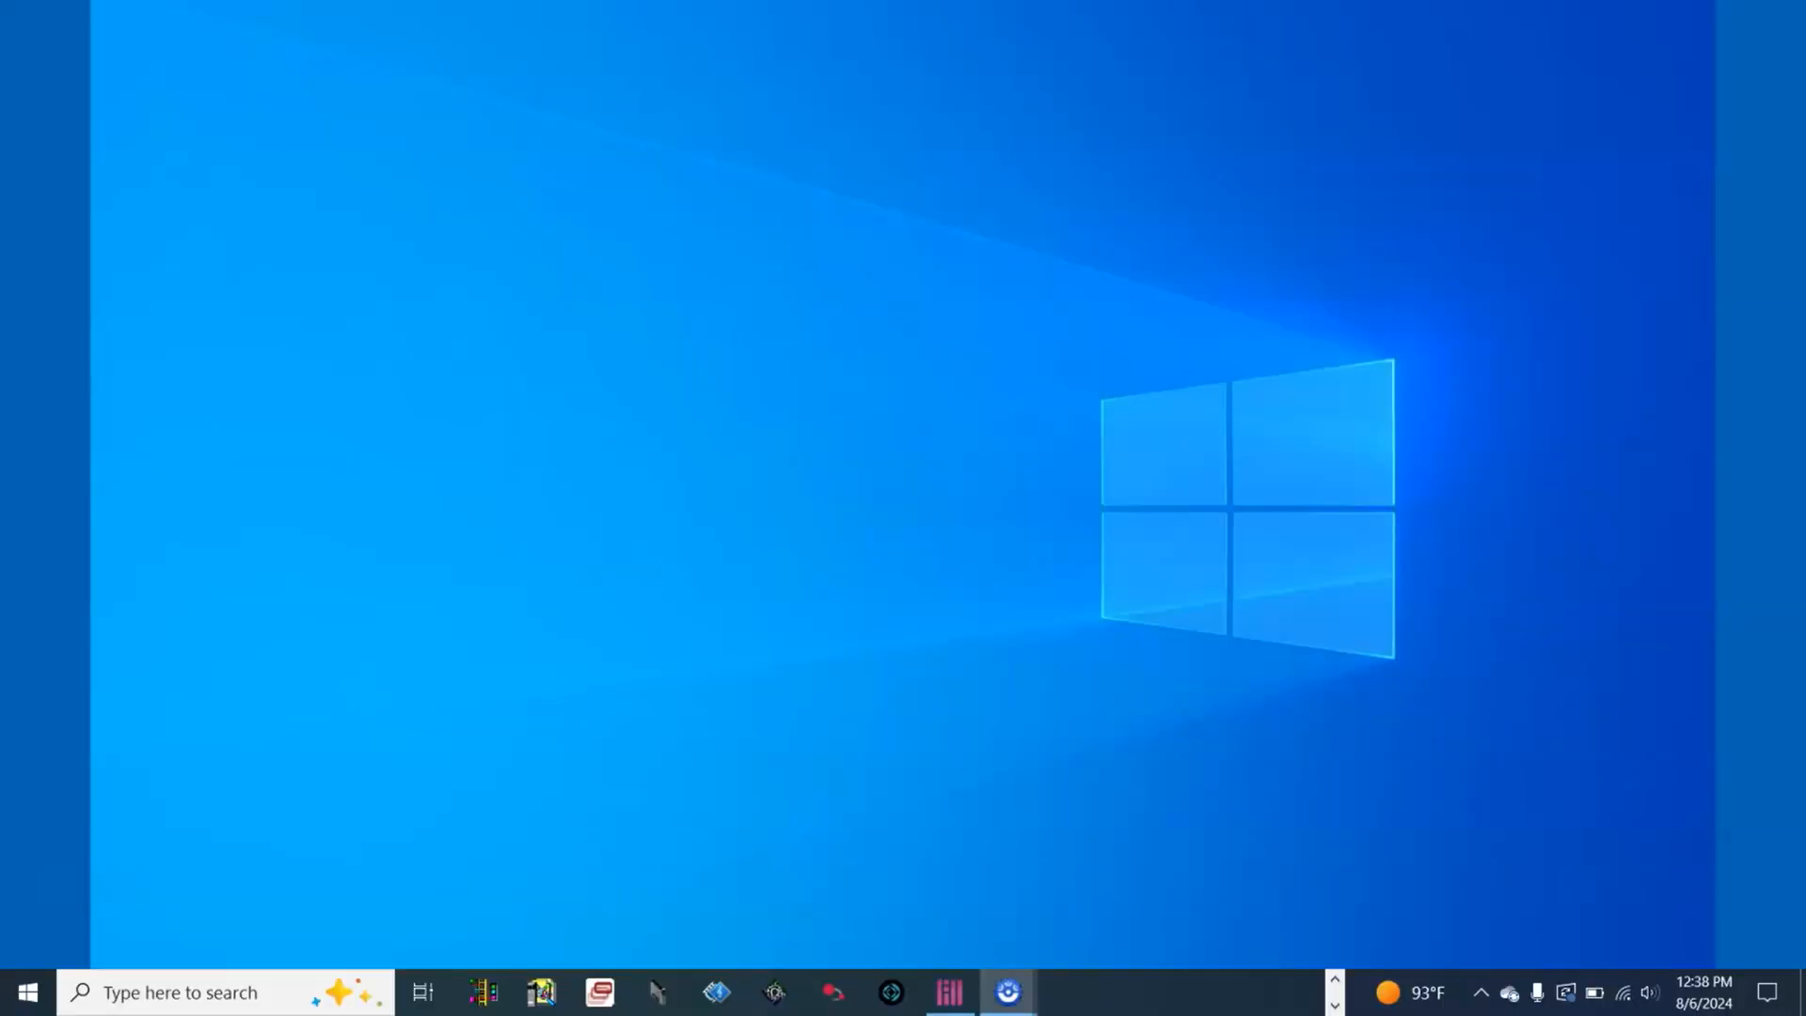
- Launch Chrome and load the HMI web page at 192.168.0.100
left_click(164, 895)
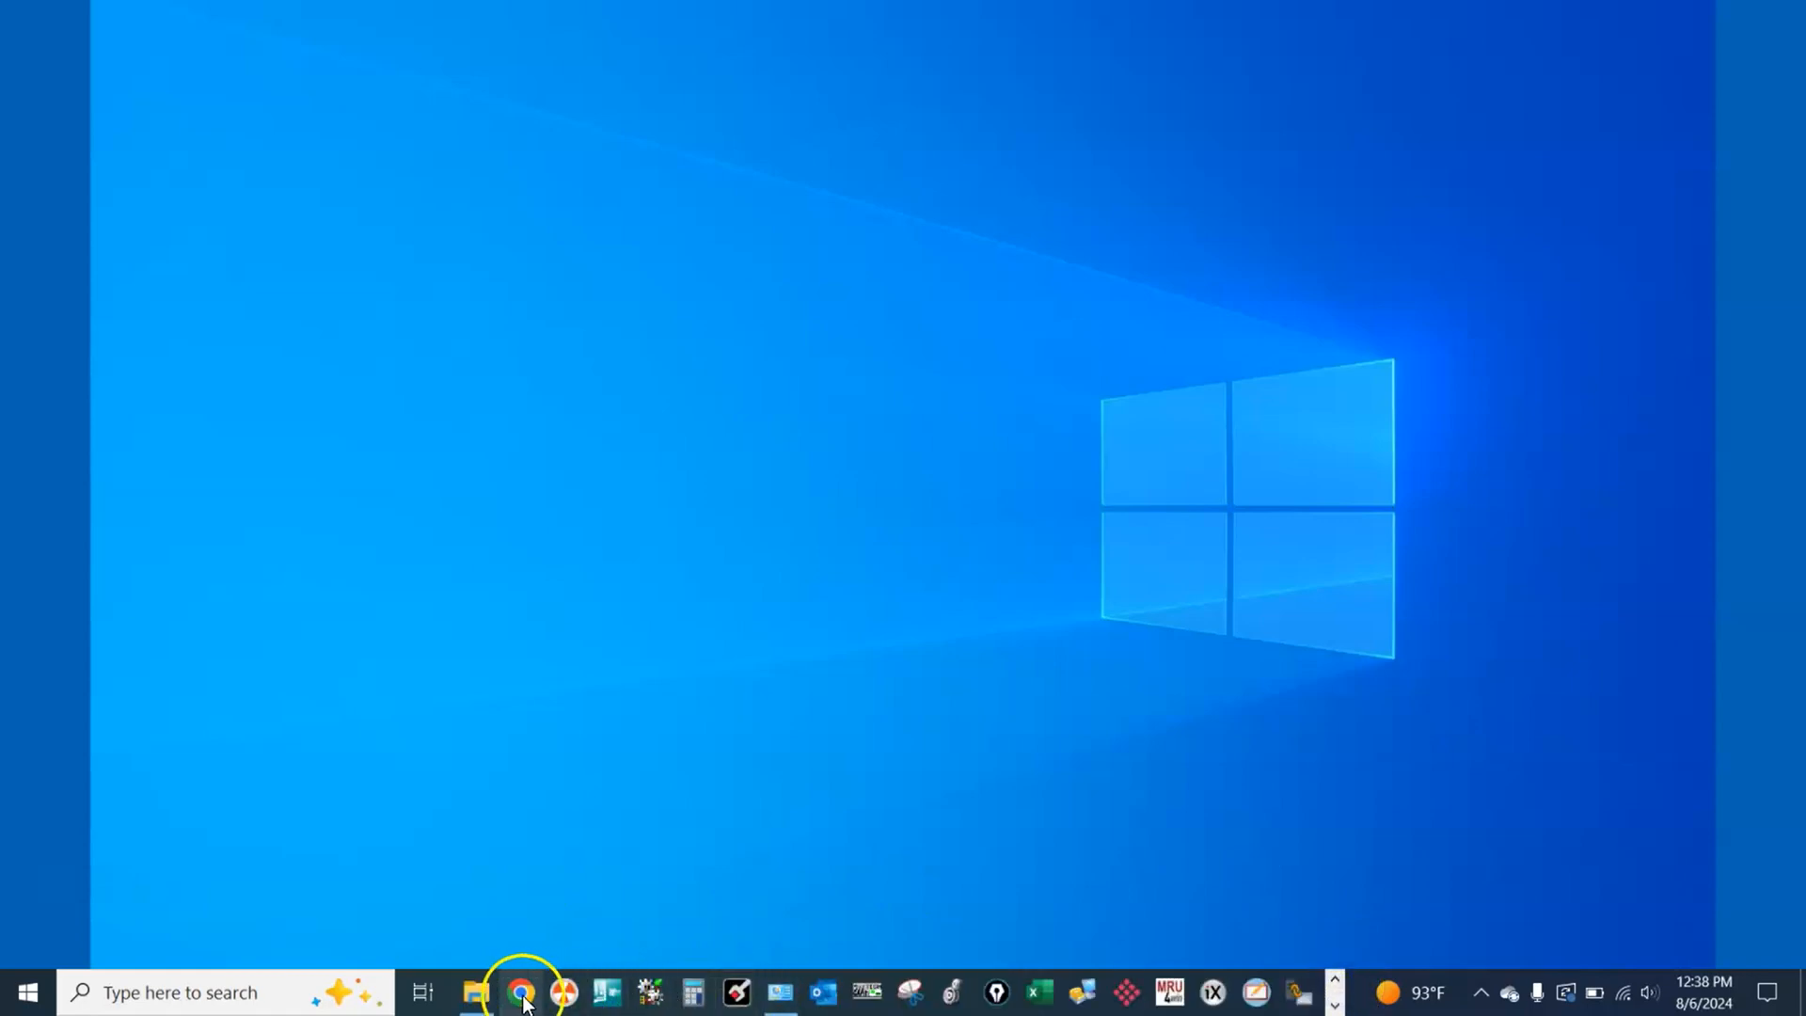
left_click(521, 992)
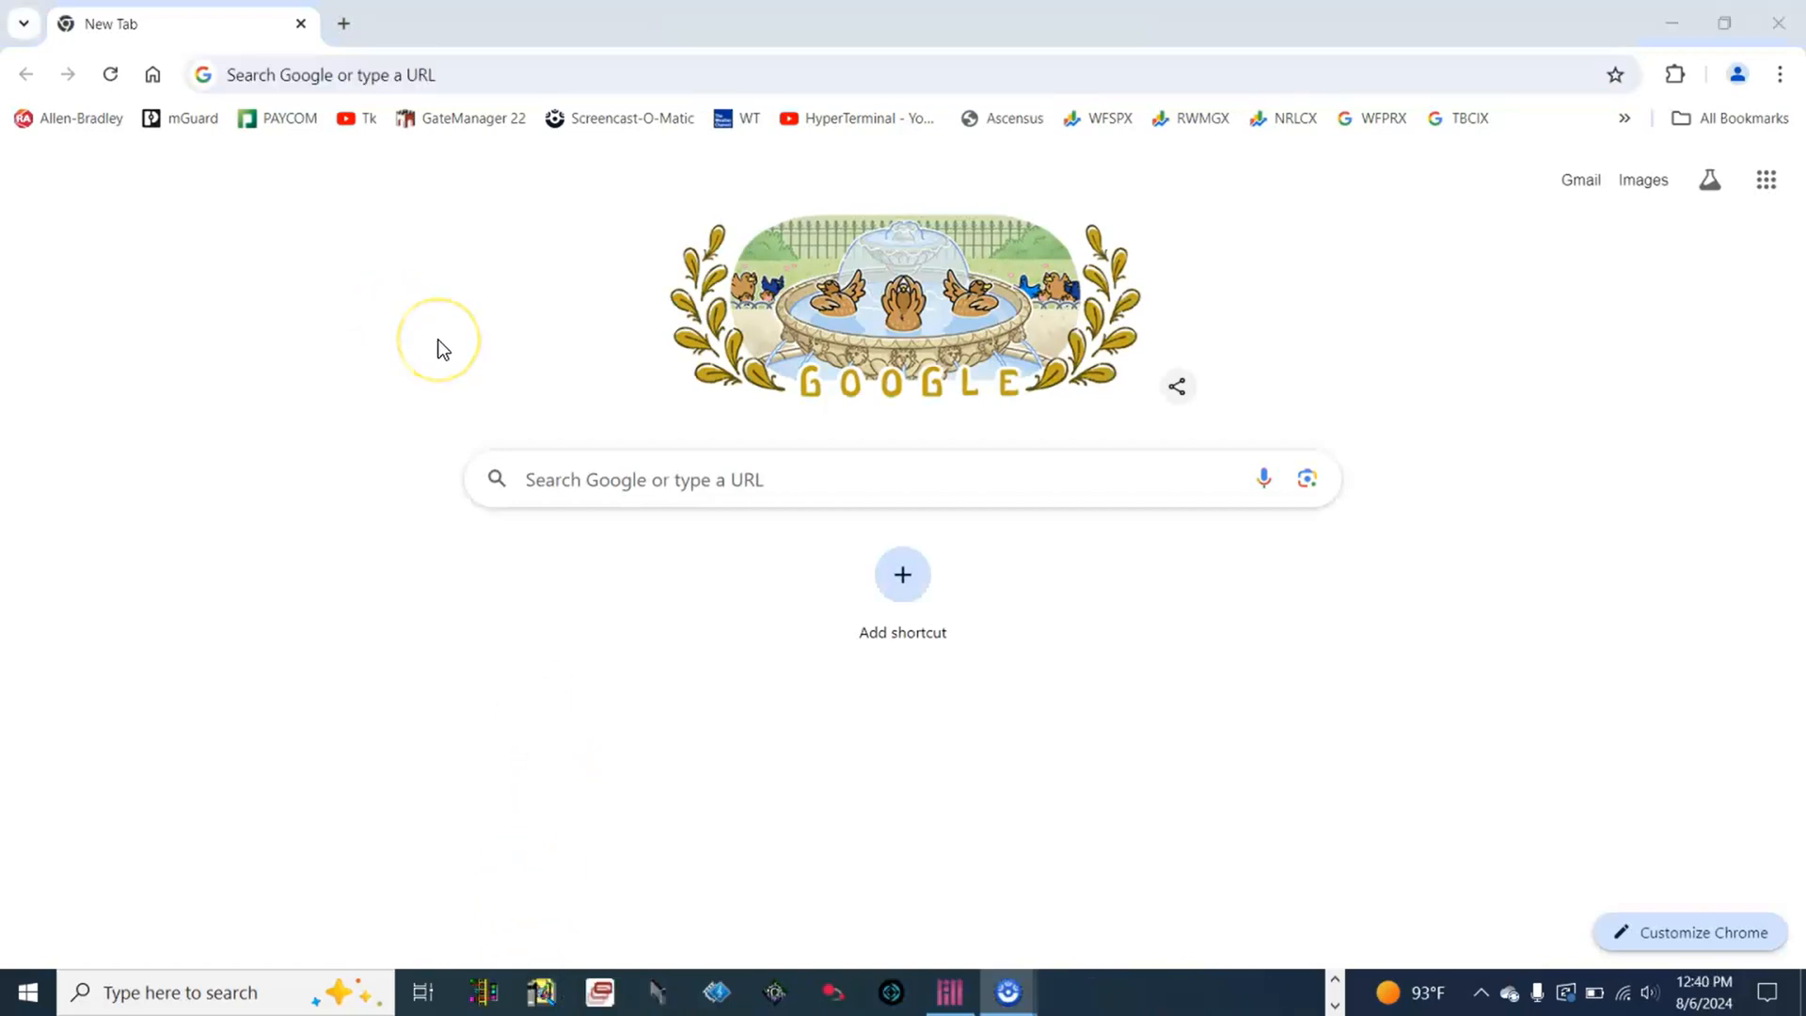
mouse_move(442, 342)
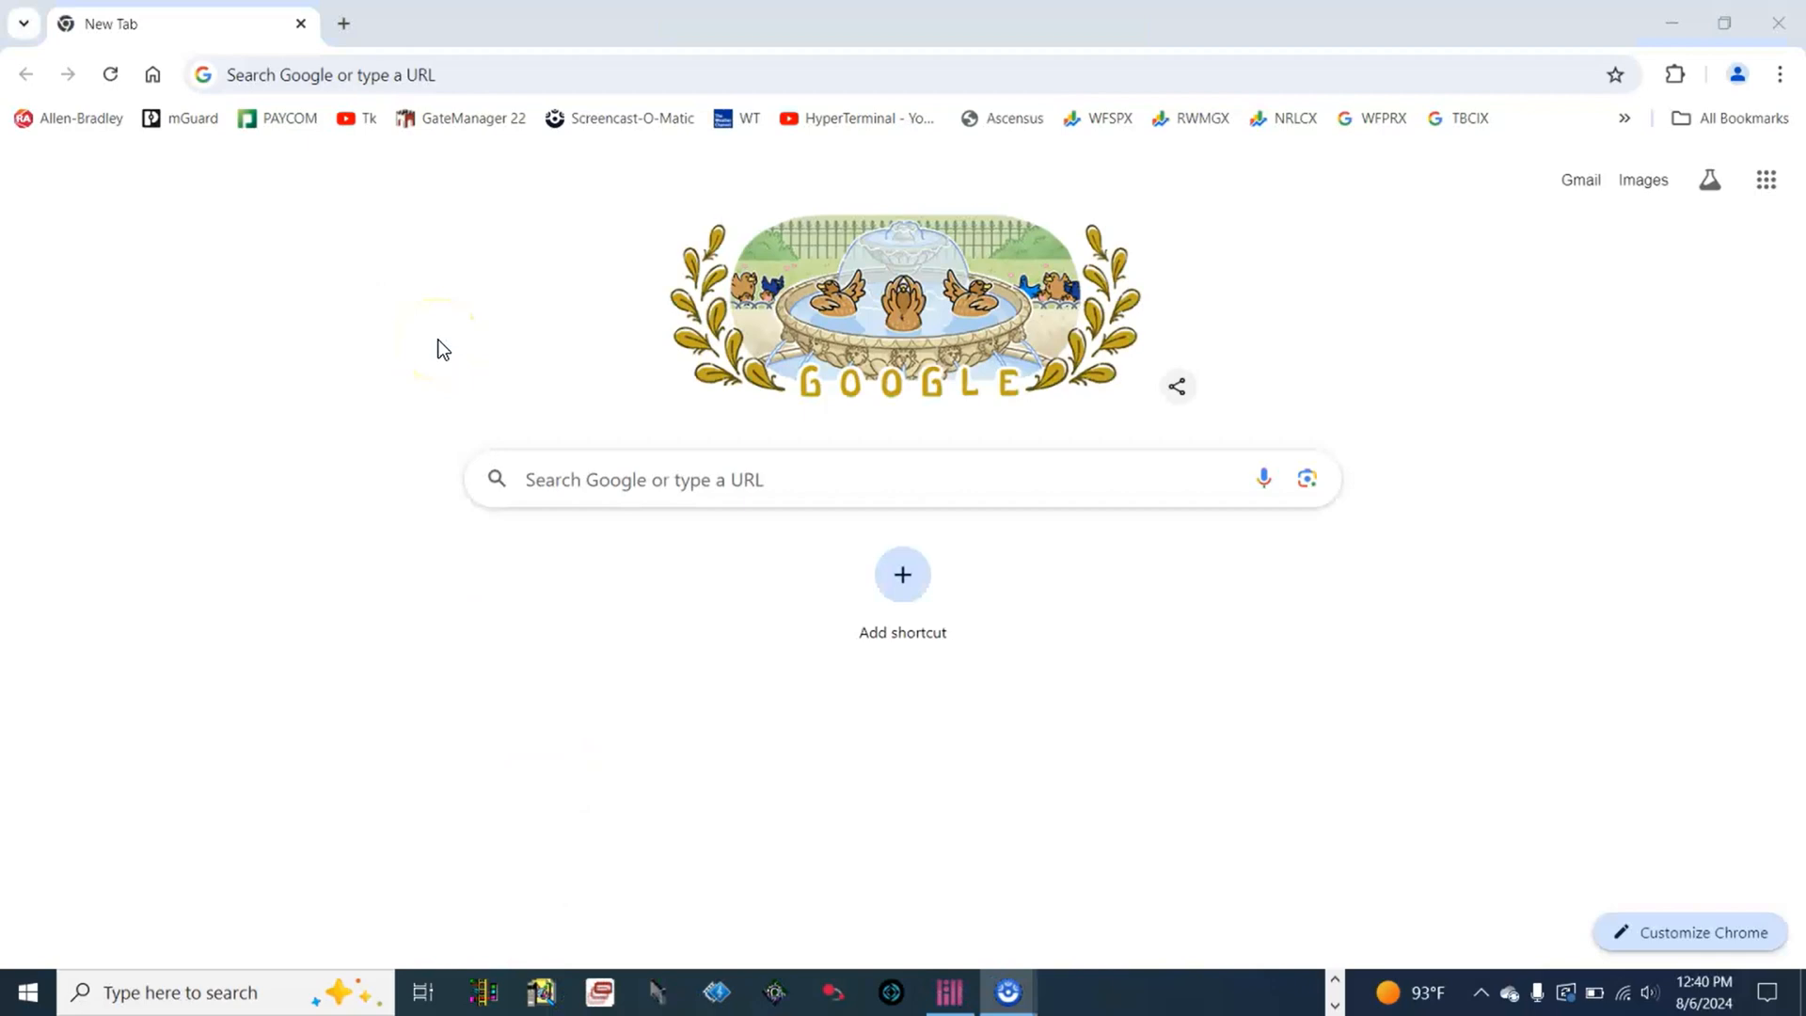
type("192.168.0.100")
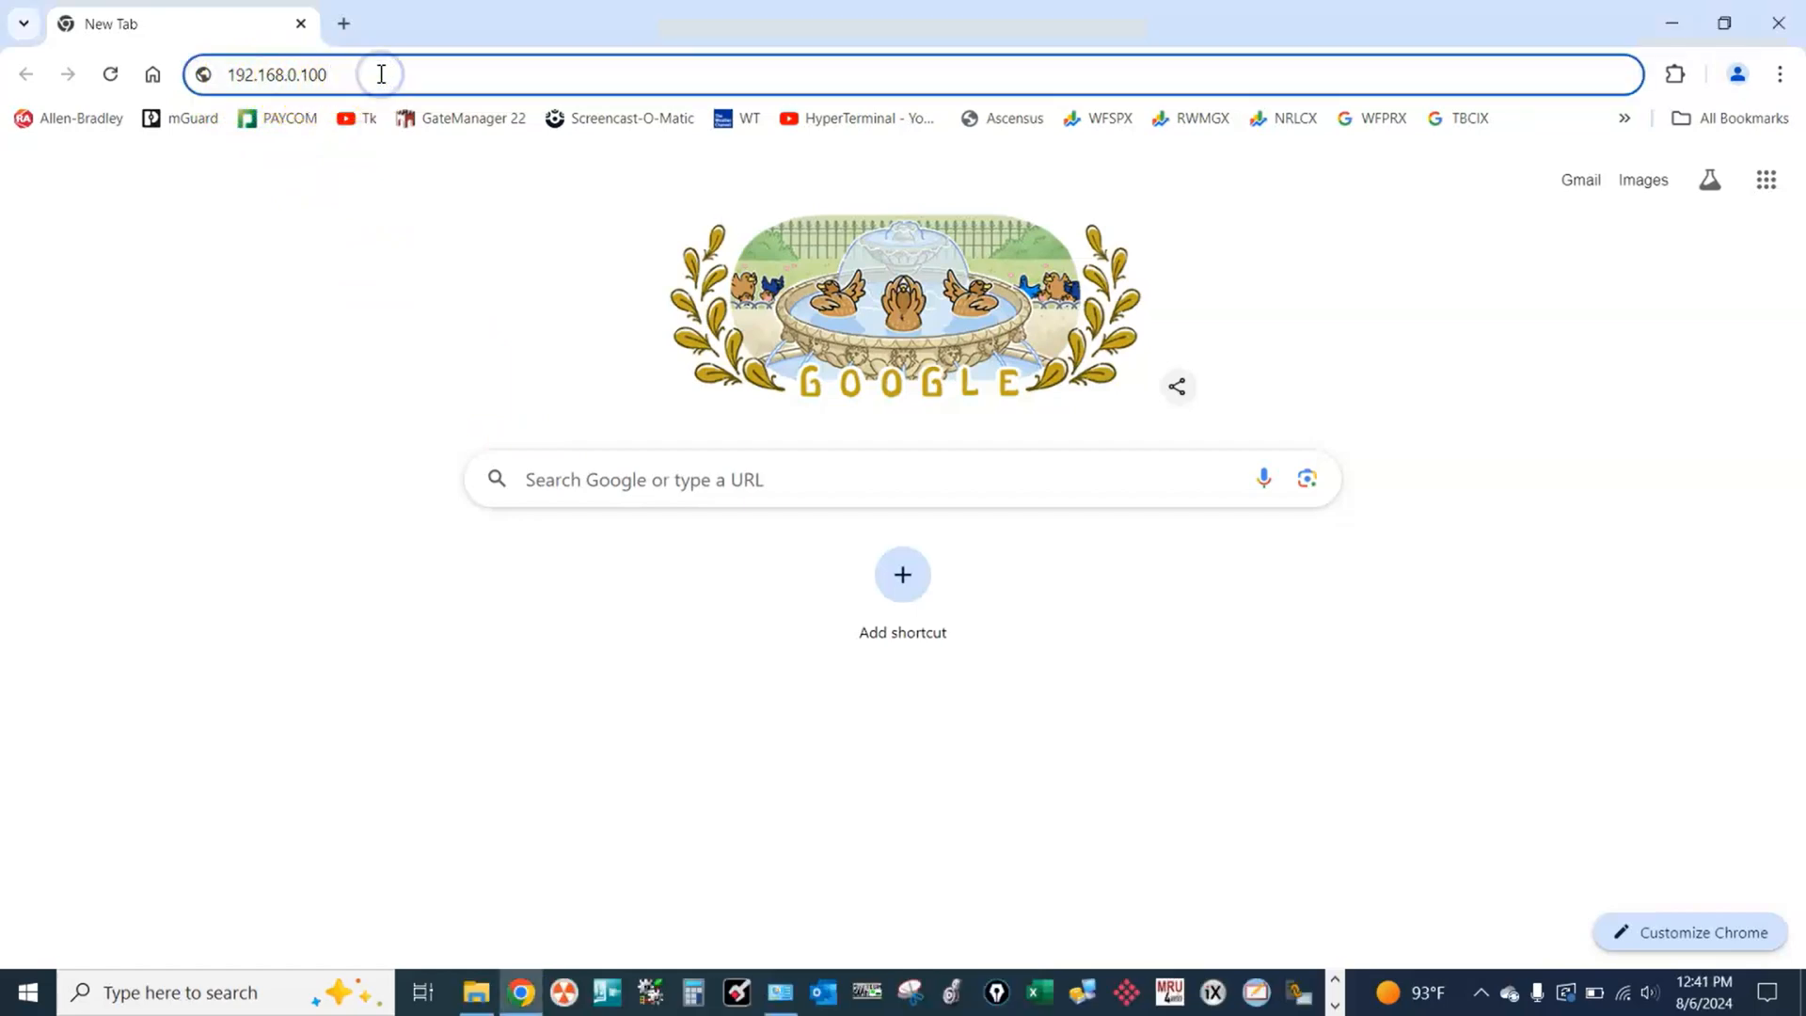
key("Enter")
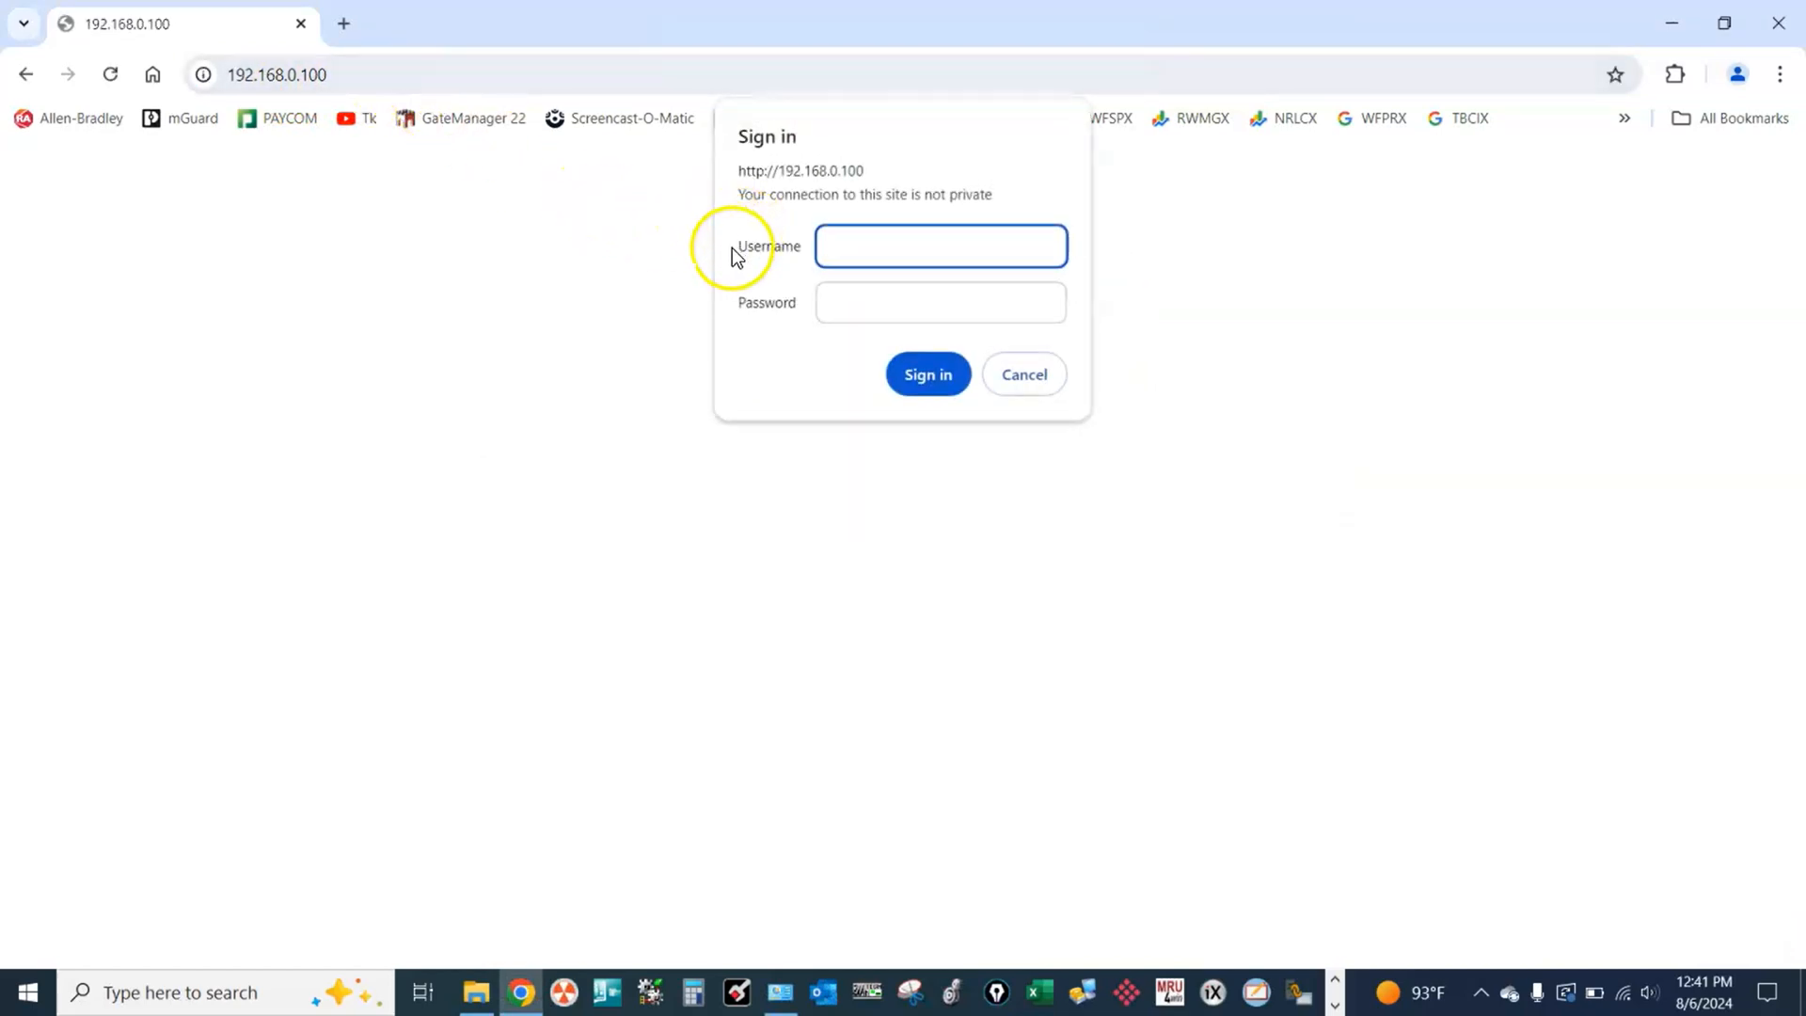
- Enter the username 'User' in the sign-in prompt
left_click(940, 244)
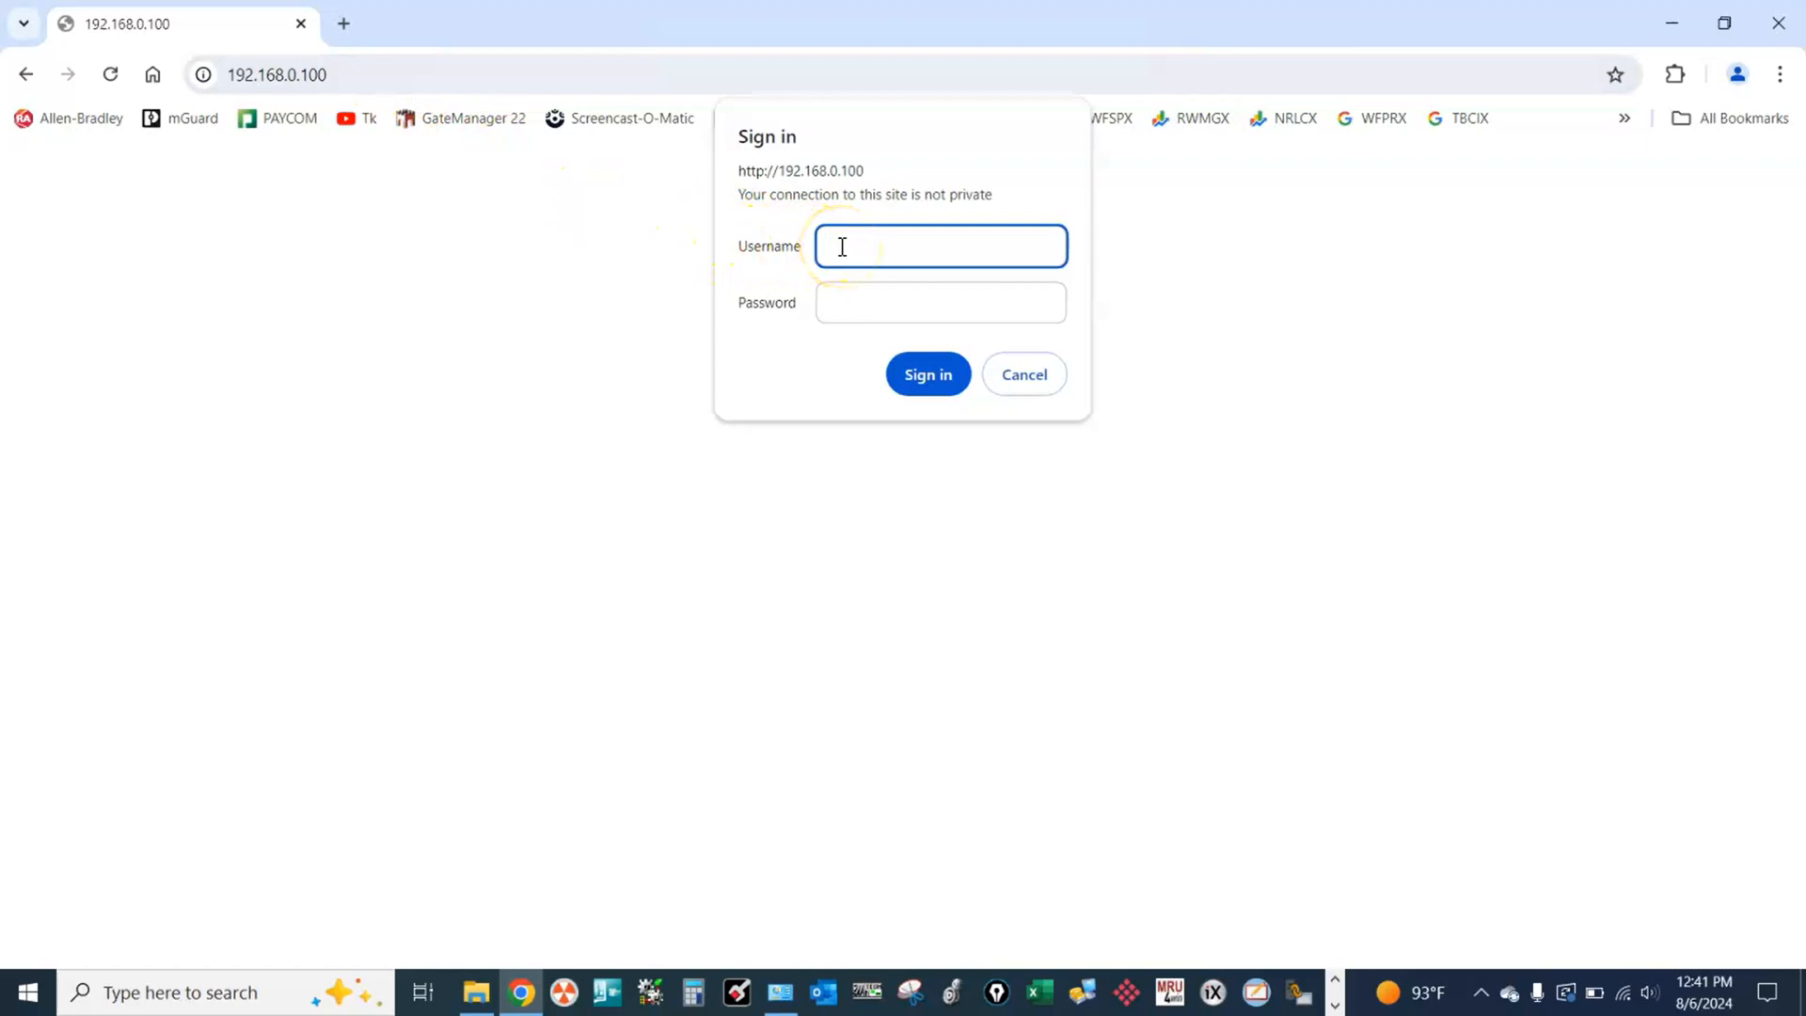
type("U")
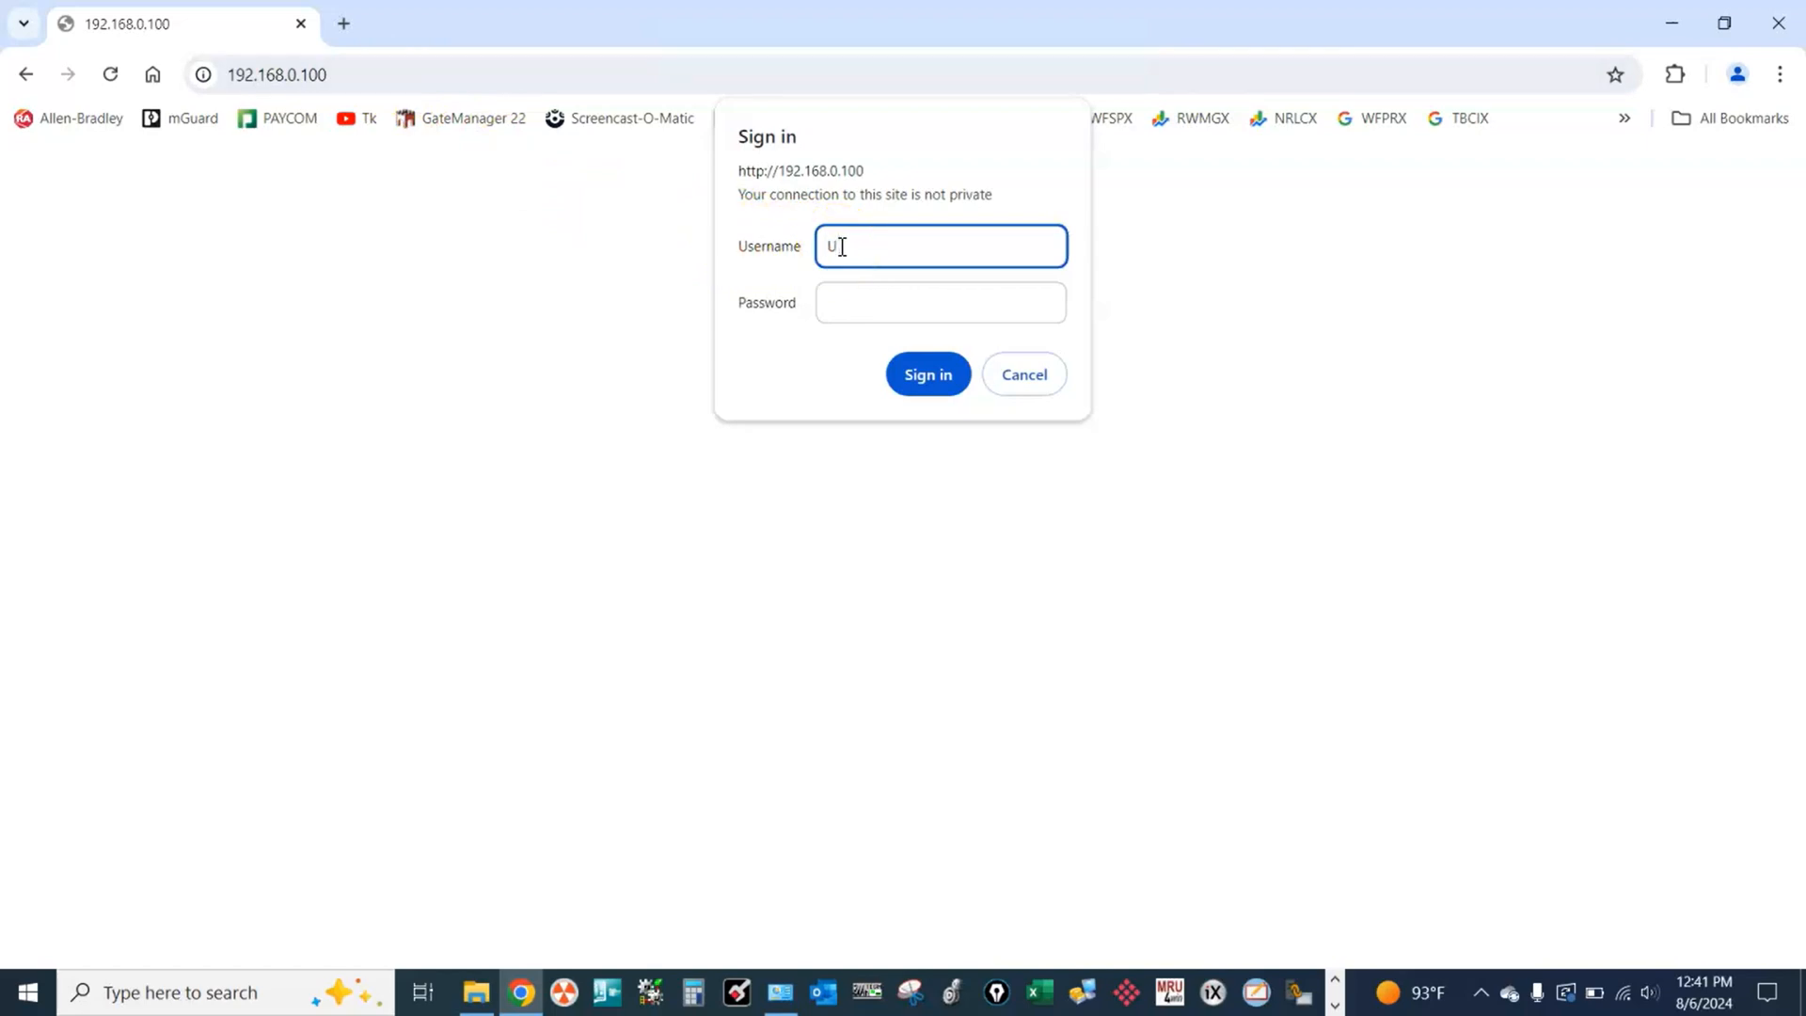
type("ser")
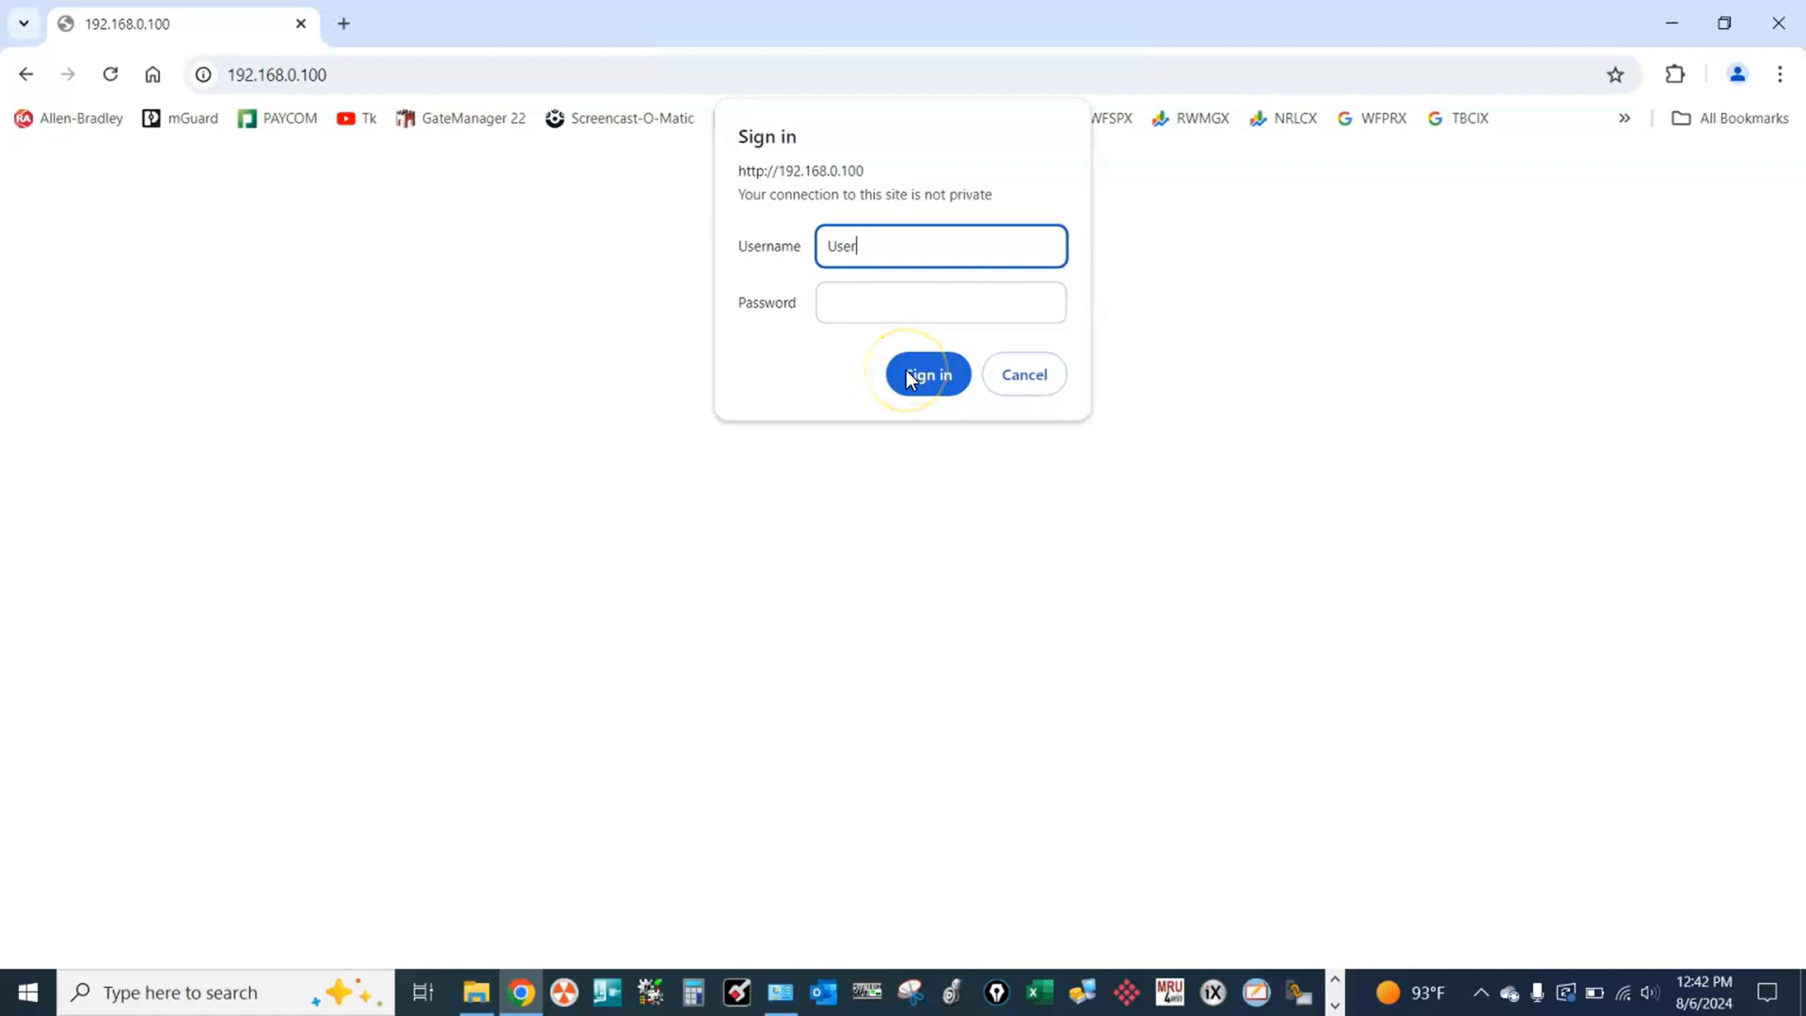
left_click(927, 374)
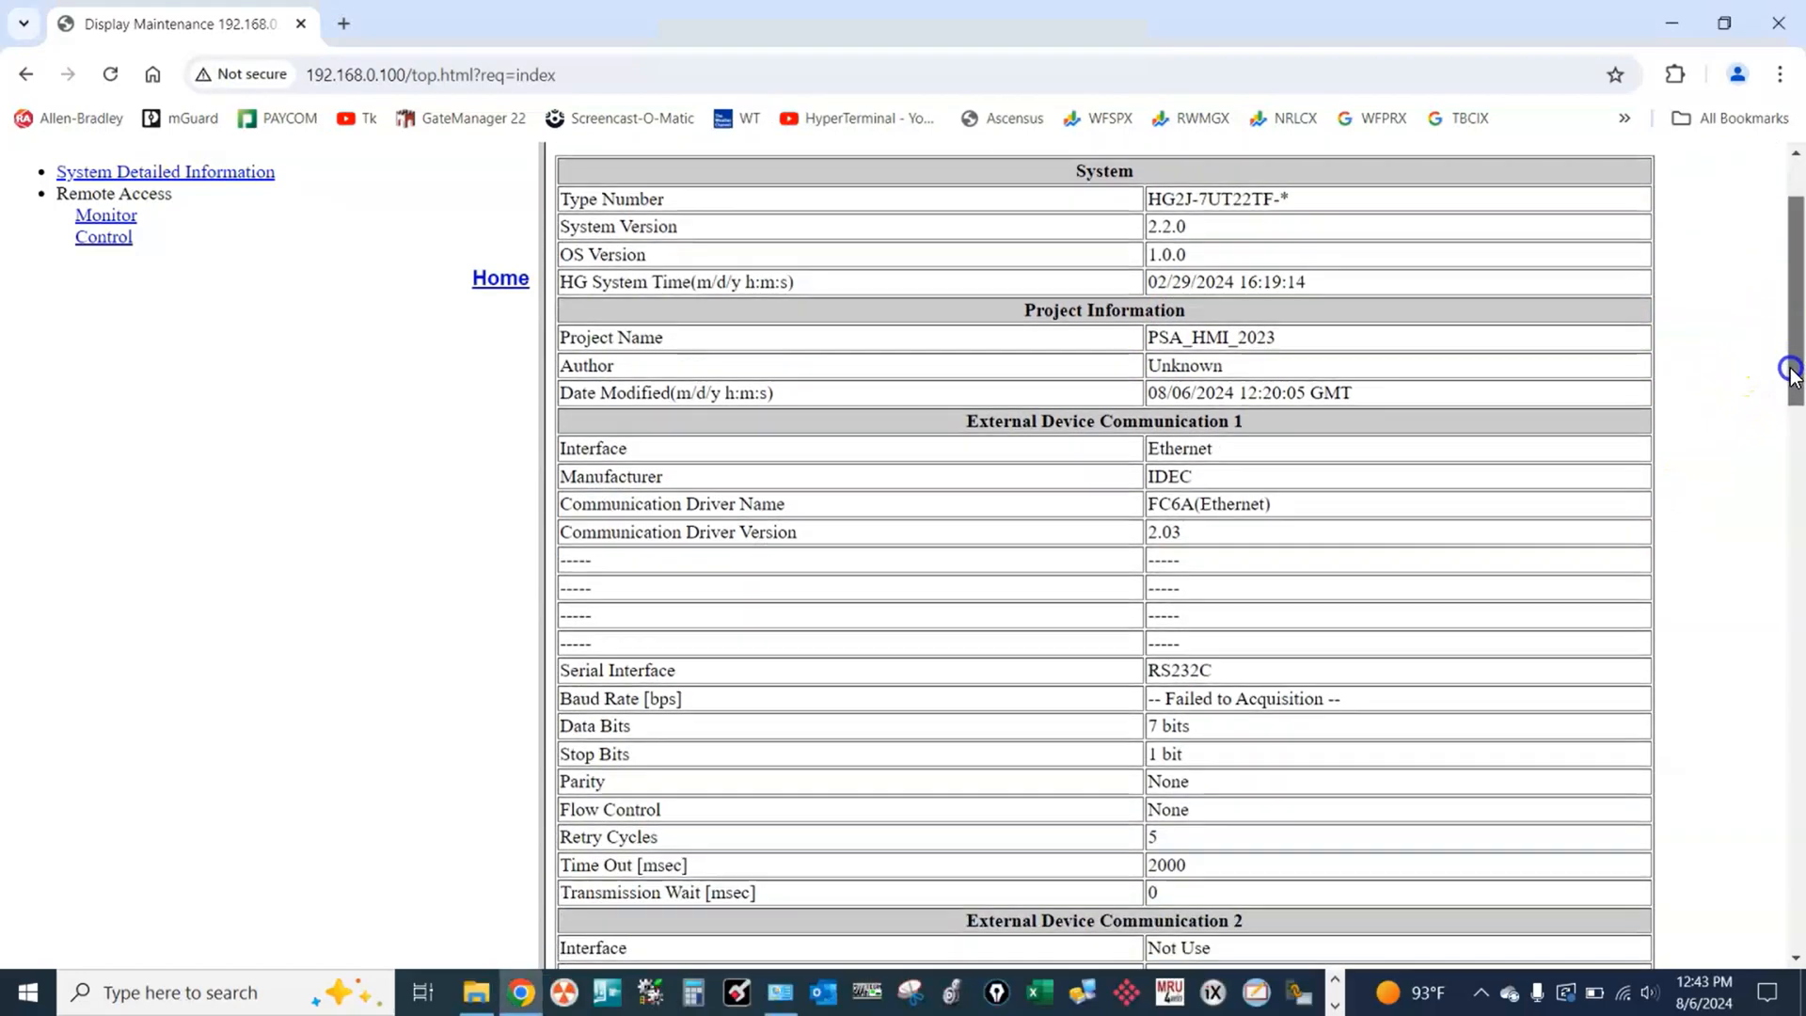
scroll("down", 3)
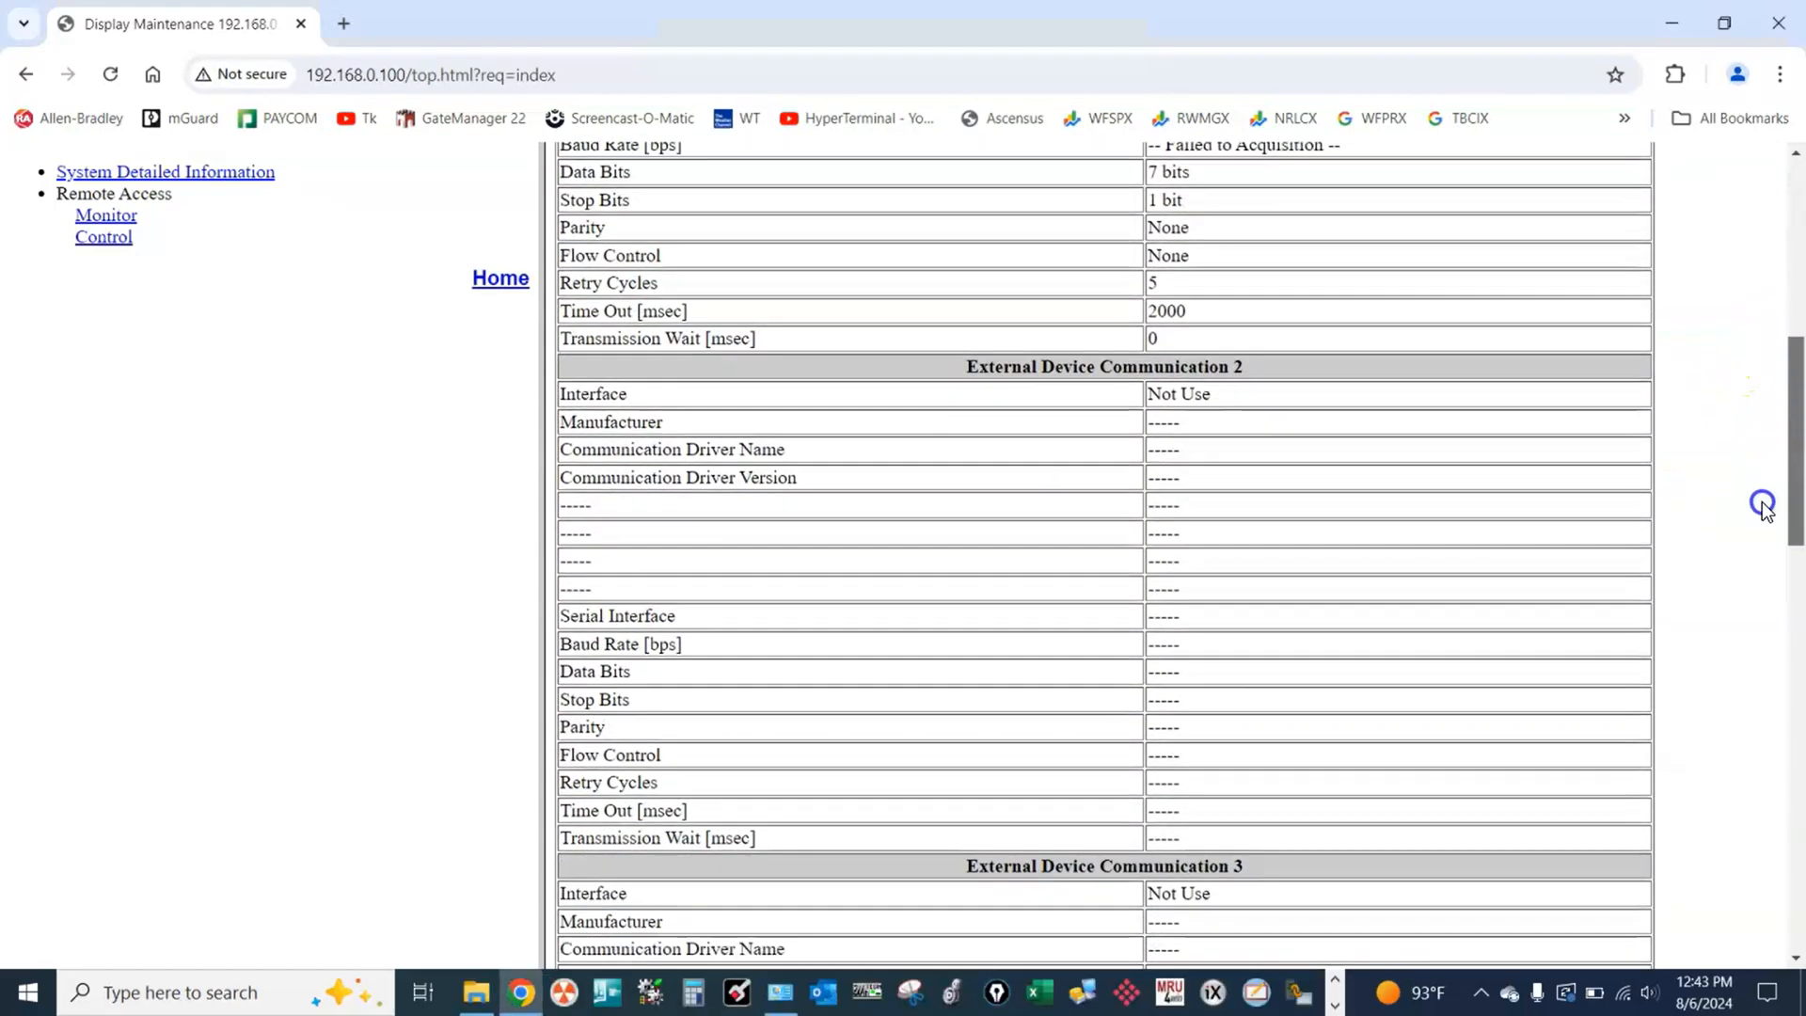
scroll("down", 3)
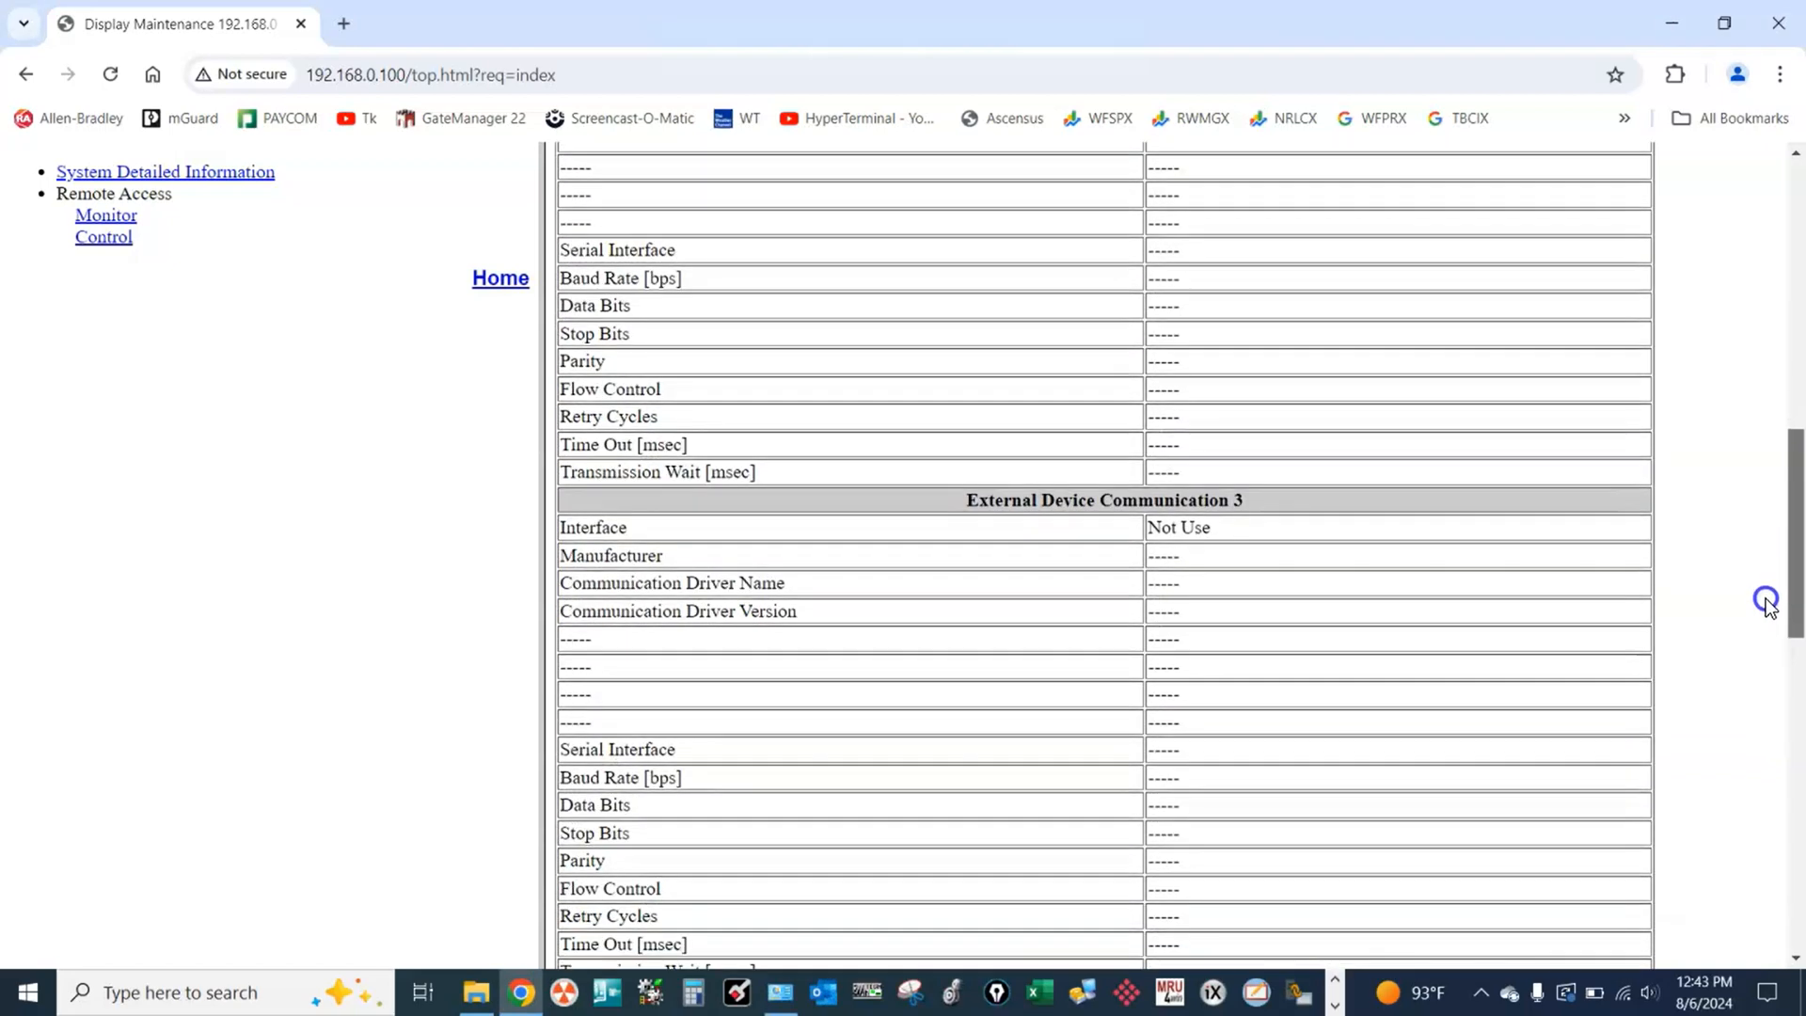
scroll("down", 3)
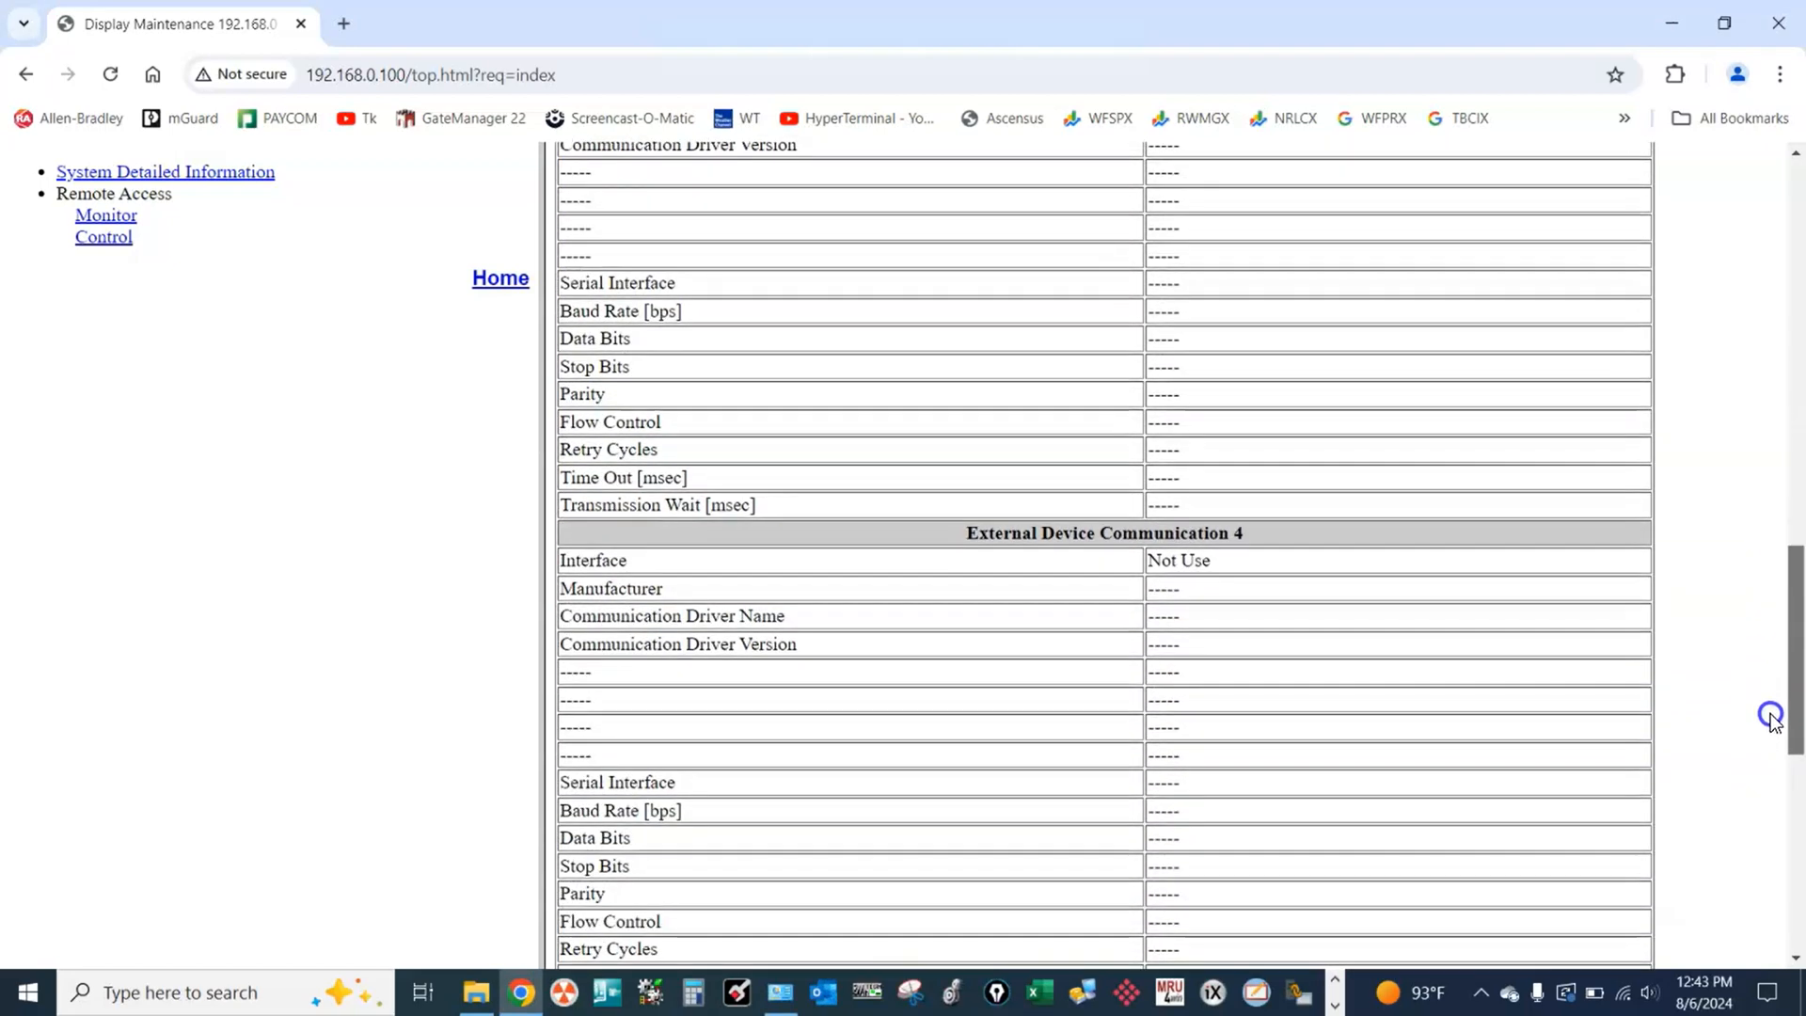
scroll("down", 3)
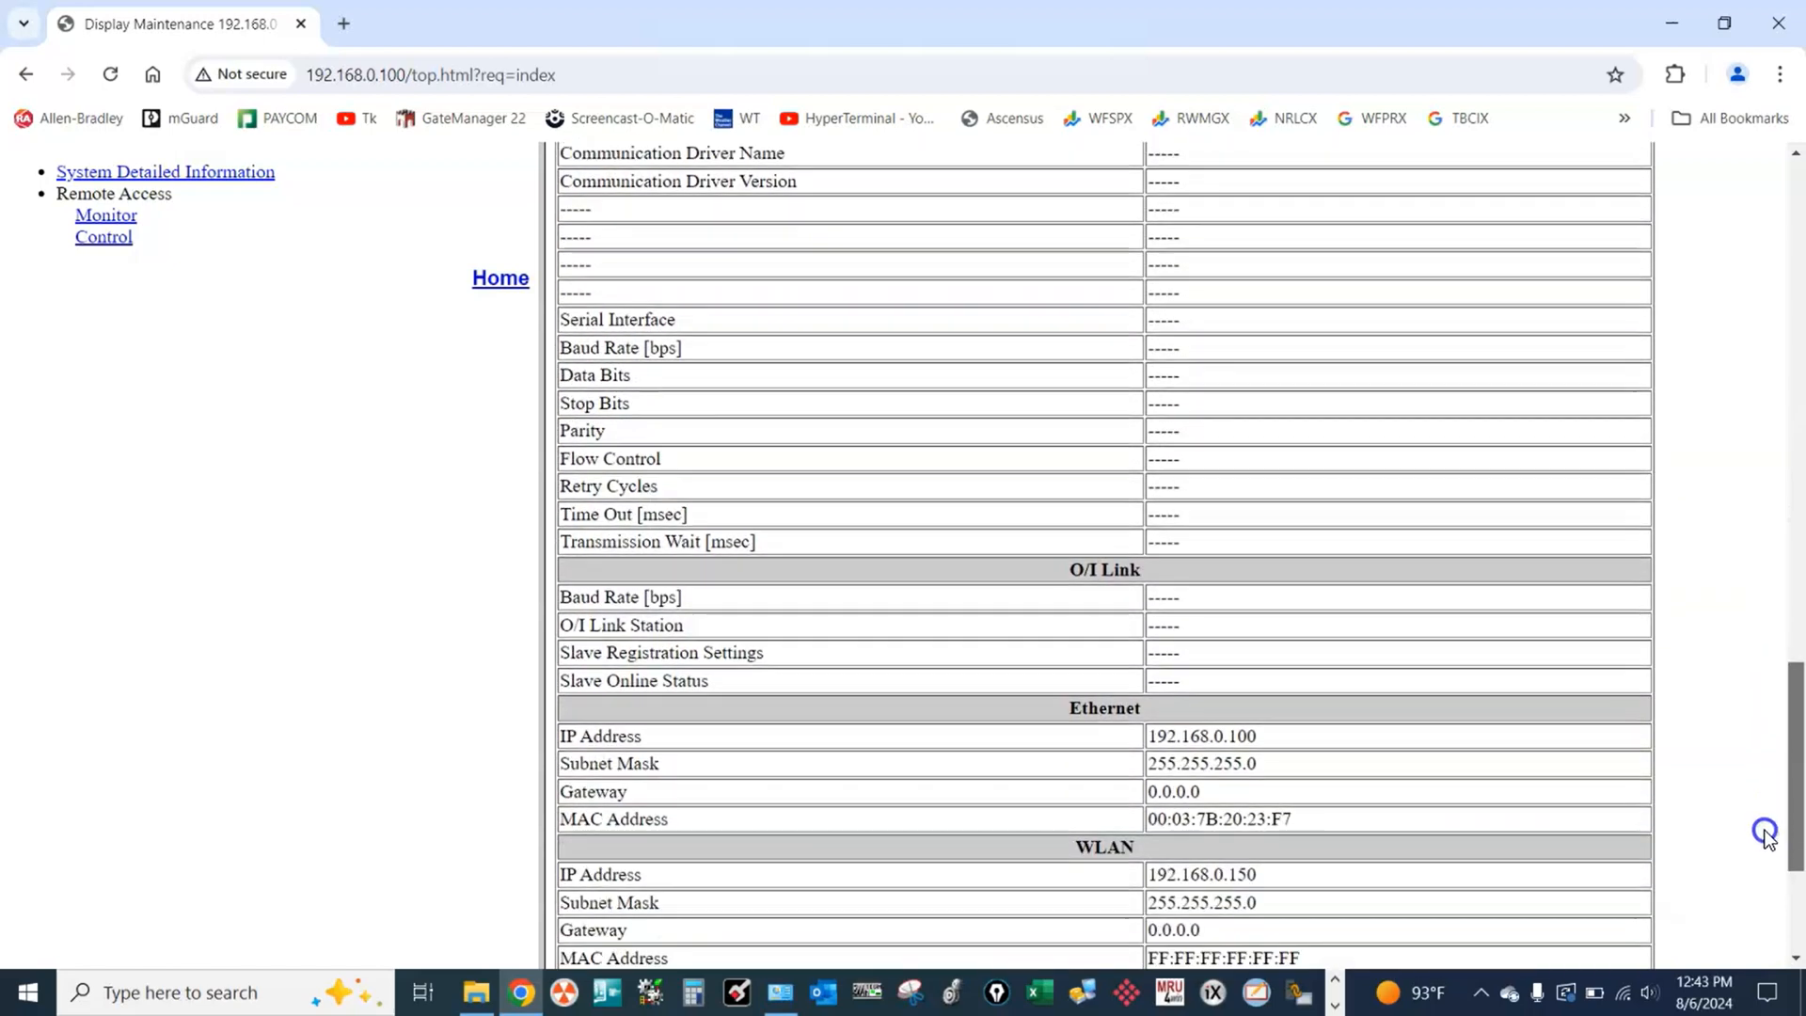
scroll("down", 3)
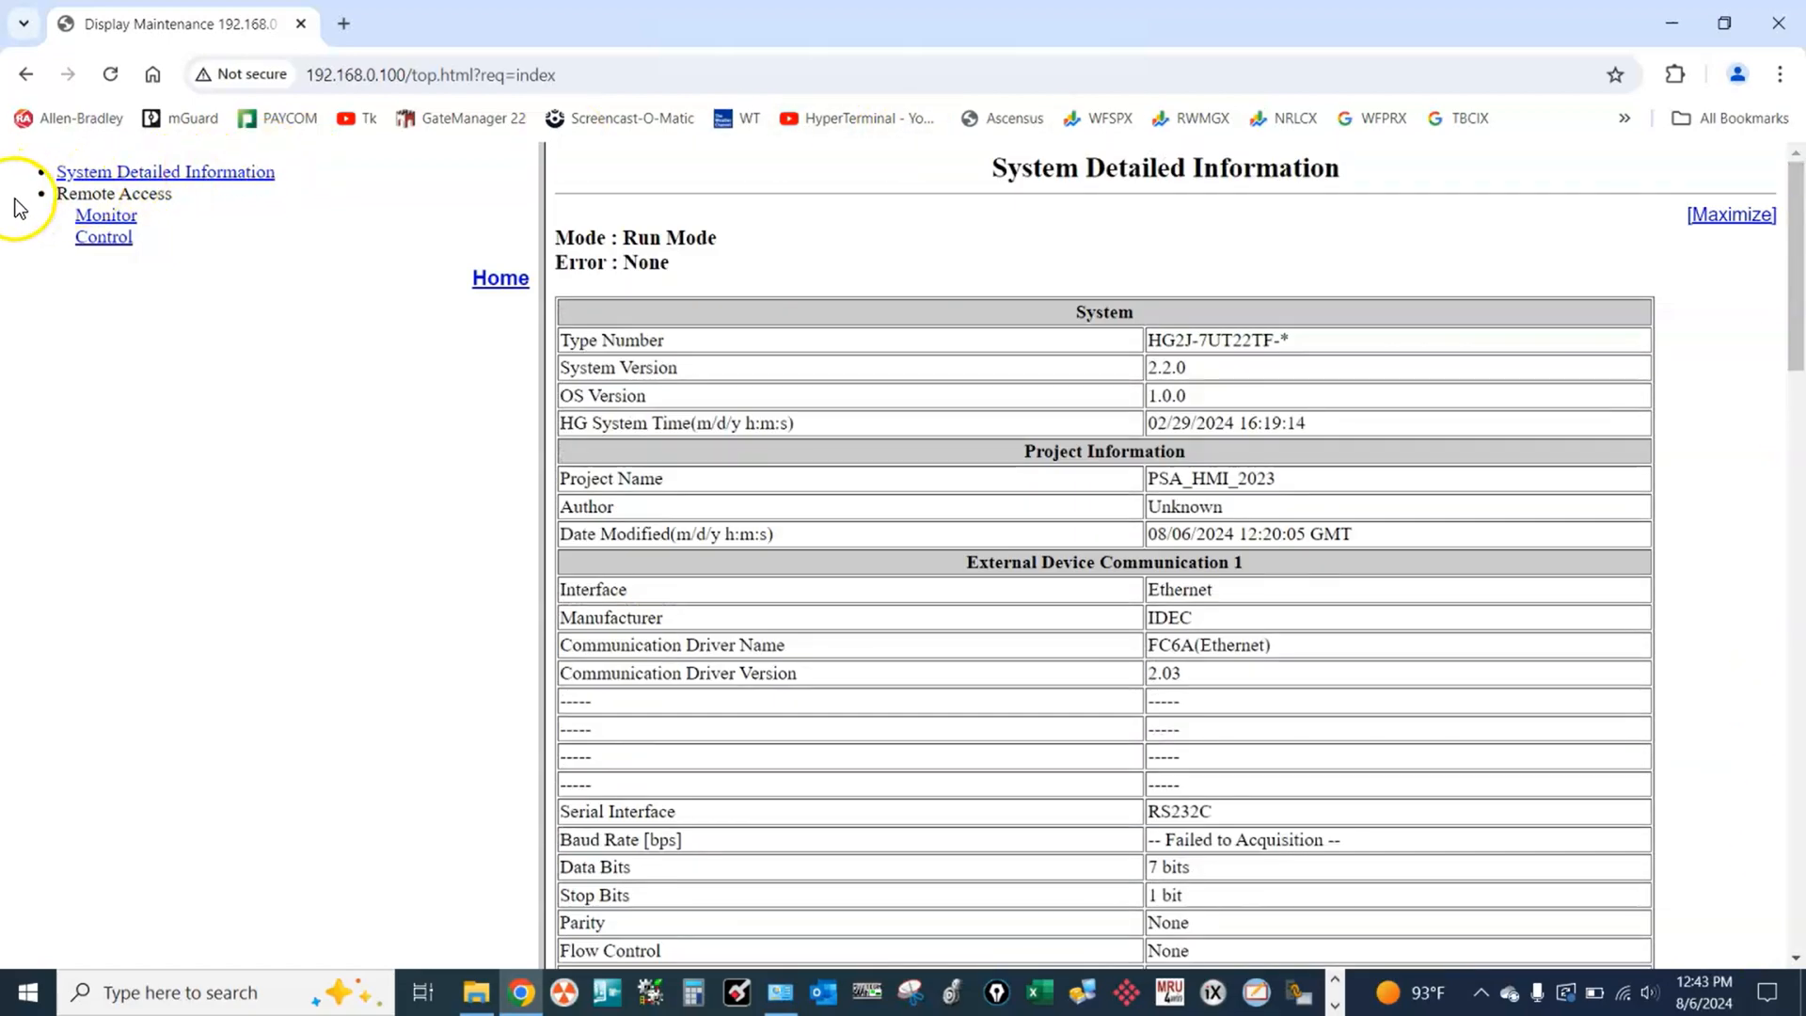
mouse_move(158, 220)
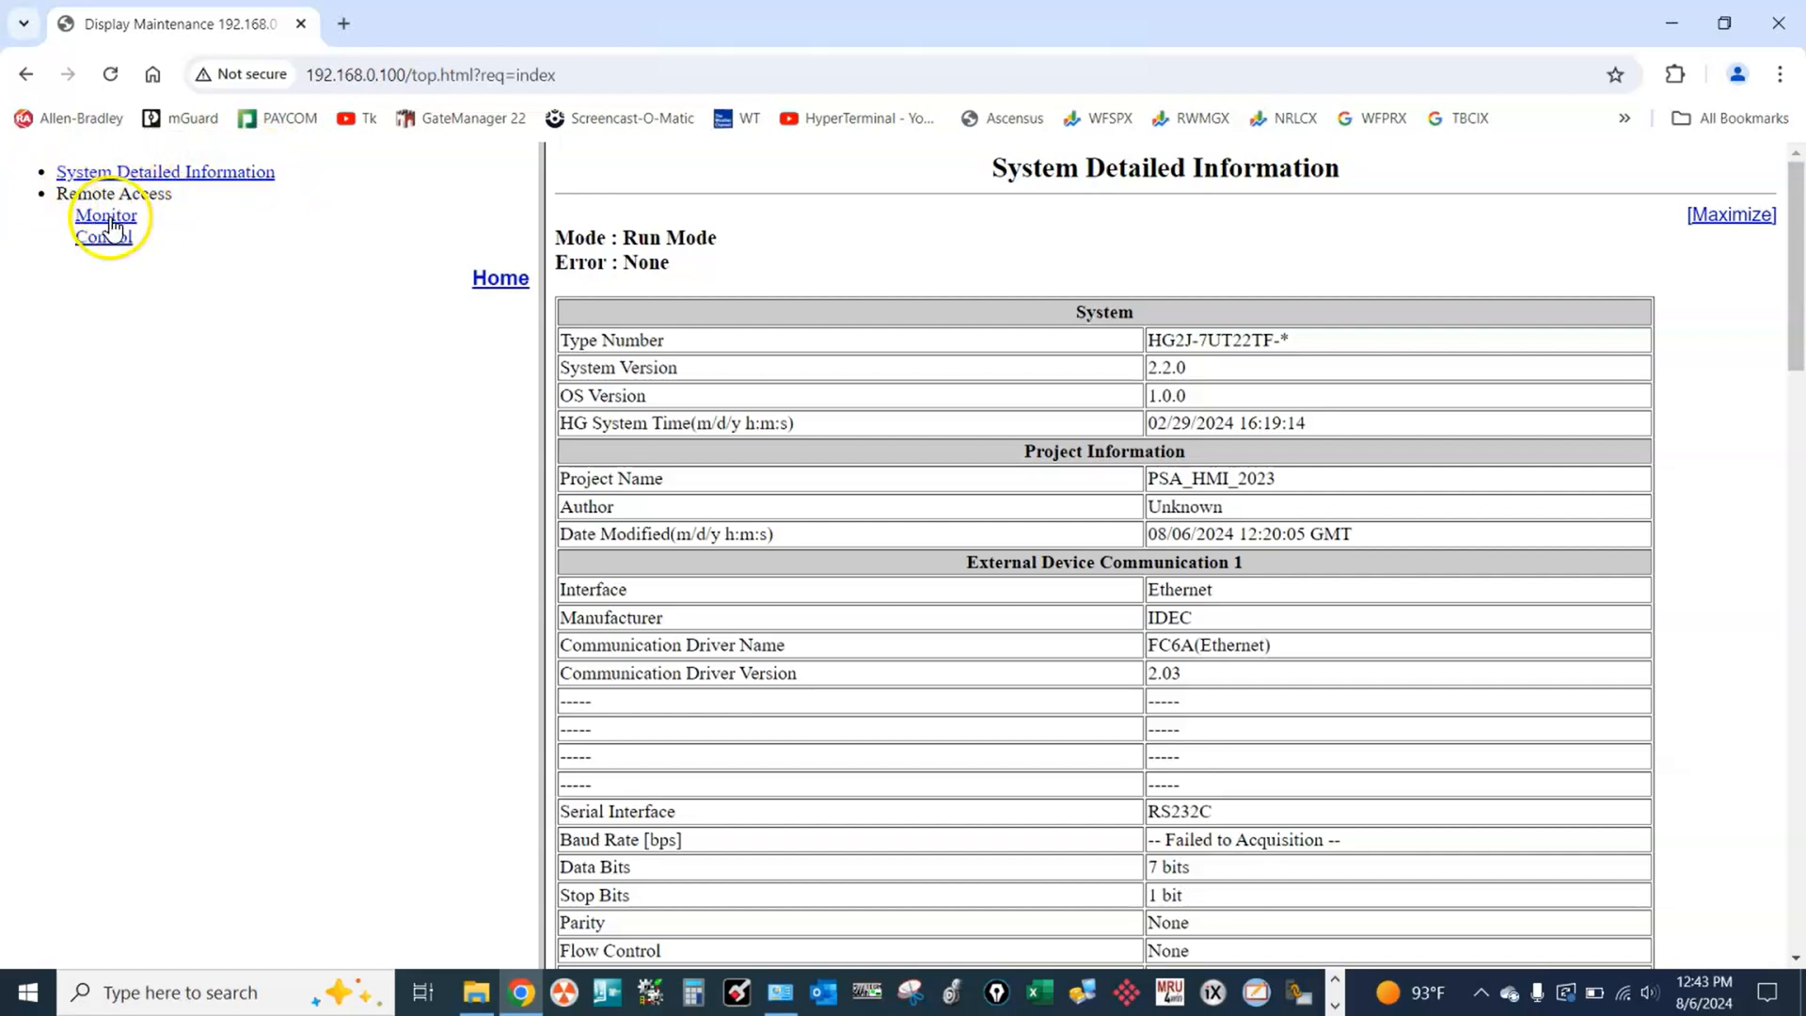
- Select Monitor under Remote Access to view the live GENERON main screen
left_click(105, 214)
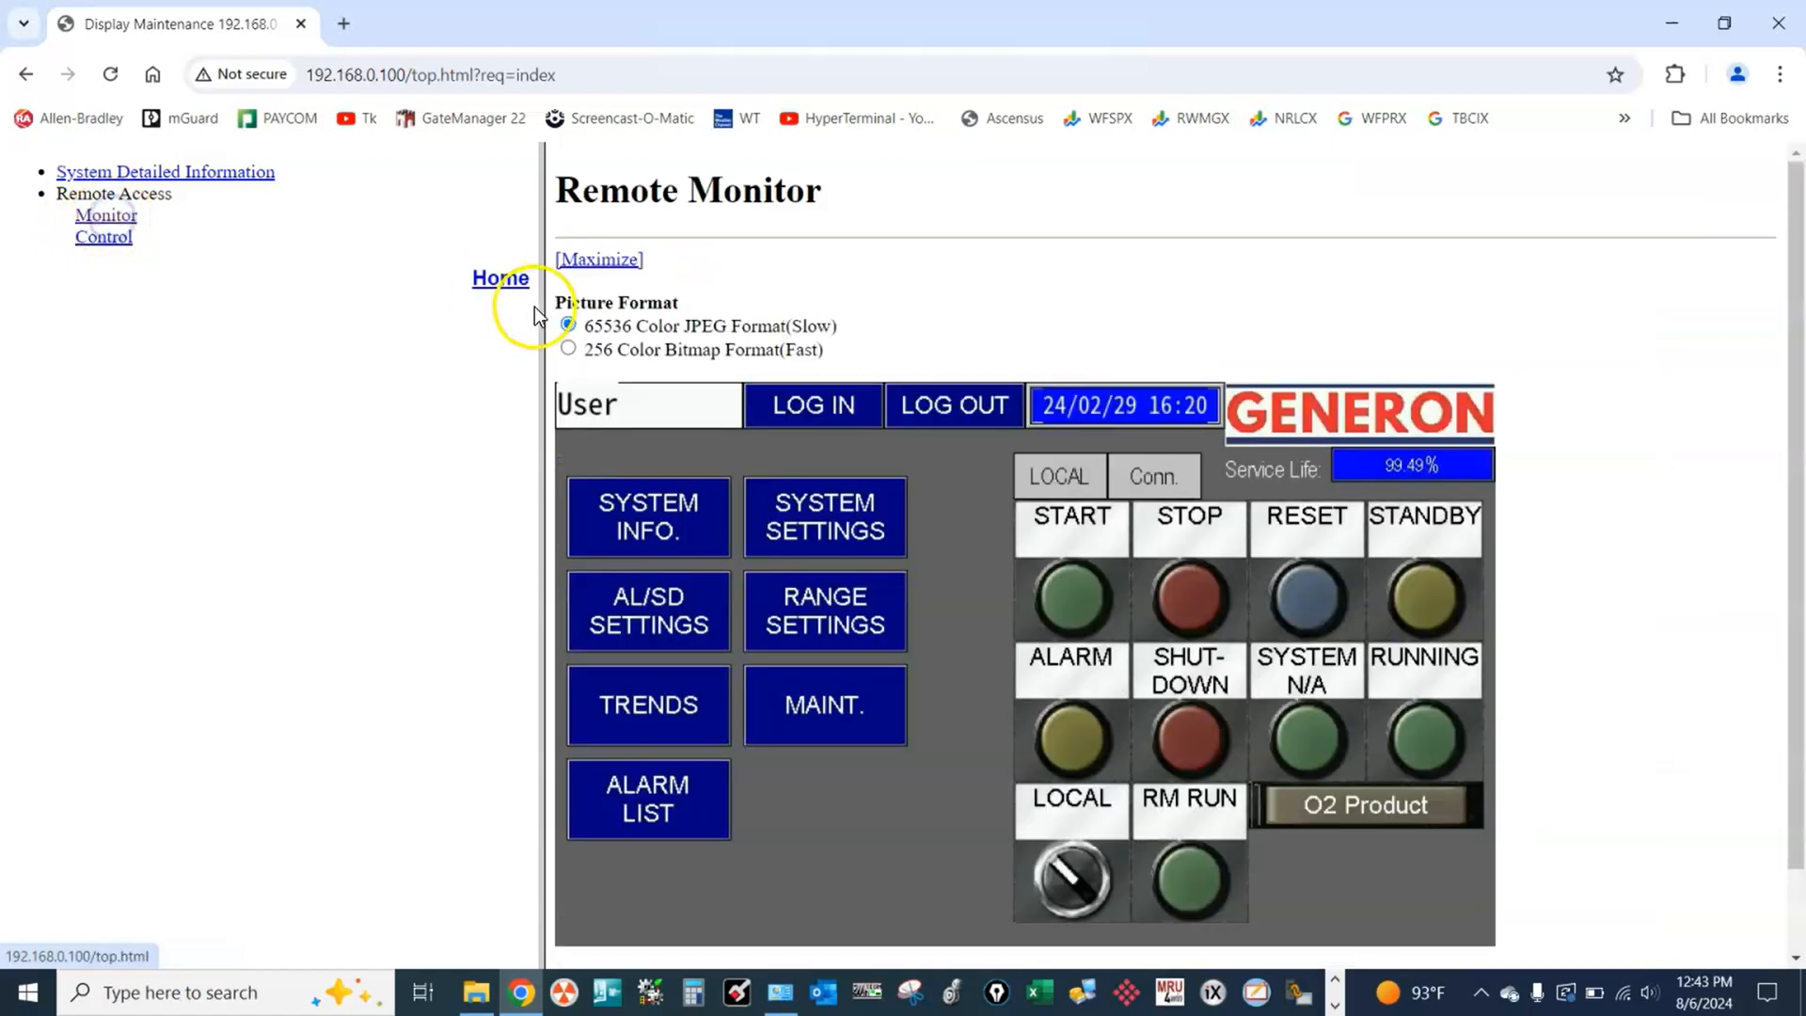
scroll("down", 3)
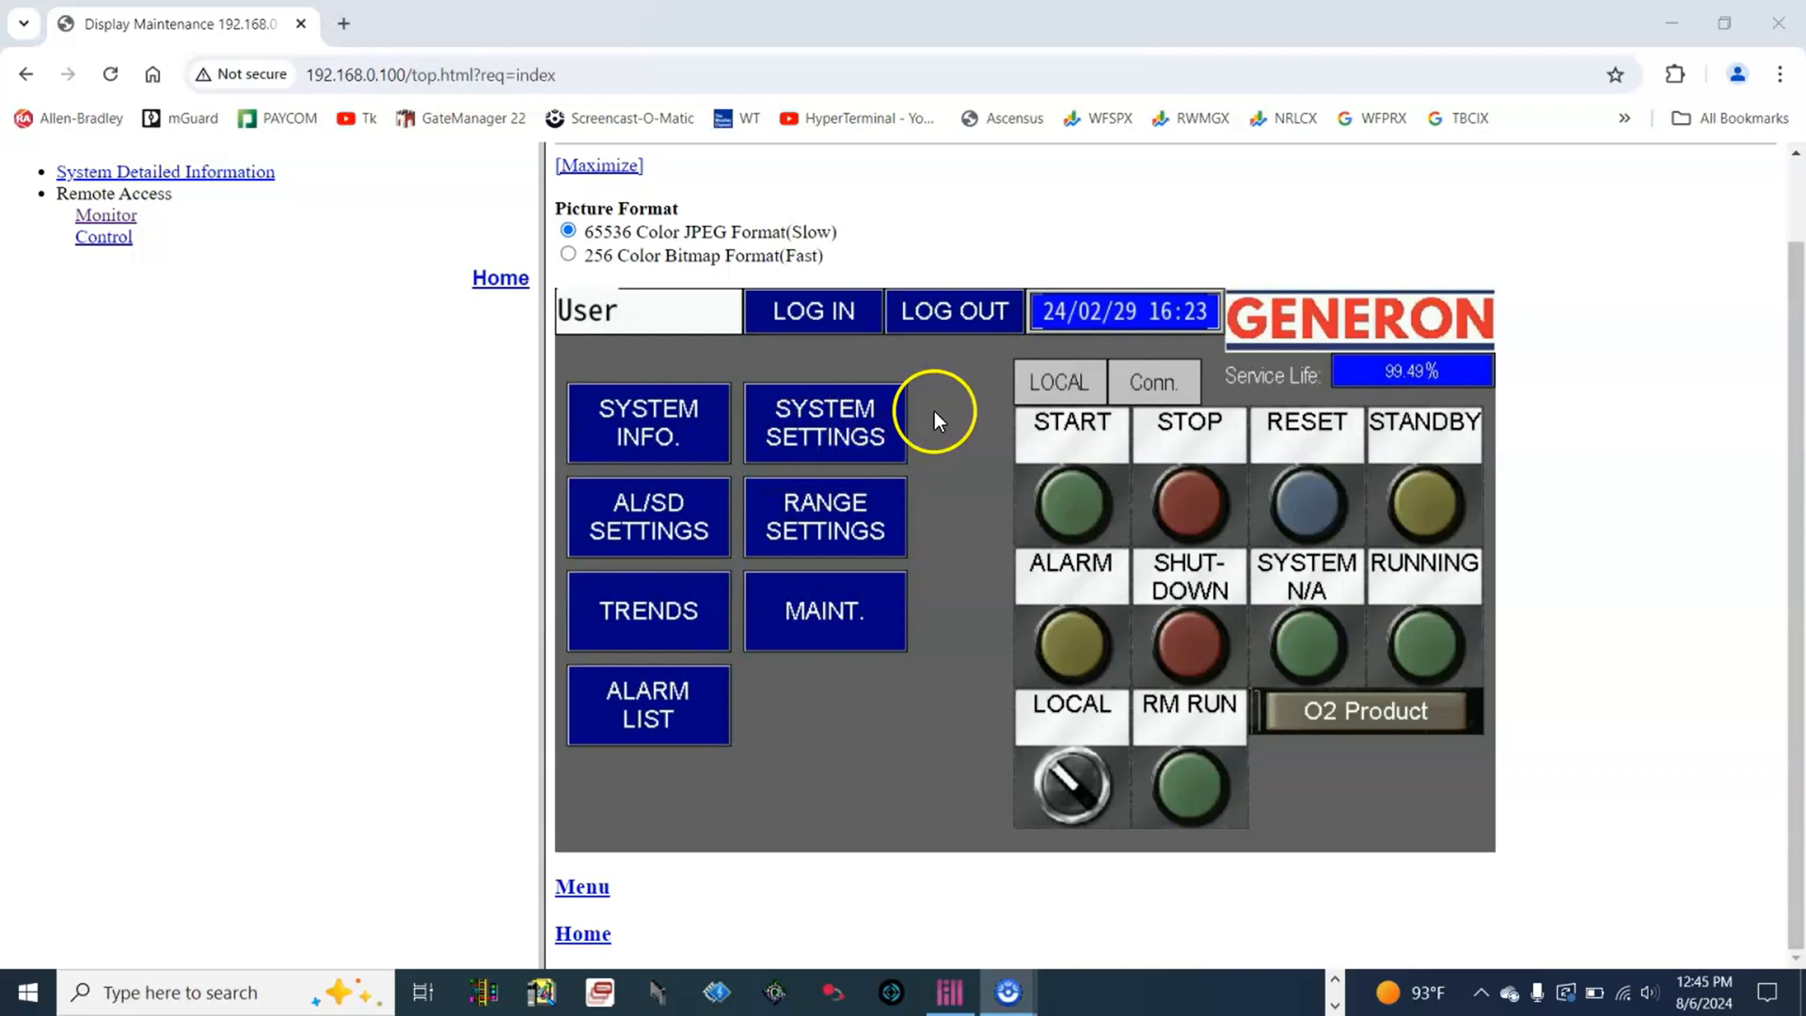
mouse_move(1226, 532)
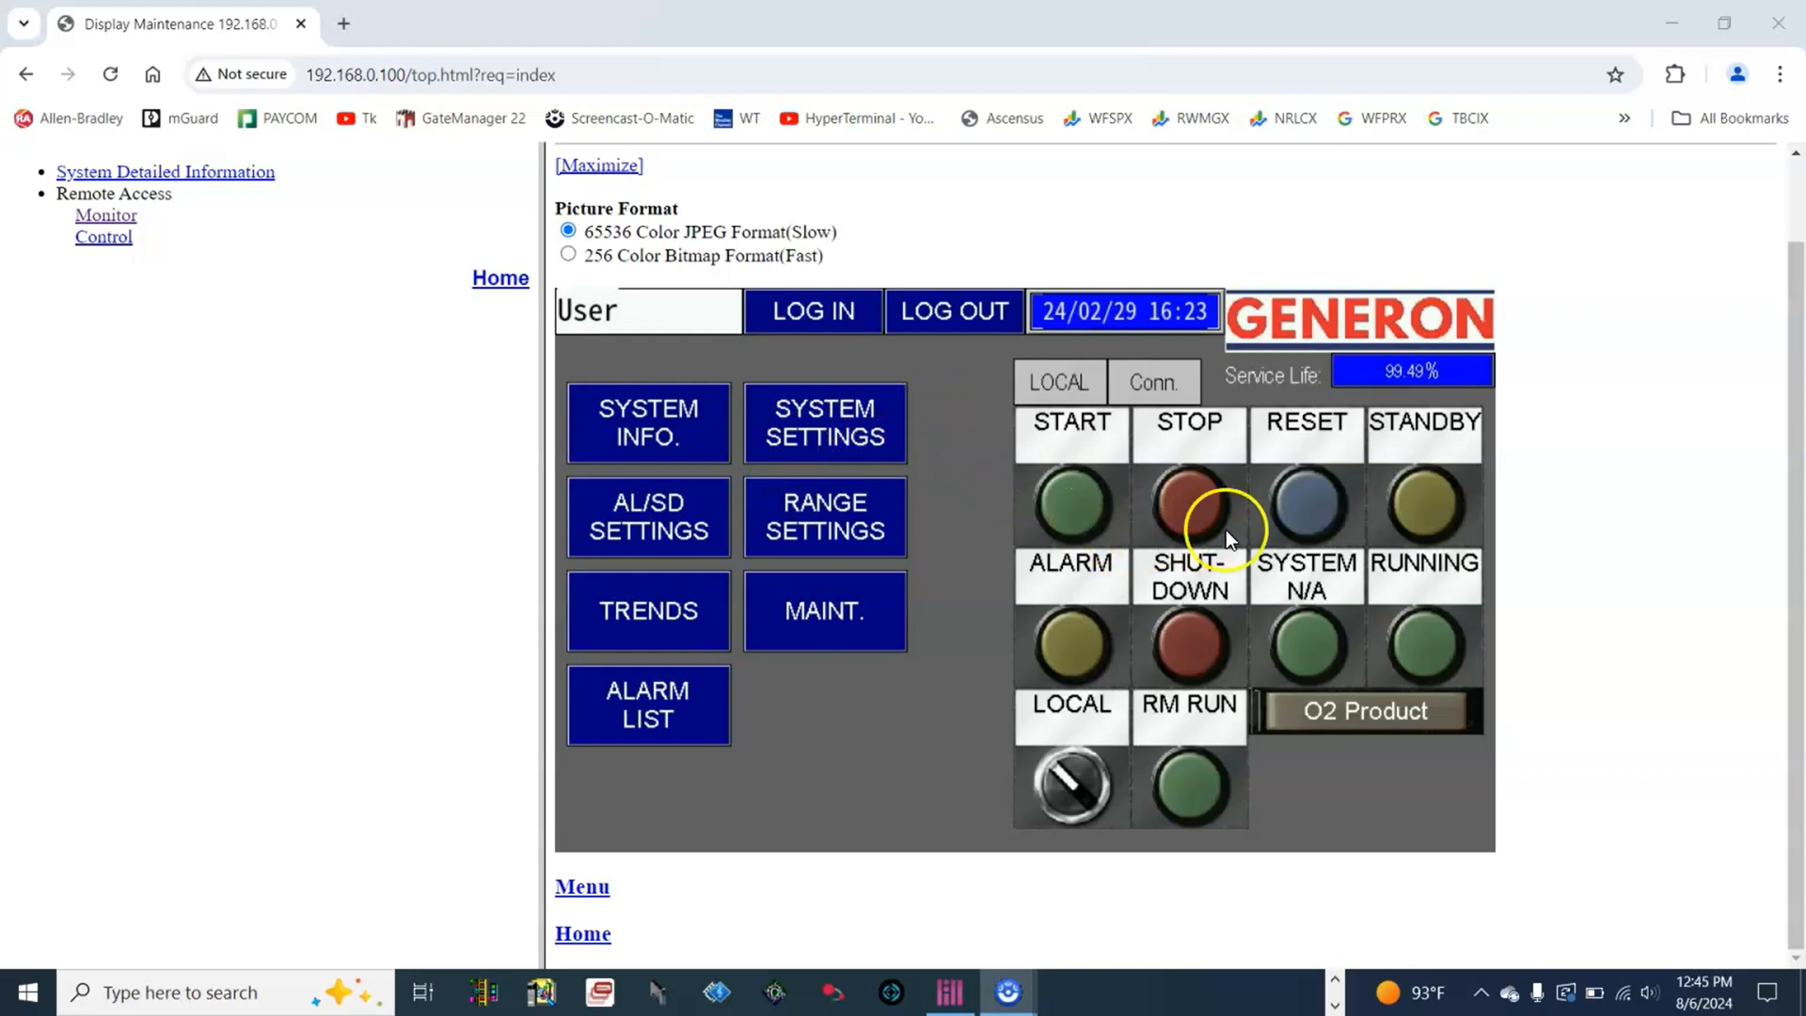
mouse_move(1193, 496)
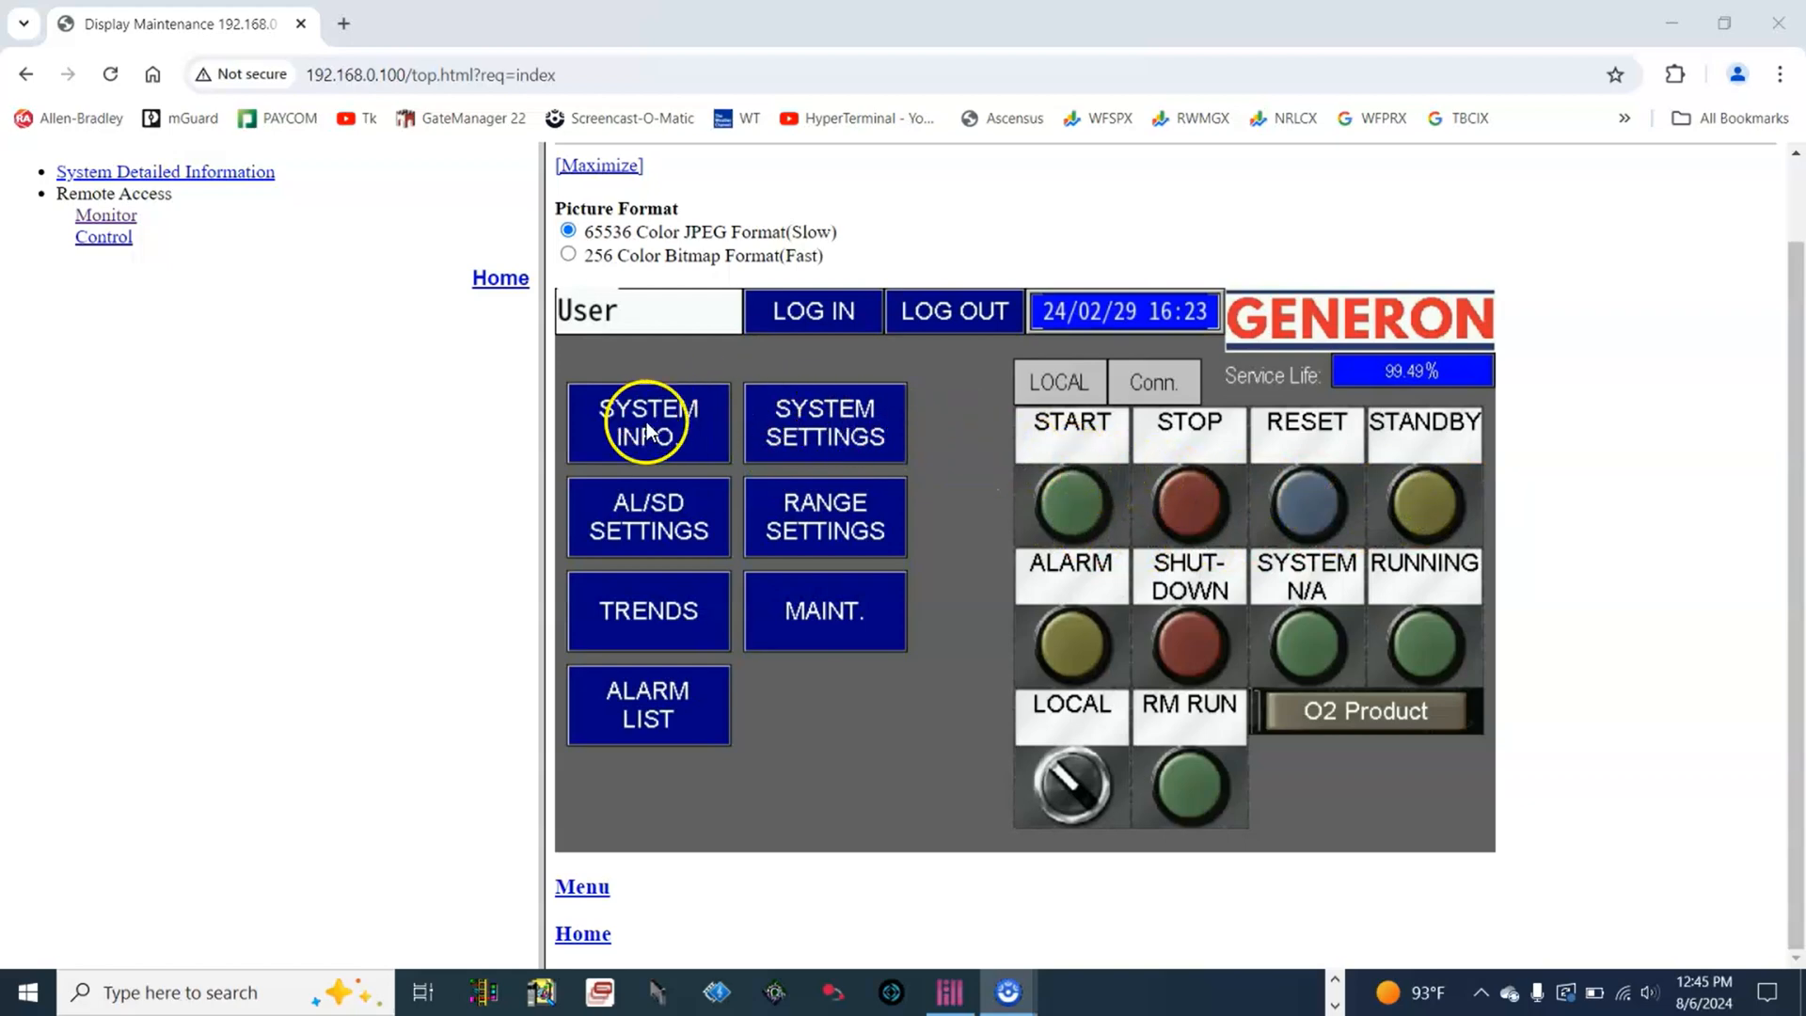
mouse_move(1189, 427)
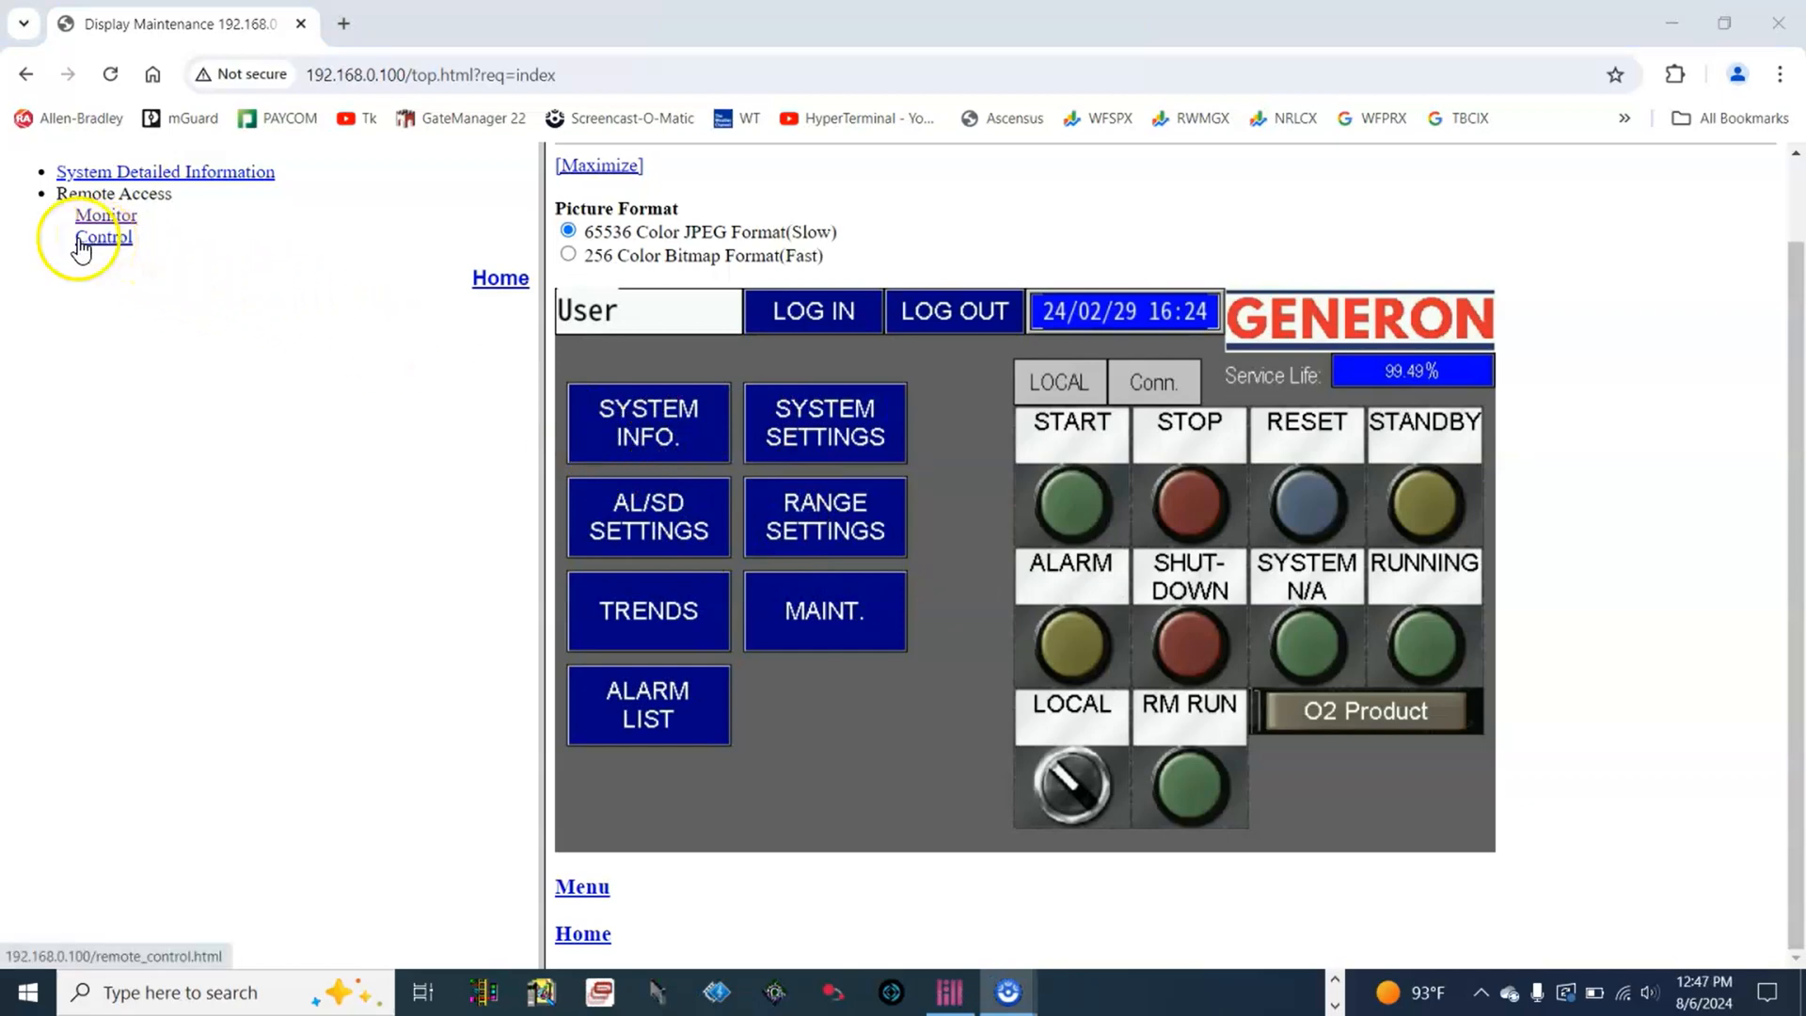
- Switch to Remote Control, check SYSTEM INFO, return to Main and enter SYSTEM SETTINGS
left_click(102, 237)
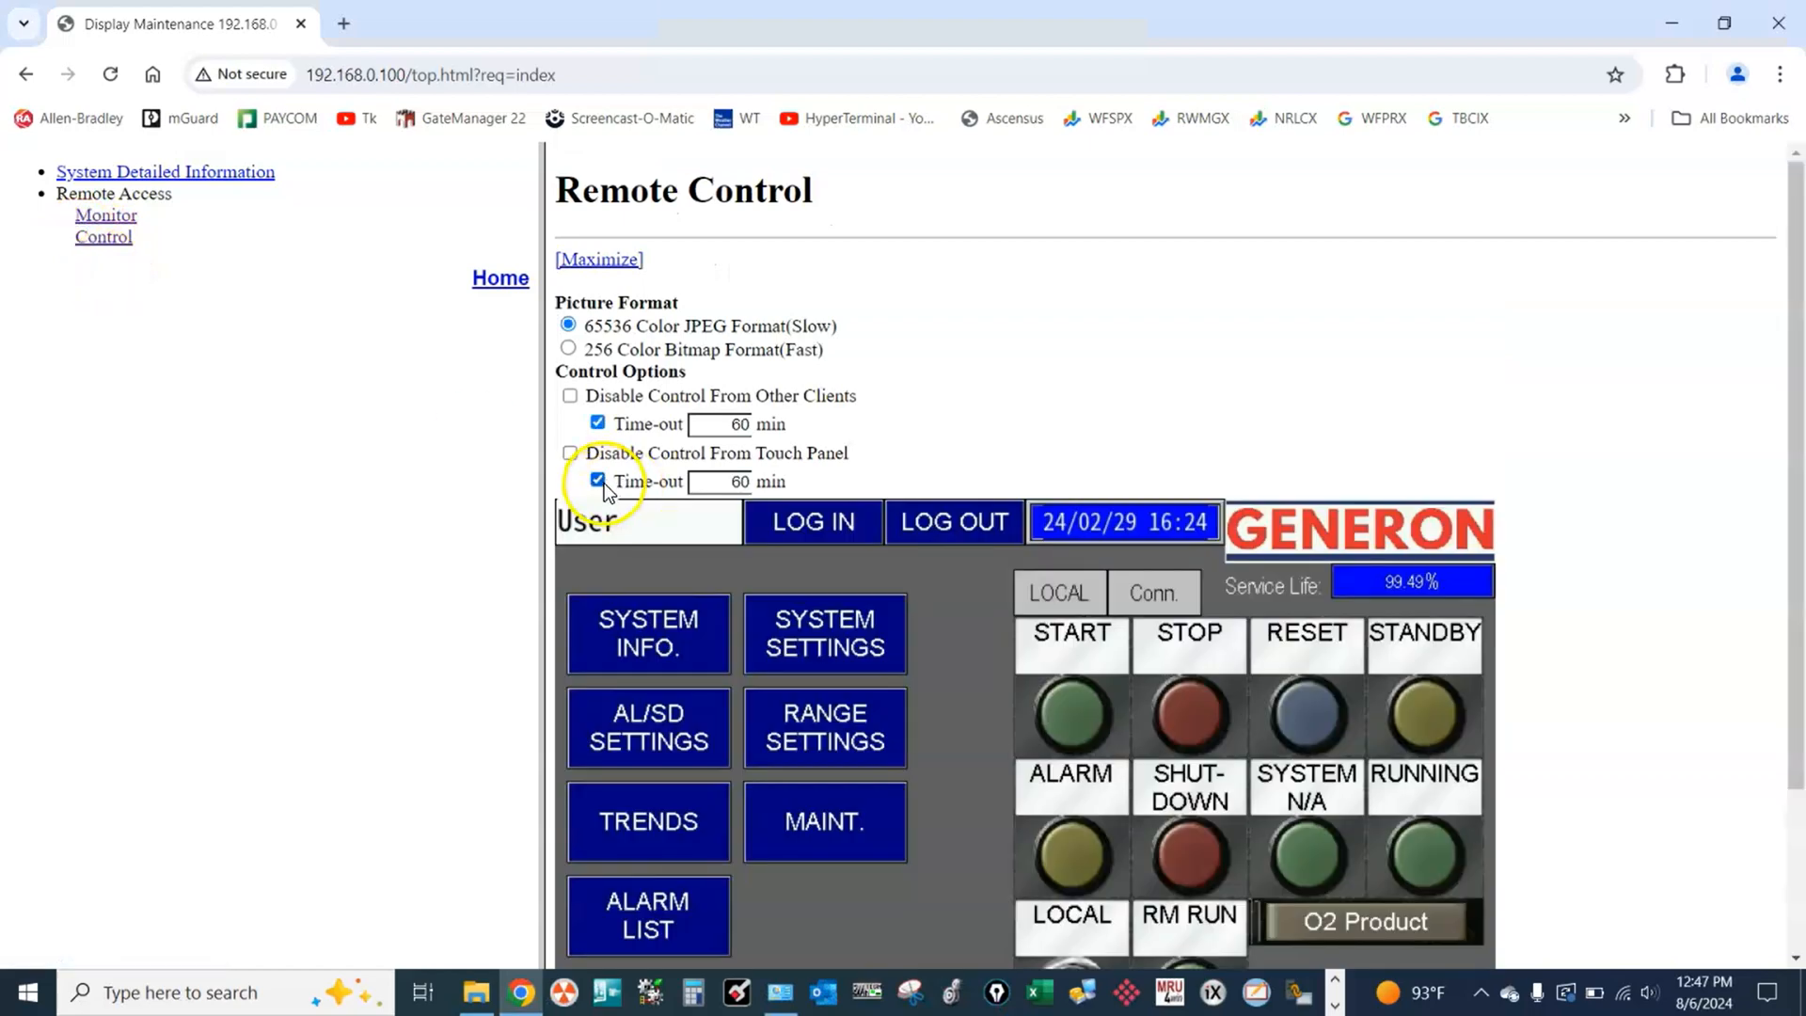
scroll("down", 3)
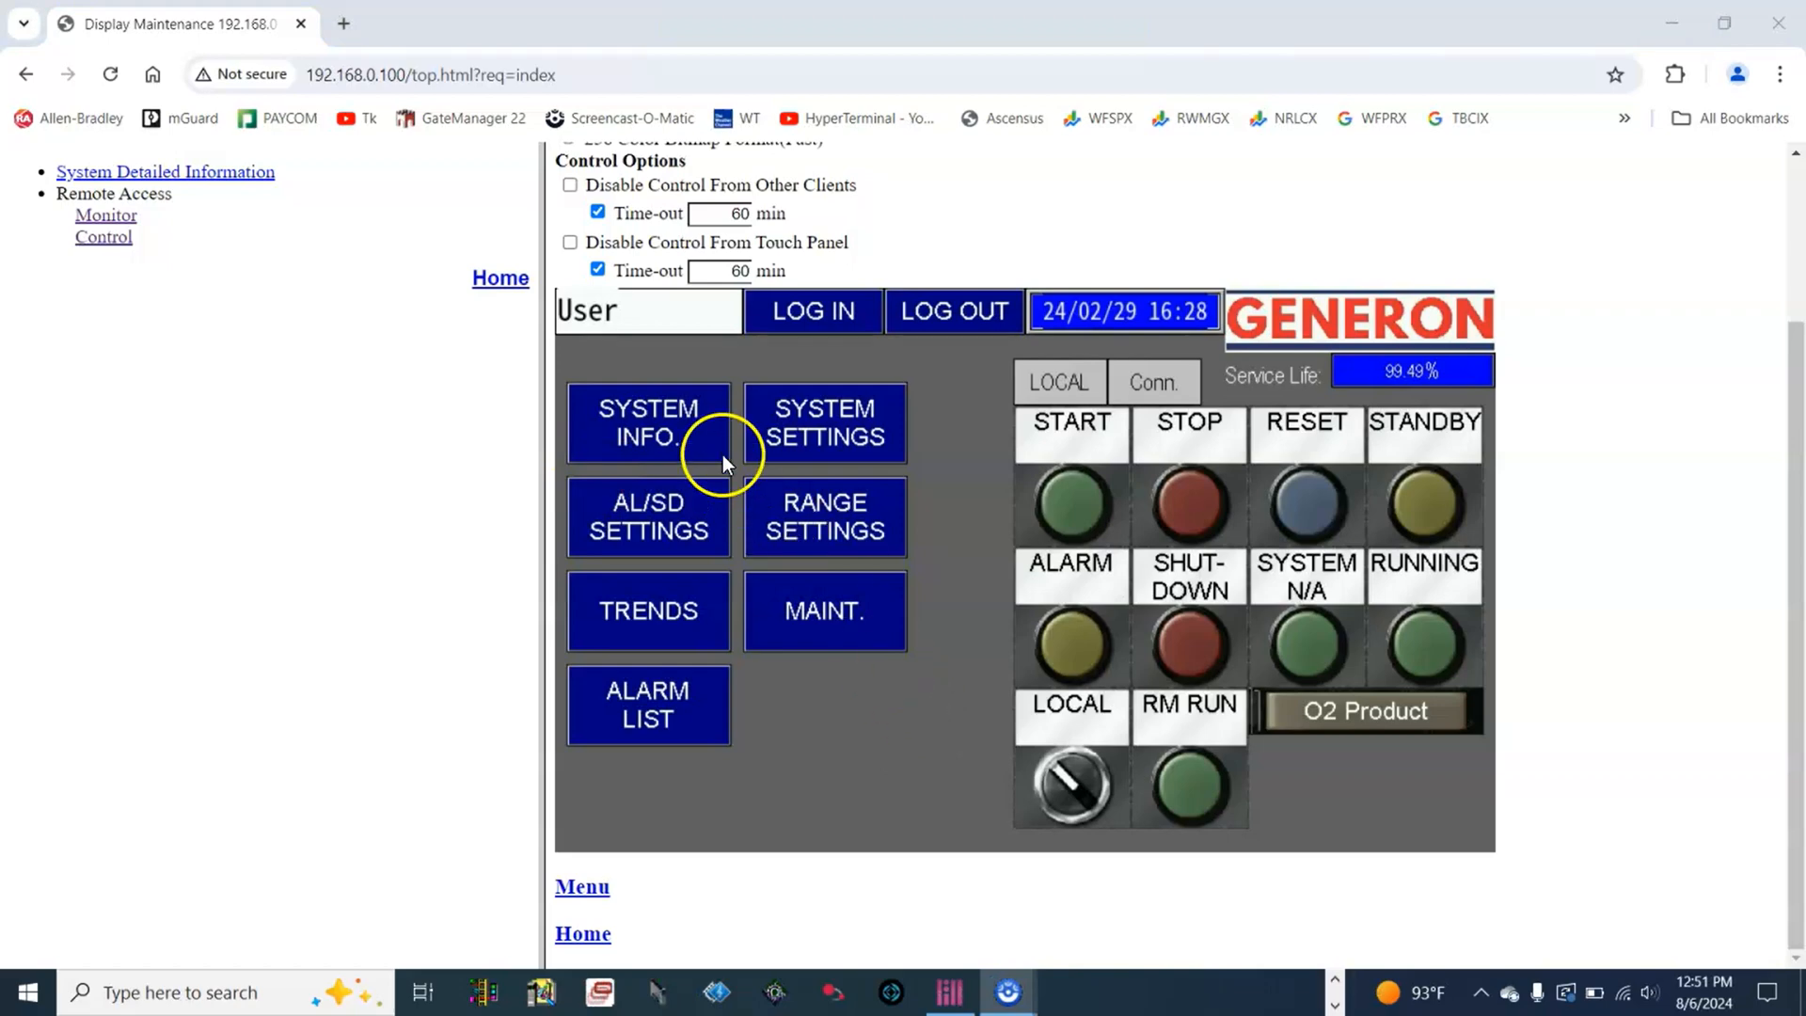
mouse_move(622, 444)
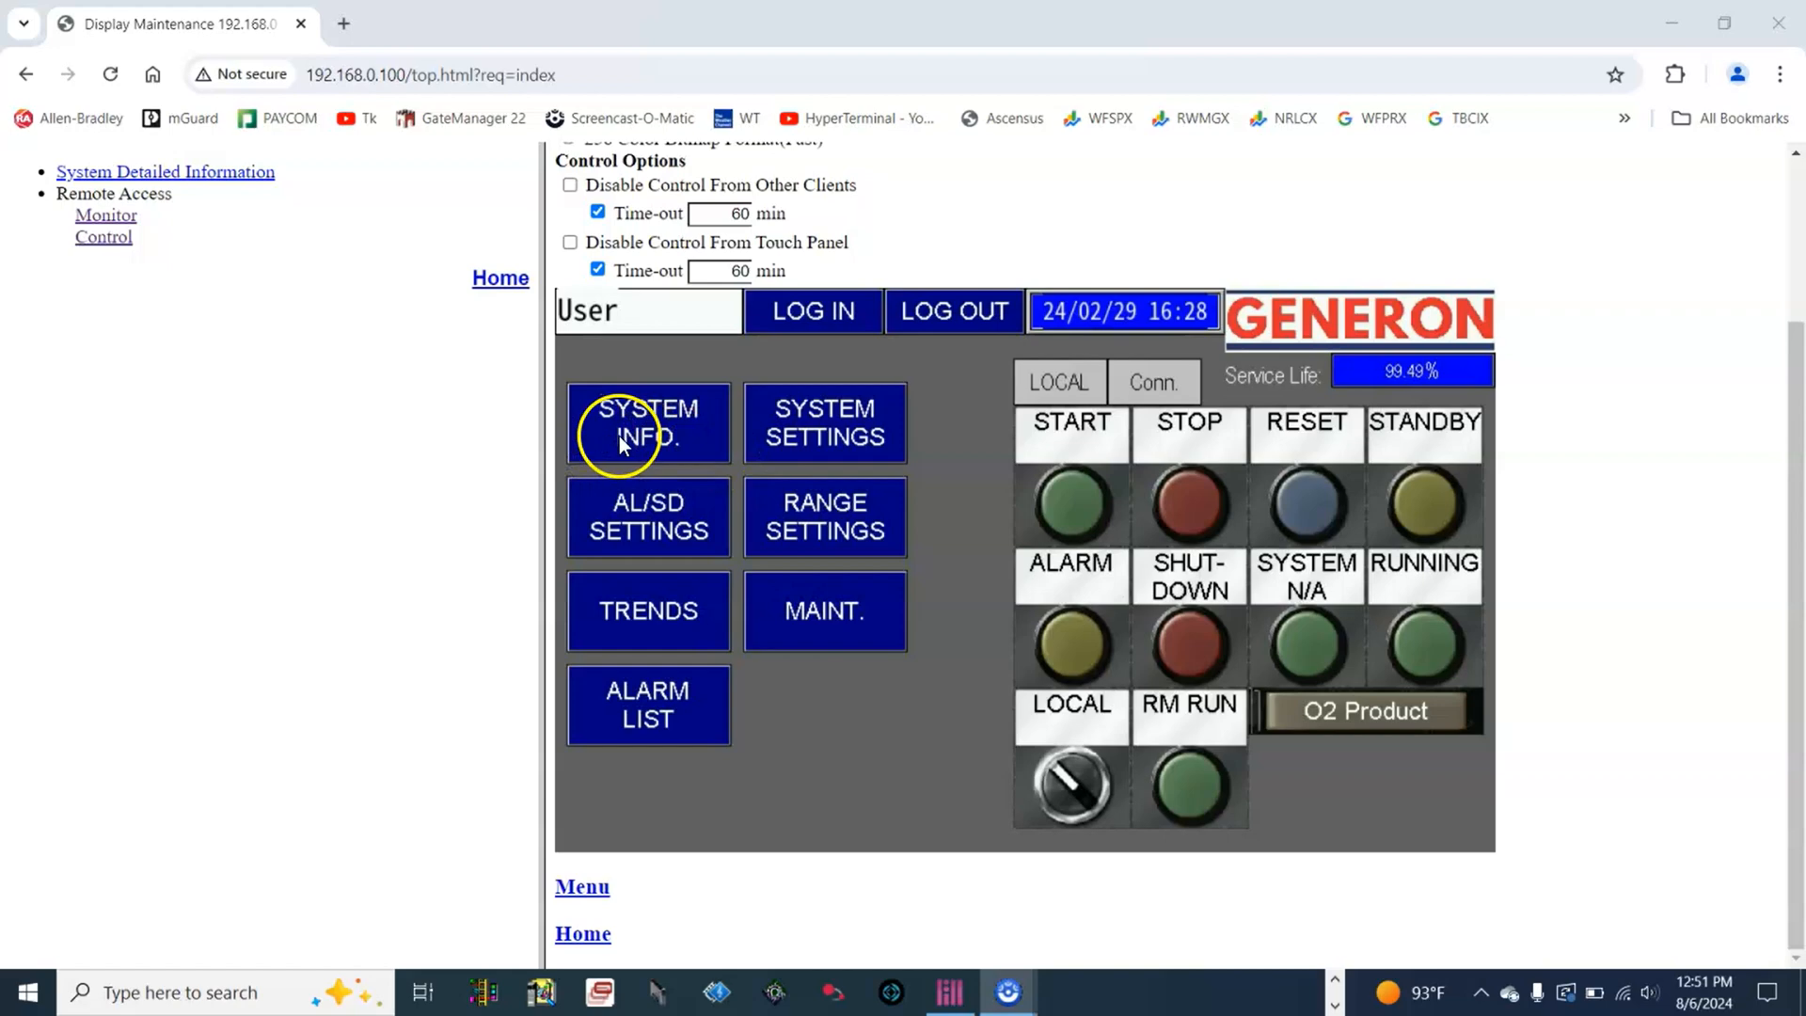
left_click(647, 421)
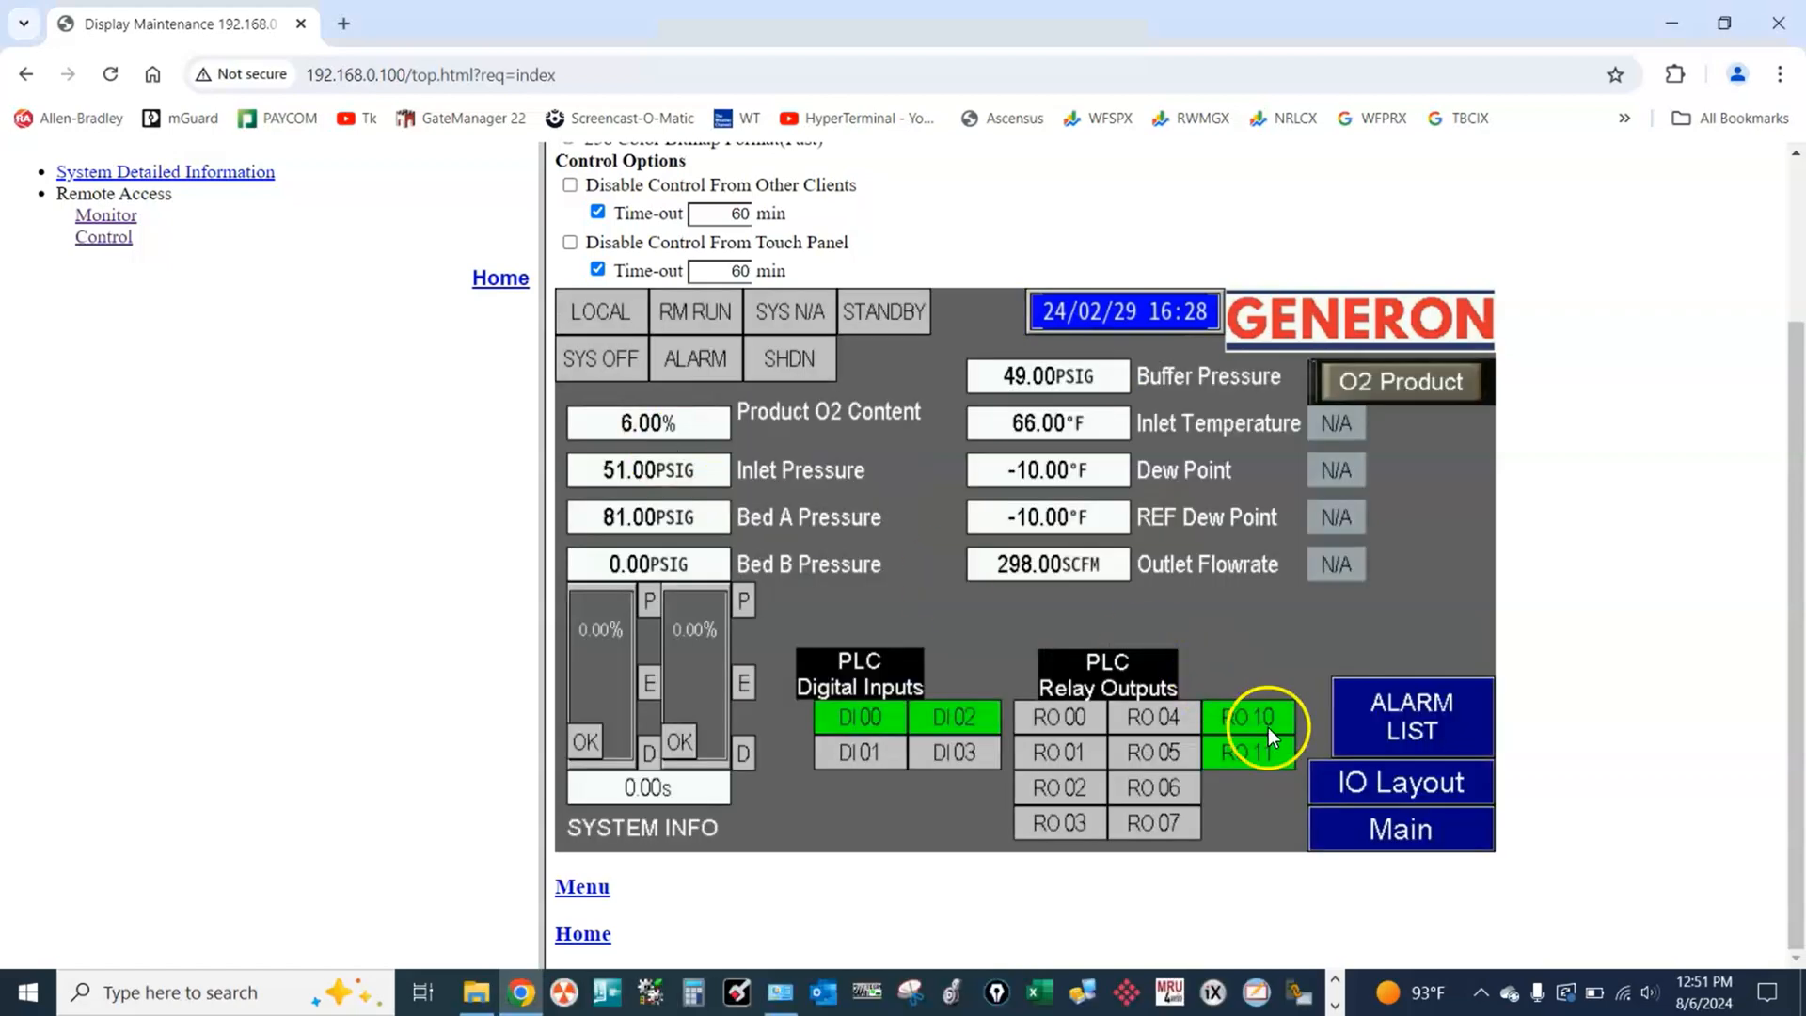
left_click(1398, 829)
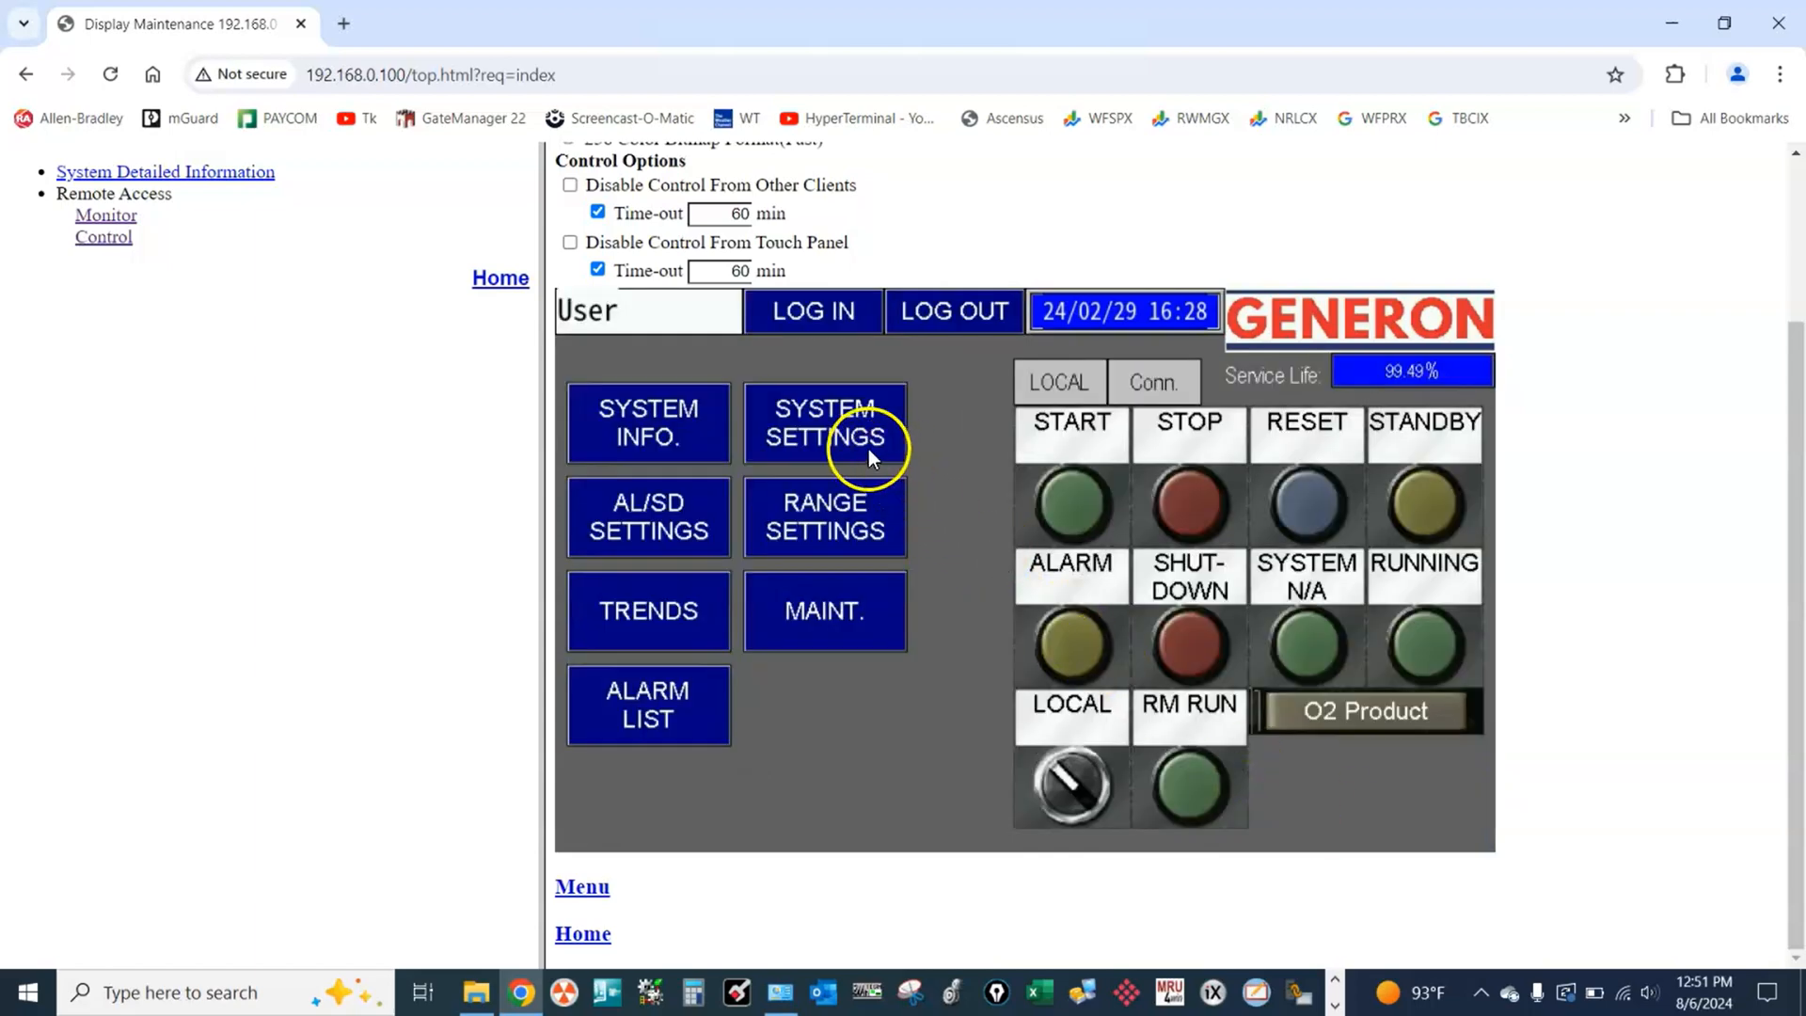
left_click(824, 423)
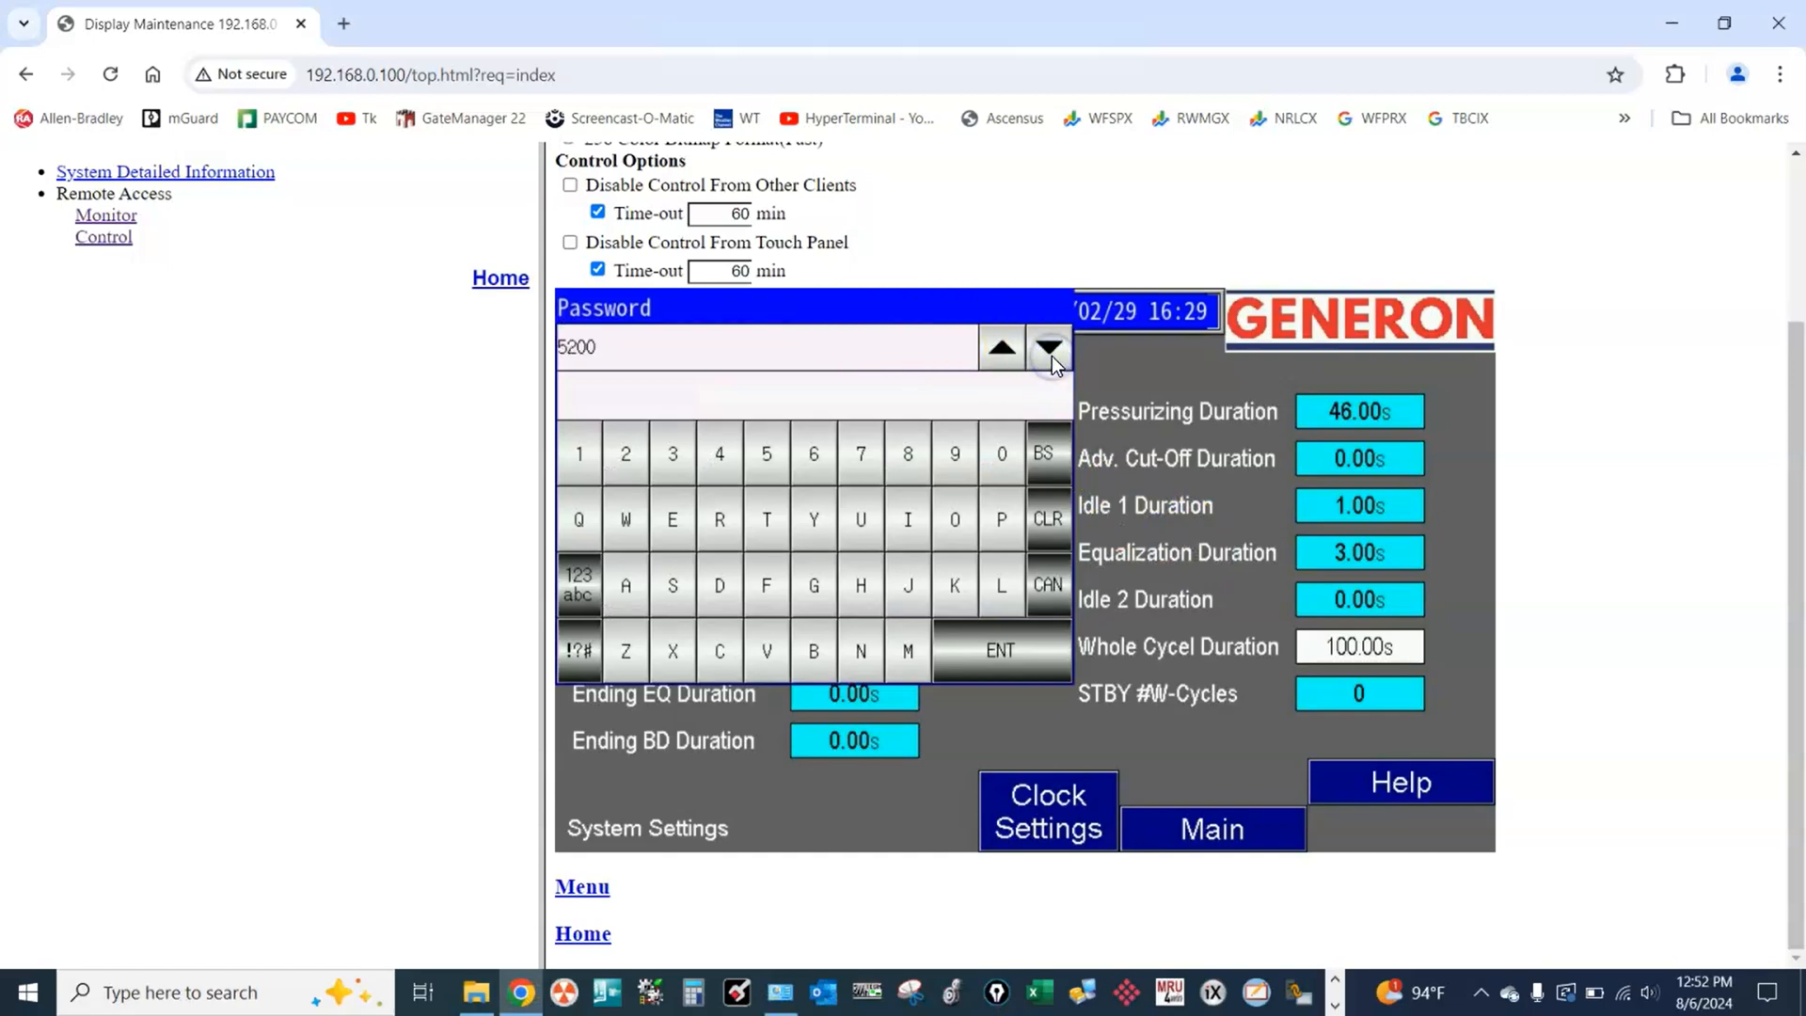
left_click(765, 454)
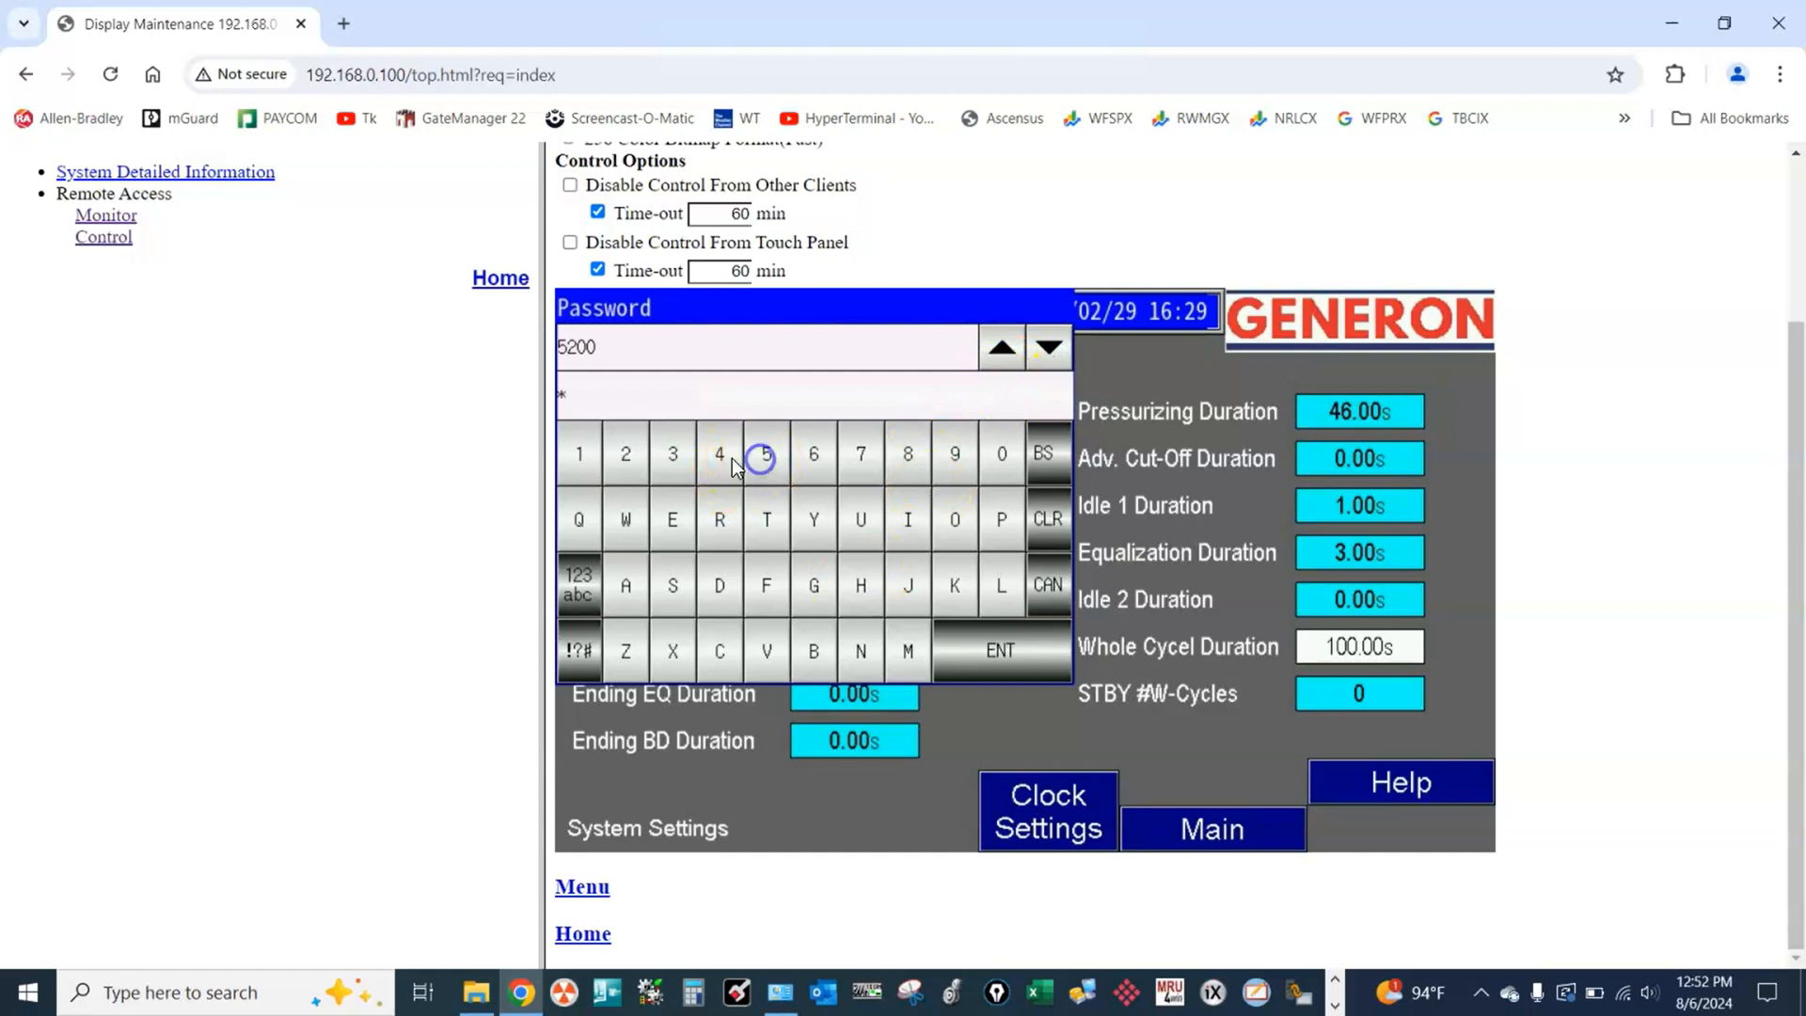
left_click(999, 453)
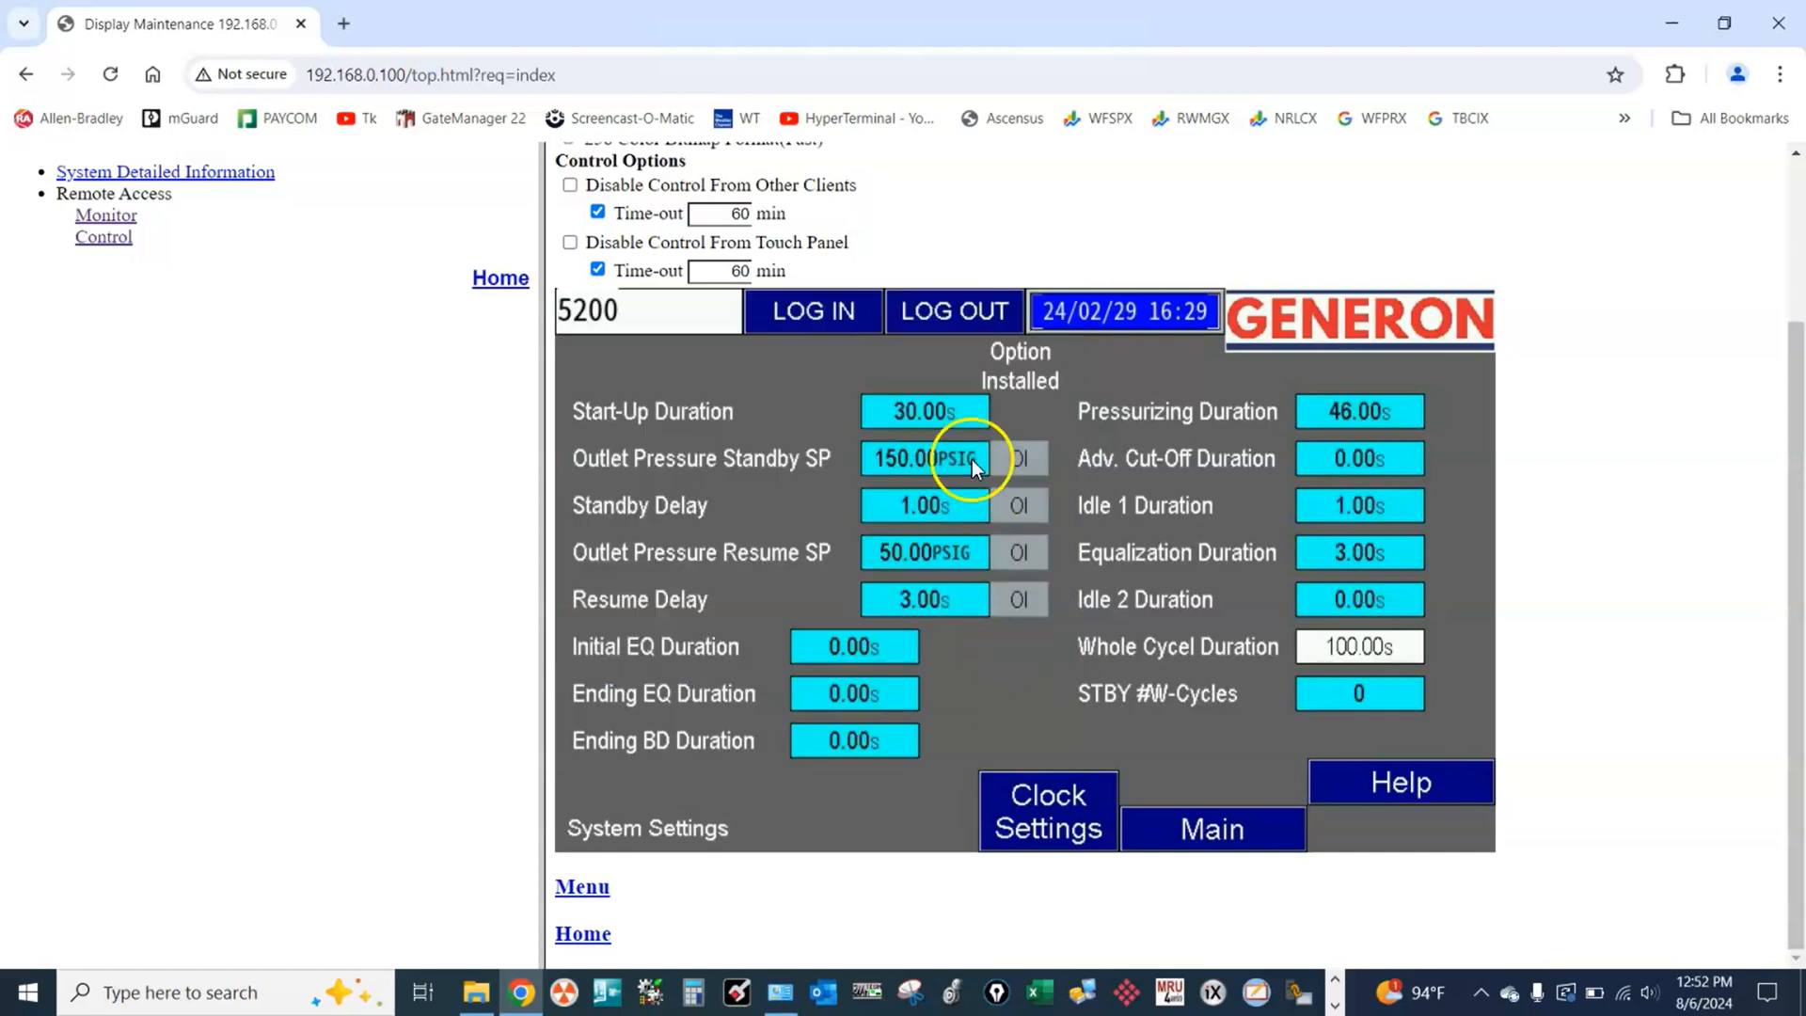
left_click(922, 412)
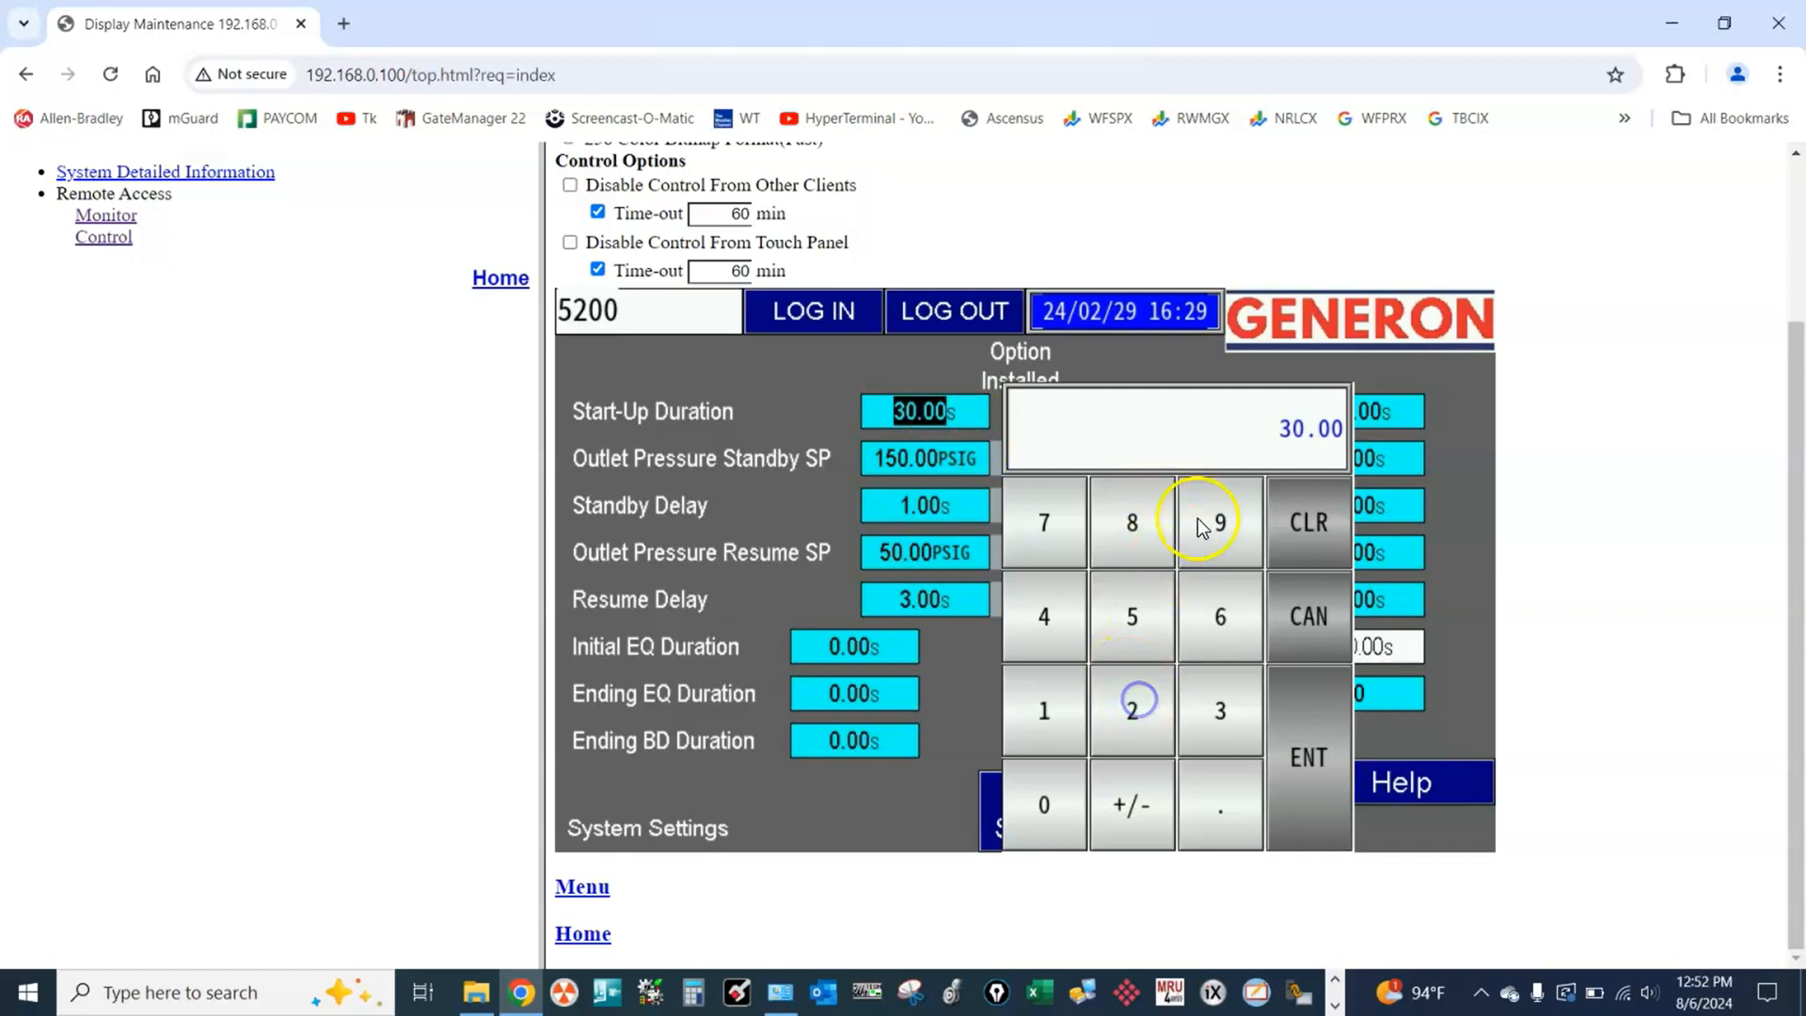
left_click(1219, 523)
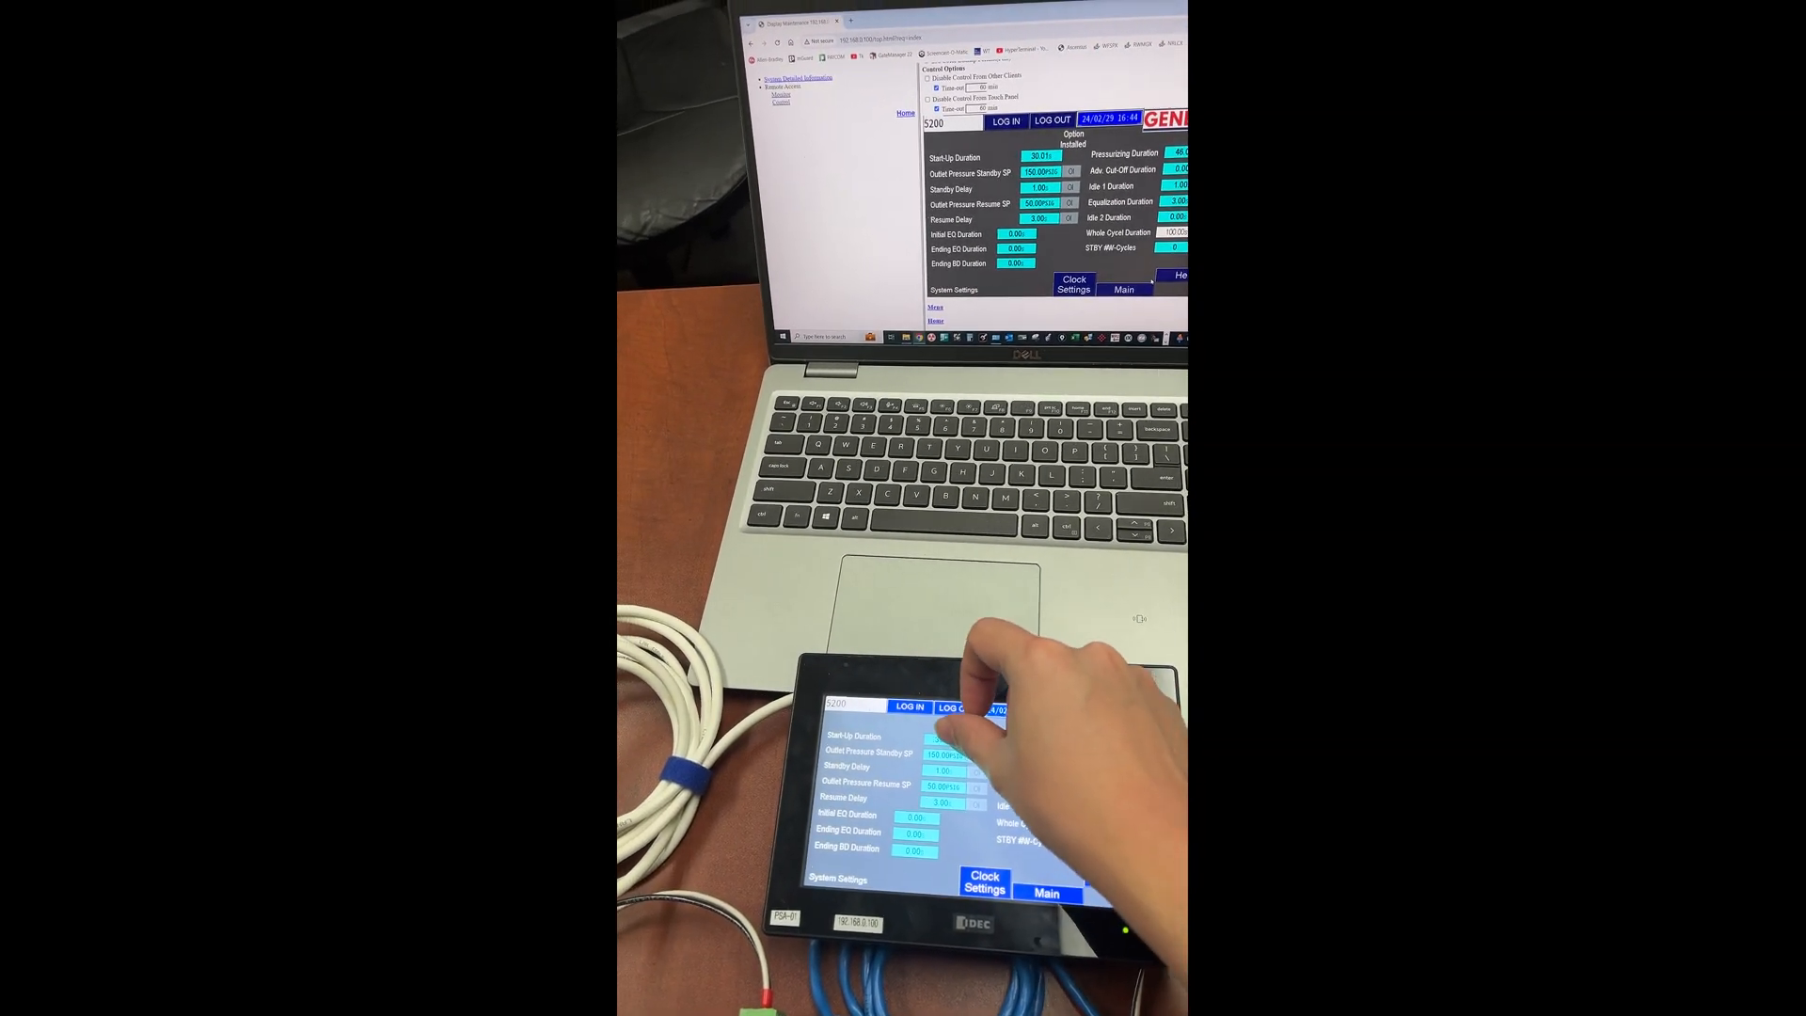
left_click(916, 730)
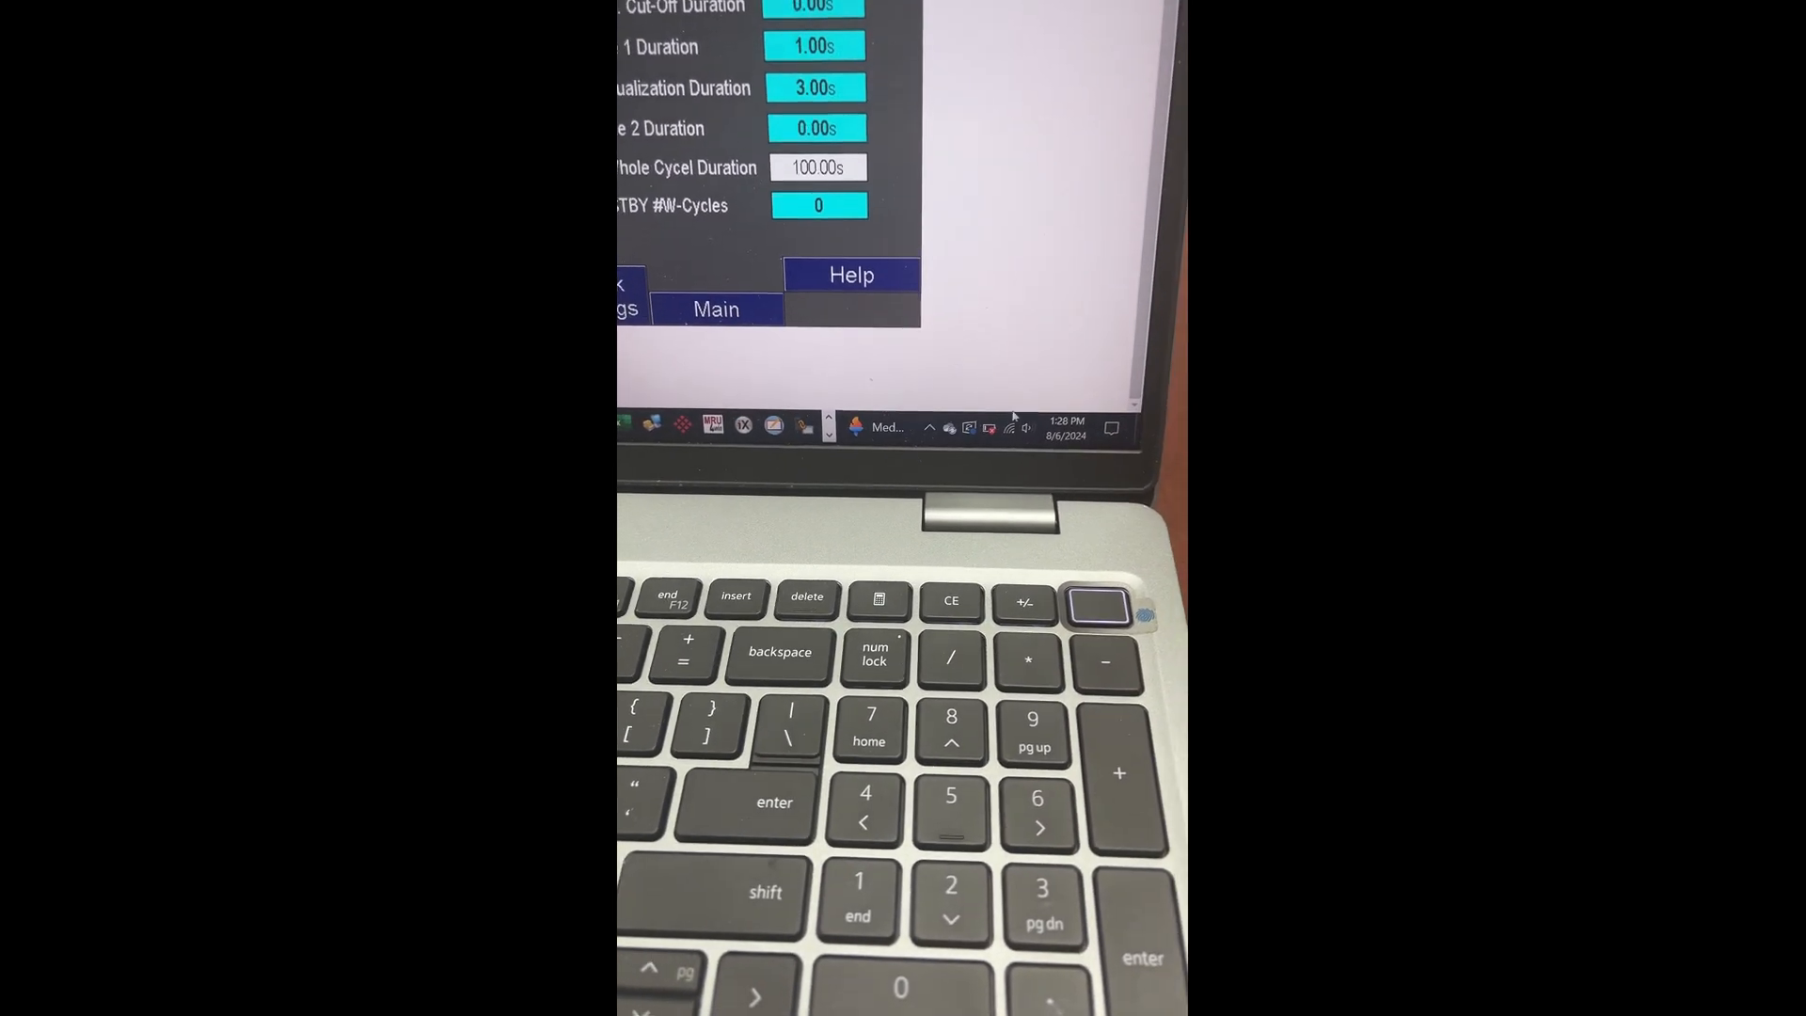
- Show the Windows network list to confirm which Wi-Fi the laptop is connected to
left_click(975, 427)
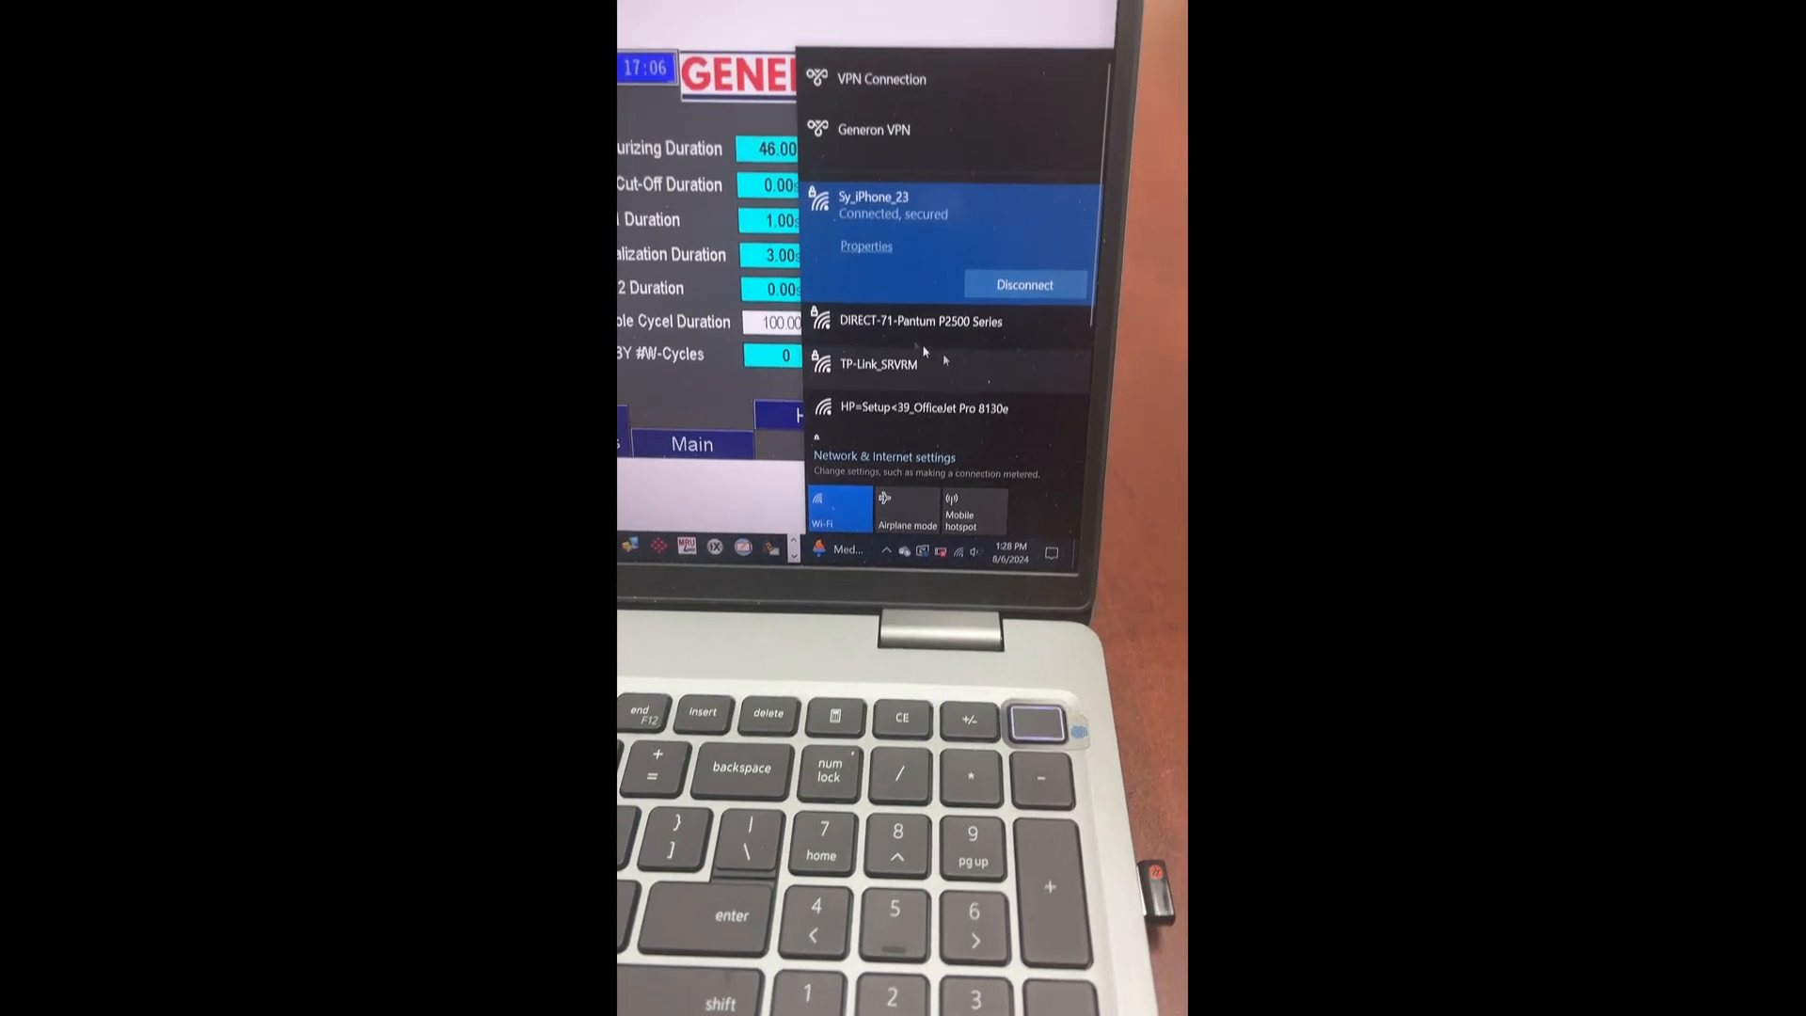